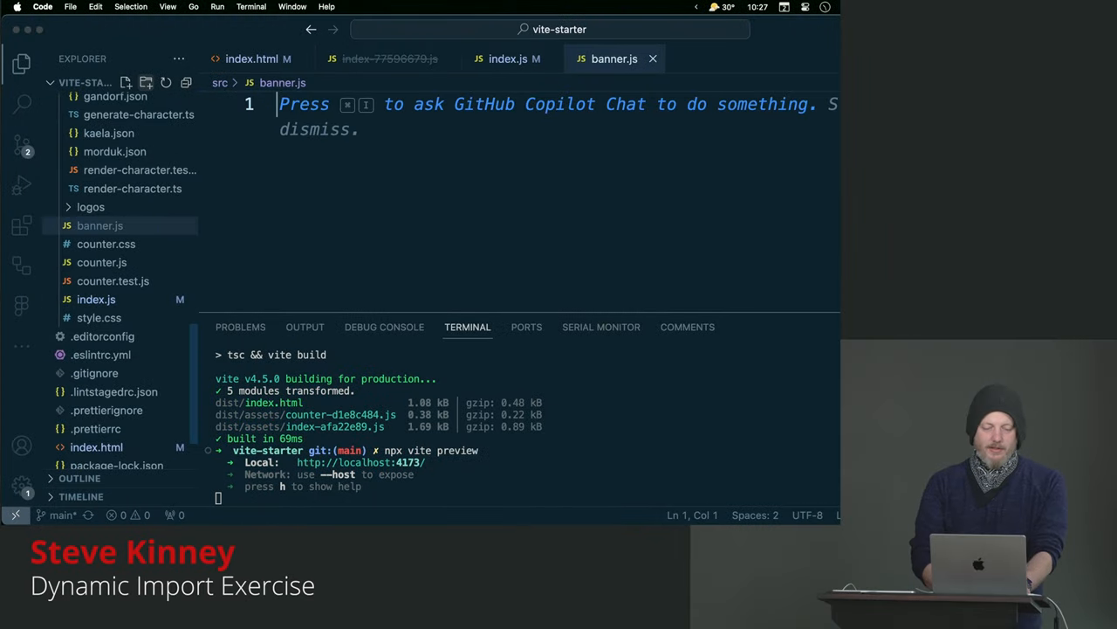
# Write export const addBanner = (text) => { document.querySelector('#content').textContent = text; } in banner.js.
pyautogui.write('export const')
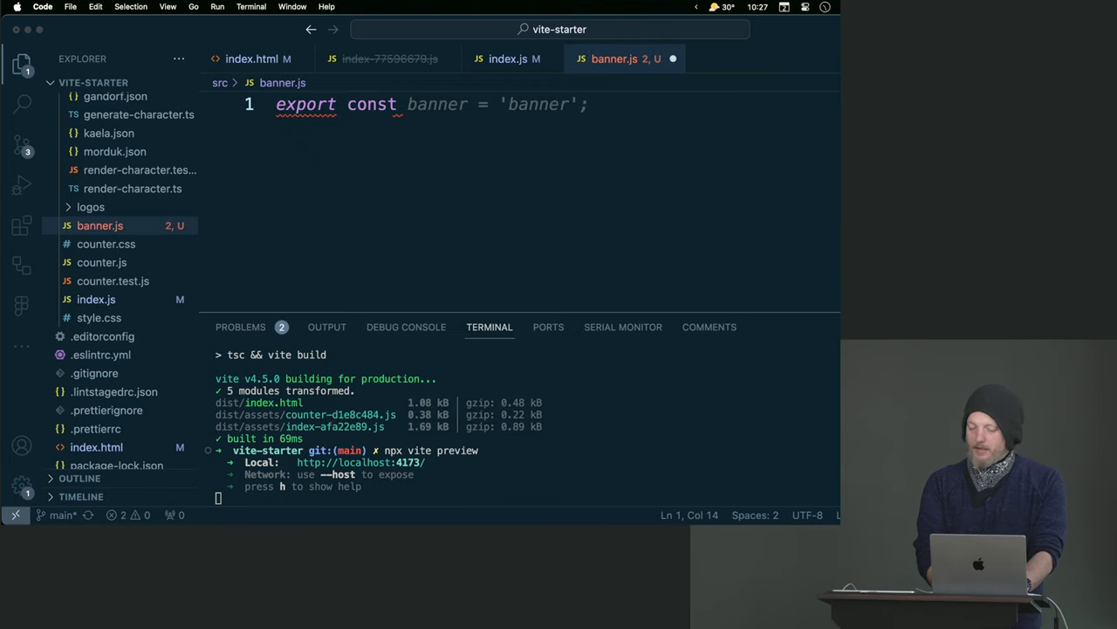
pyautogui.write('addBanne')
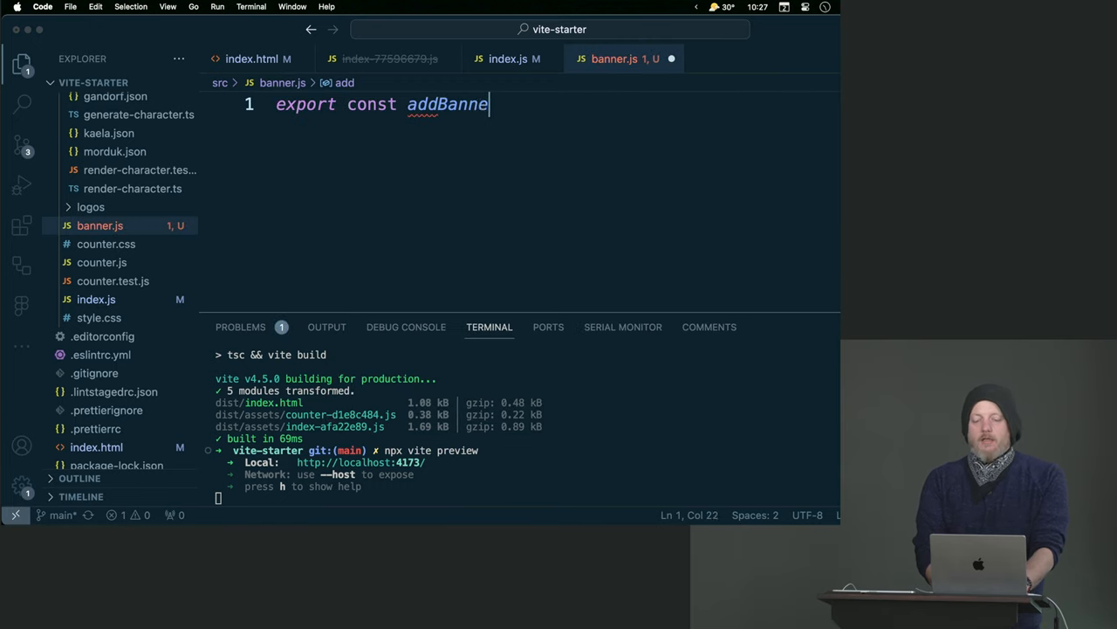
pyautogui.write('r = (text) => {')
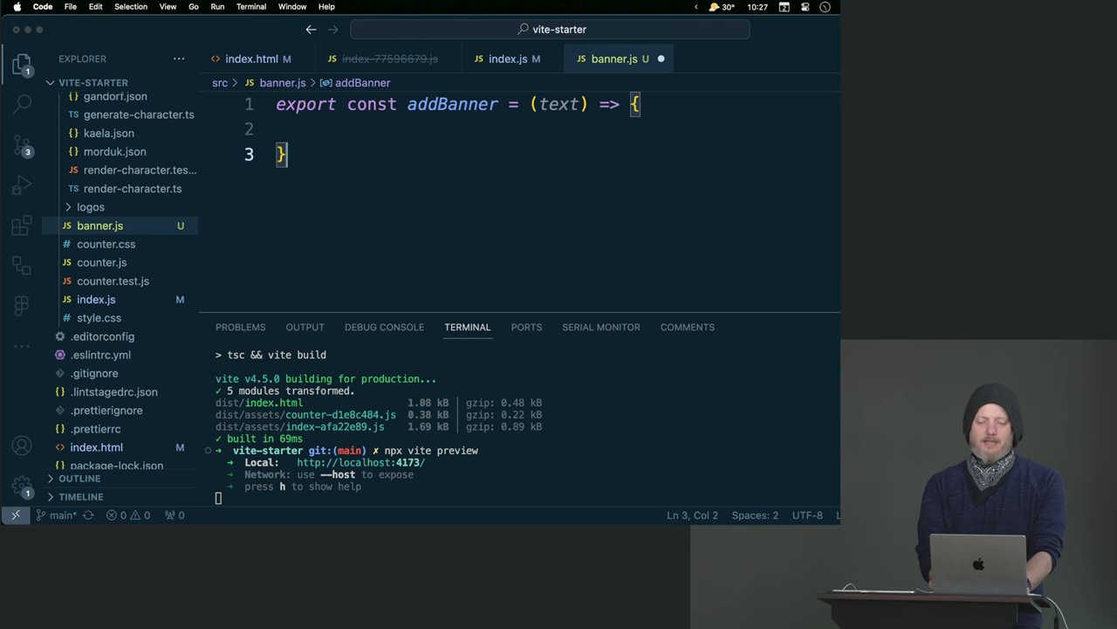
pyautogui.write('document.querySelector(')
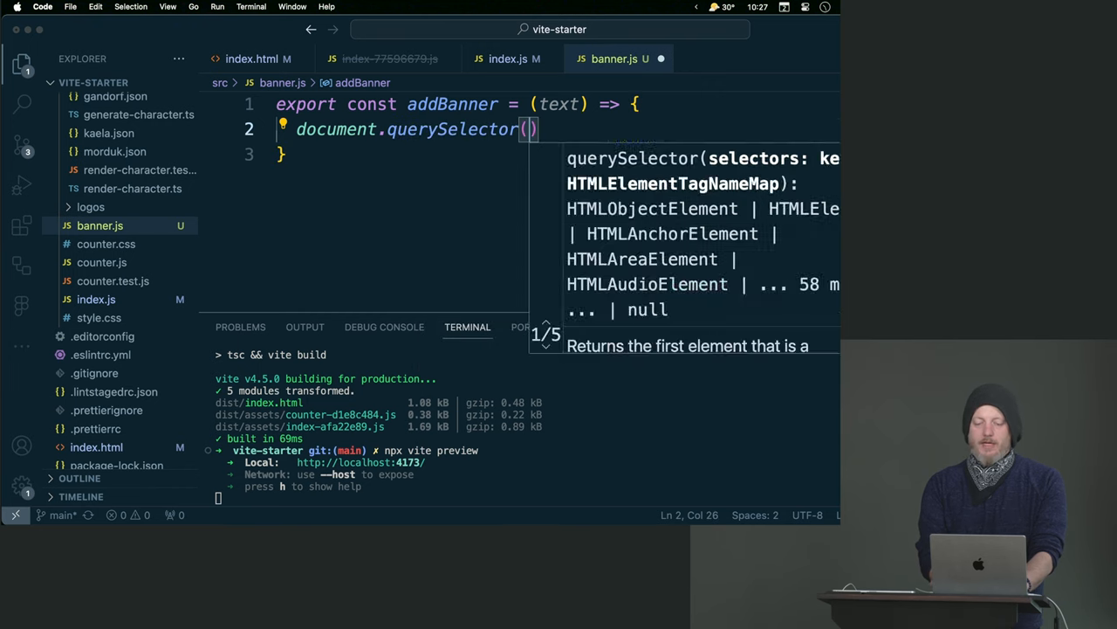
pyautogui.write("'#content'")
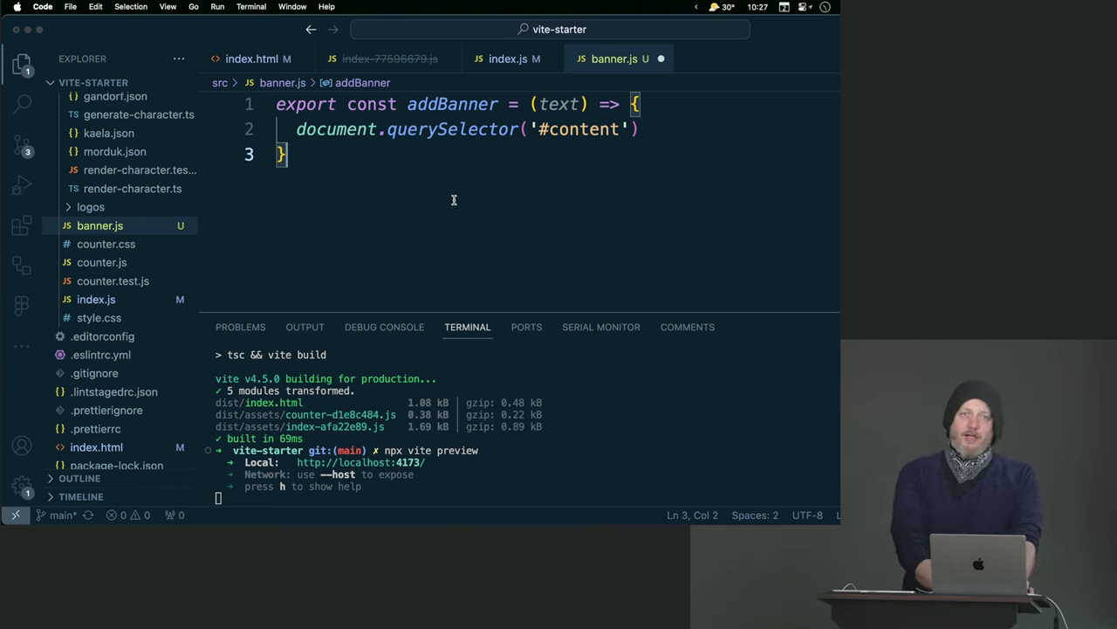
pyautogui.moveTo(467, 185)
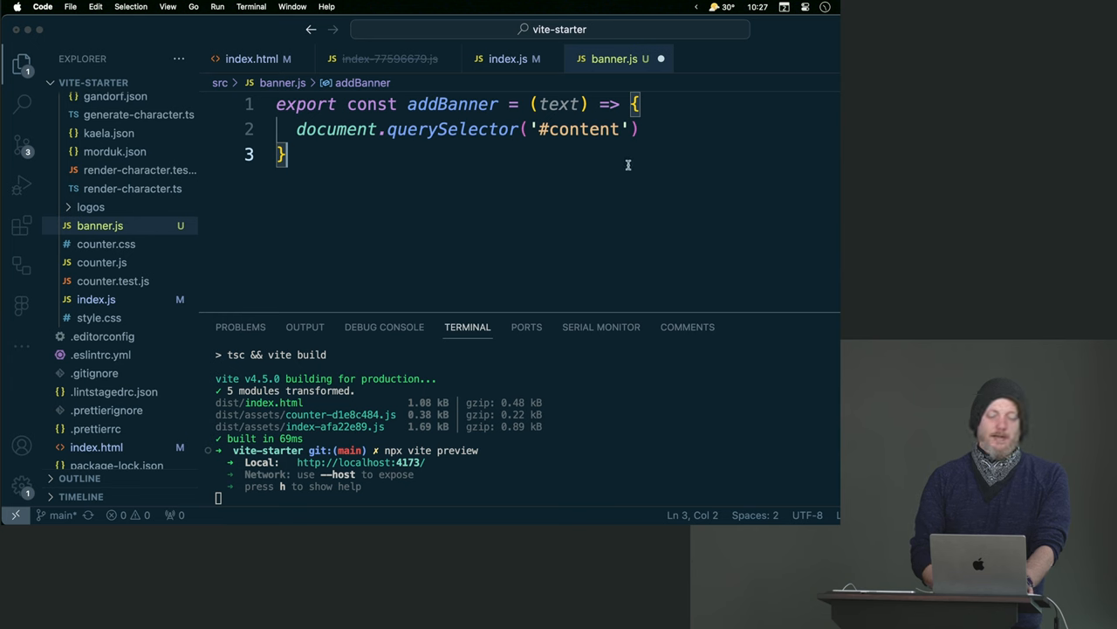
pyautogui.moveTo(450, 105)
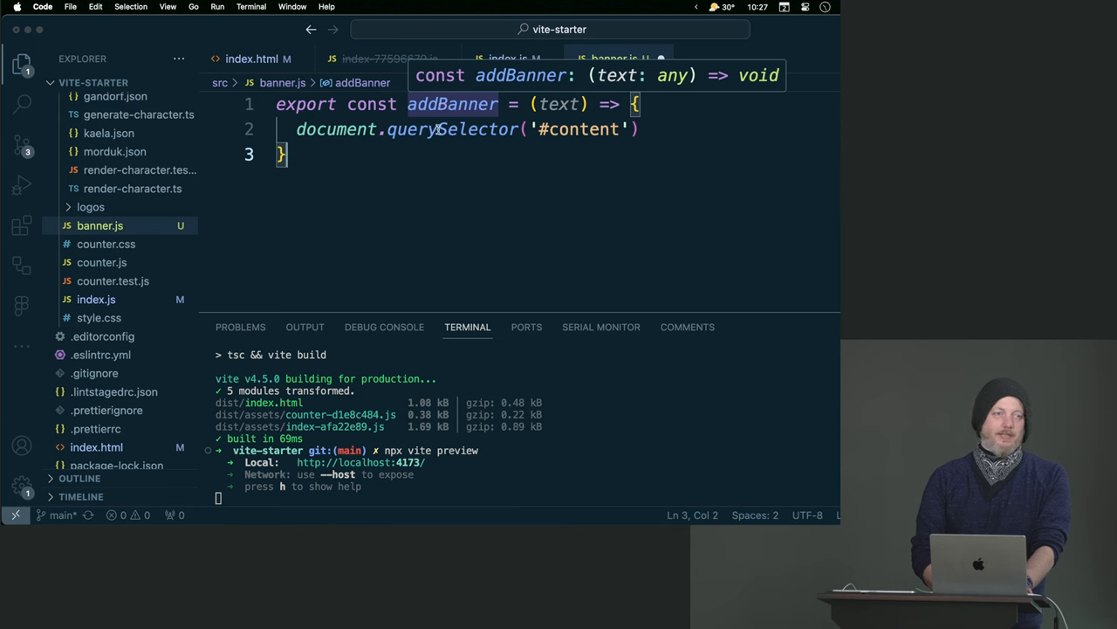
pyautogui.moveTo(419, 129)
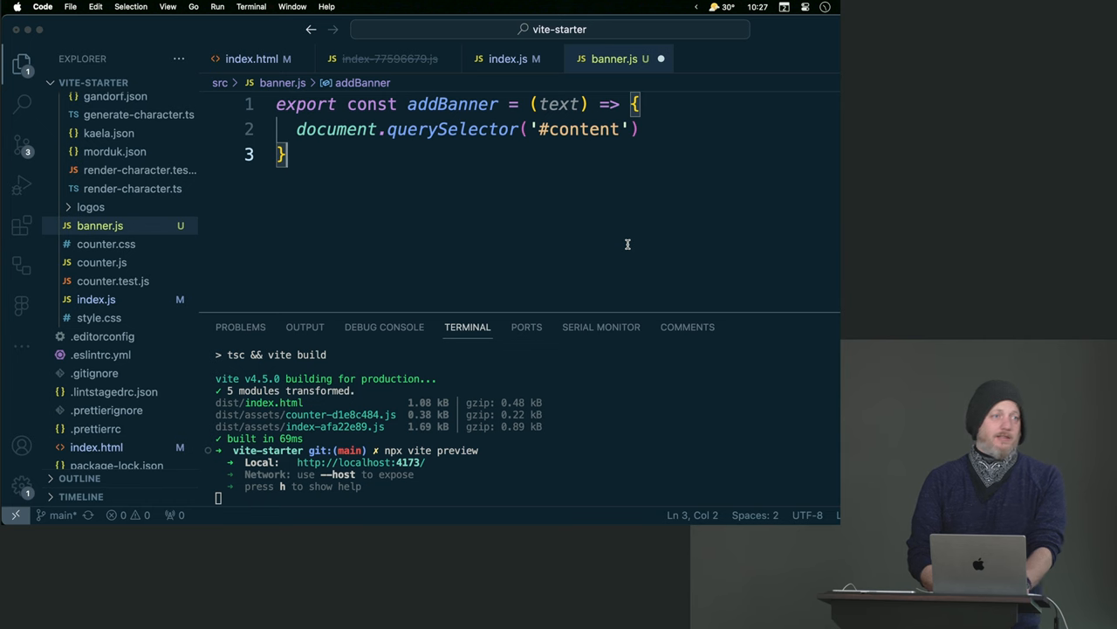
pyautogui.moveTo(699, 184)
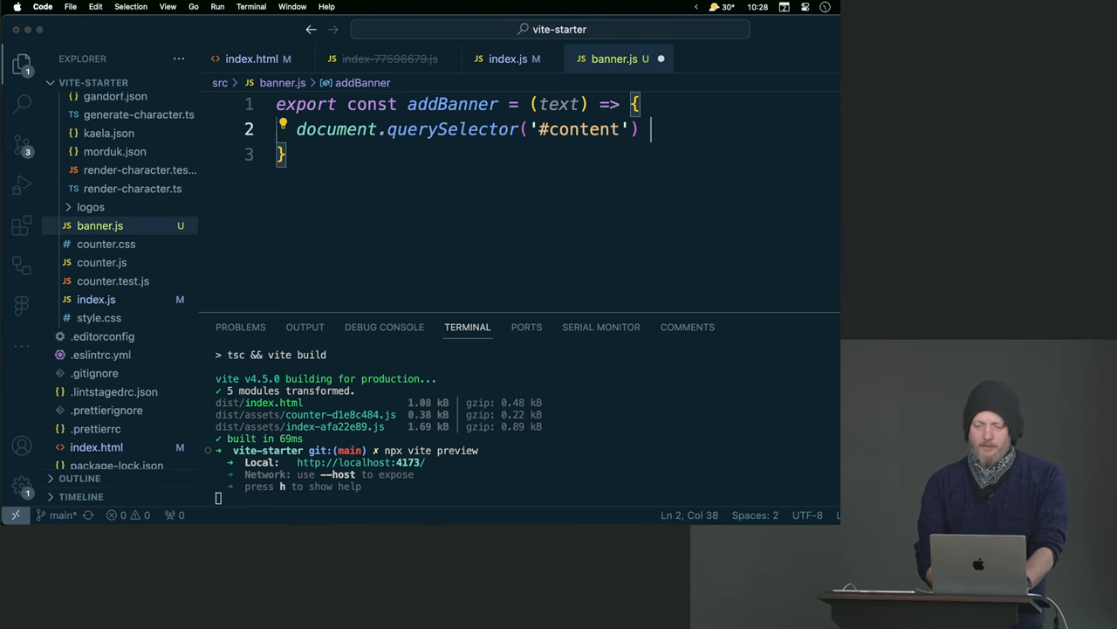
pyautogui.write('.textContent = text;')
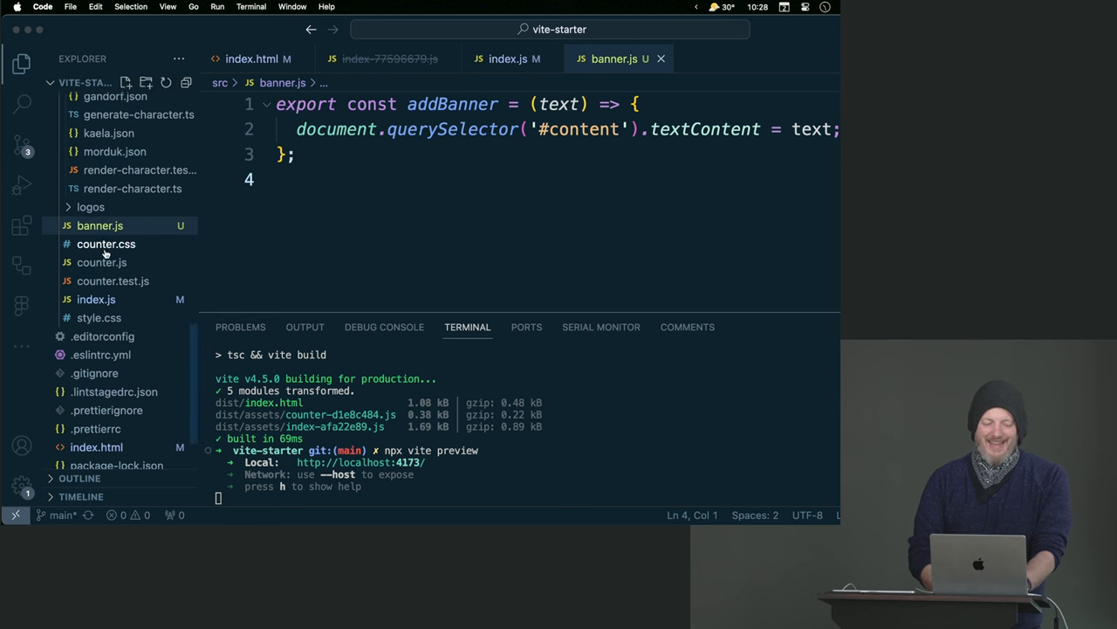
# In counter.js render, add if (count < 0) dynamically importing './banner.js' and calling addBanner('Whoa, negative!').
pyautogui.click(102, 262)
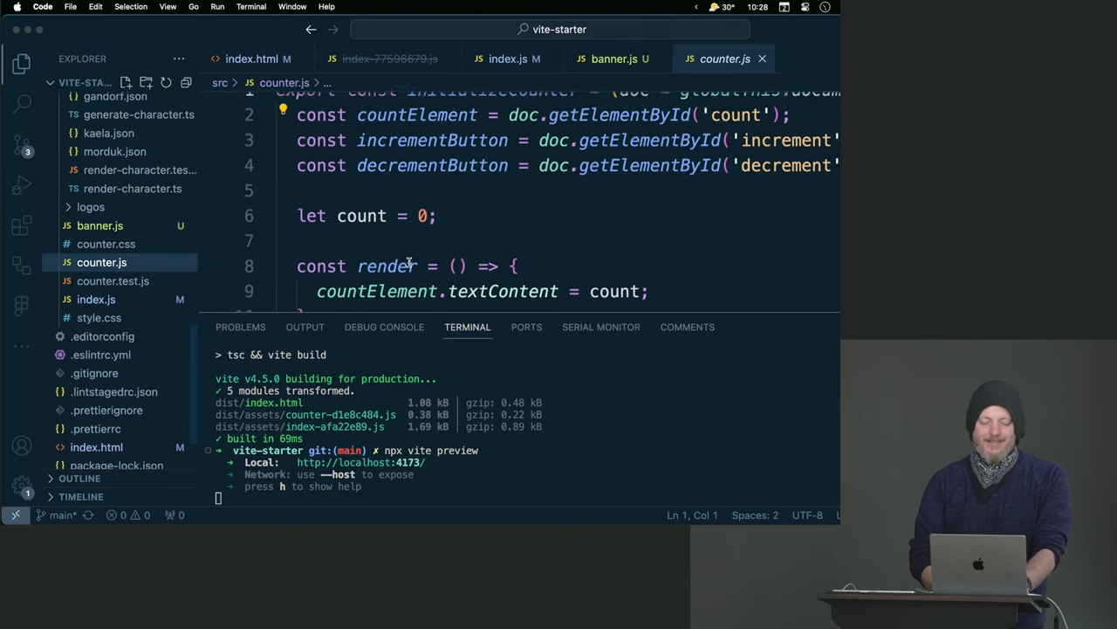
pyautogui.scroll(-3)
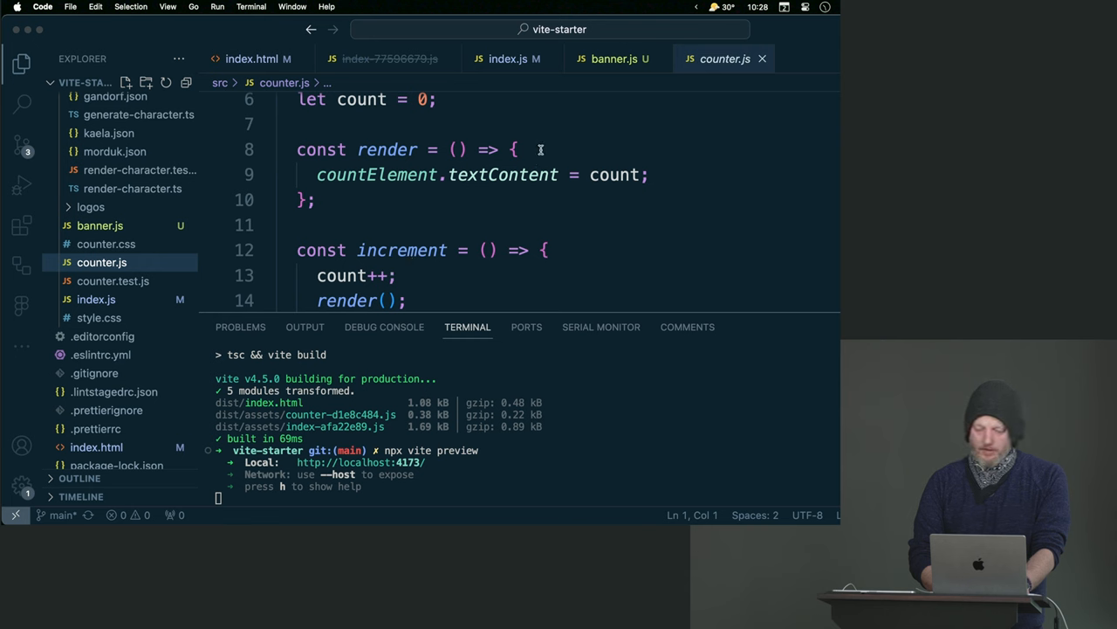
pyautogui.click(649, 175)
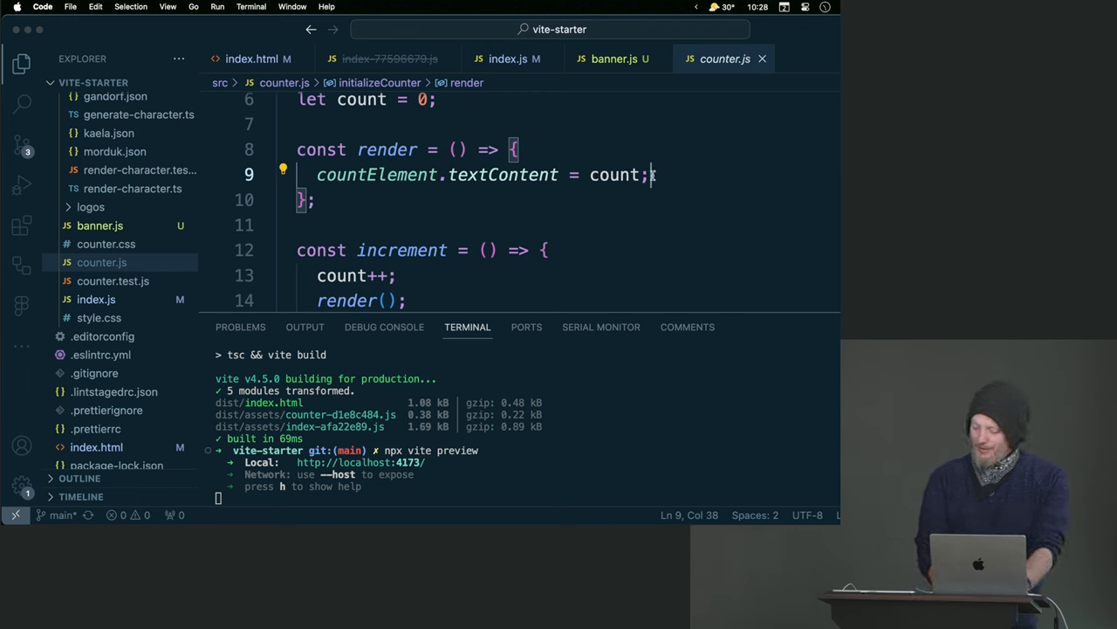
pyautogui.write('if (')
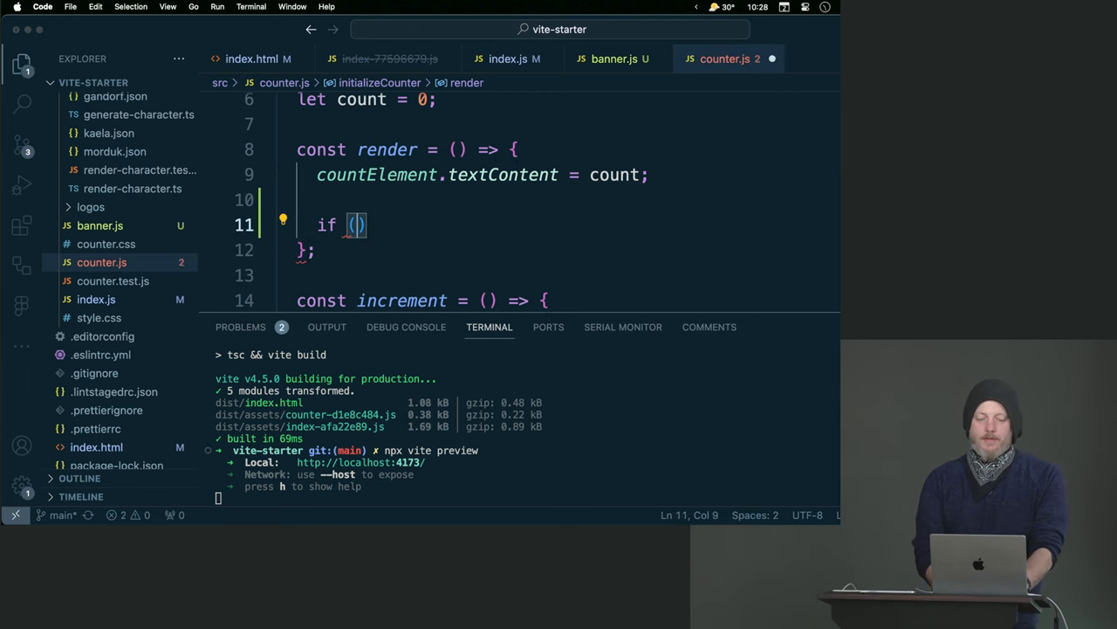
pyautogui.write('count < 0')
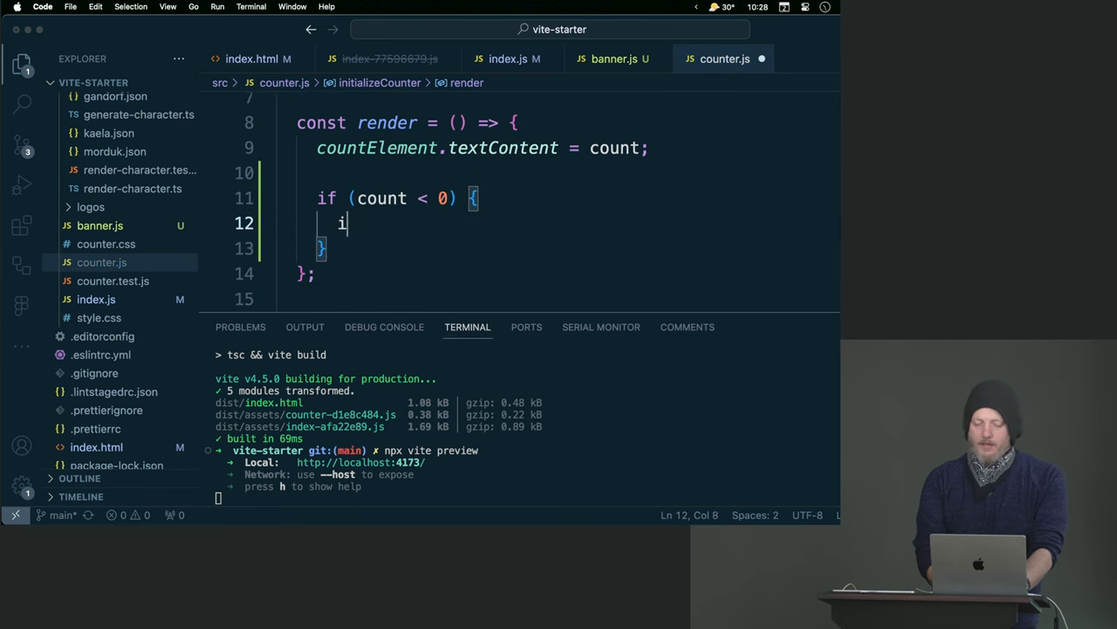
pyautogui.write('import(/)')
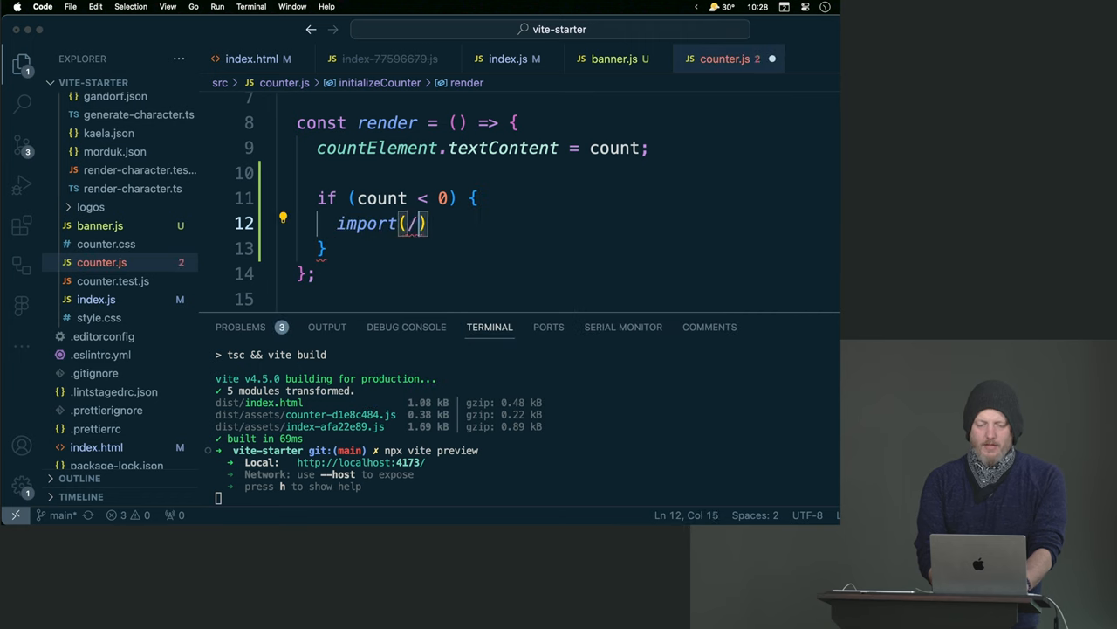
pyautogui.write("'./banner.js")
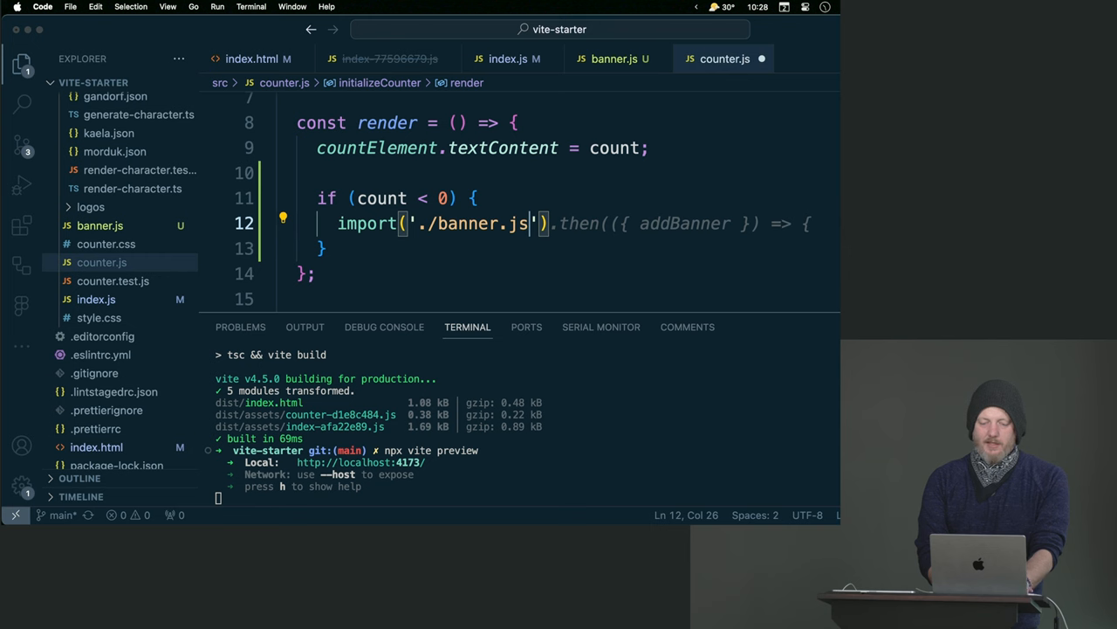
pyautogui.write("addBanner('Whoa, negative!');")
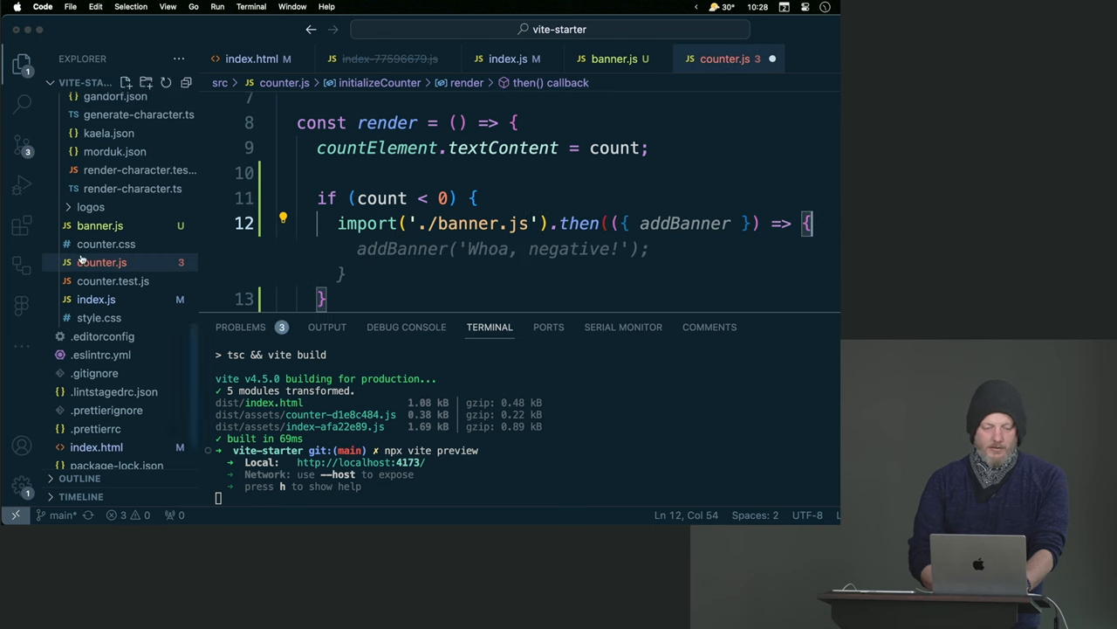
# After checking banner.js, change the addBanner message to "You're below zero!".
pyautogui.click(100, 244)
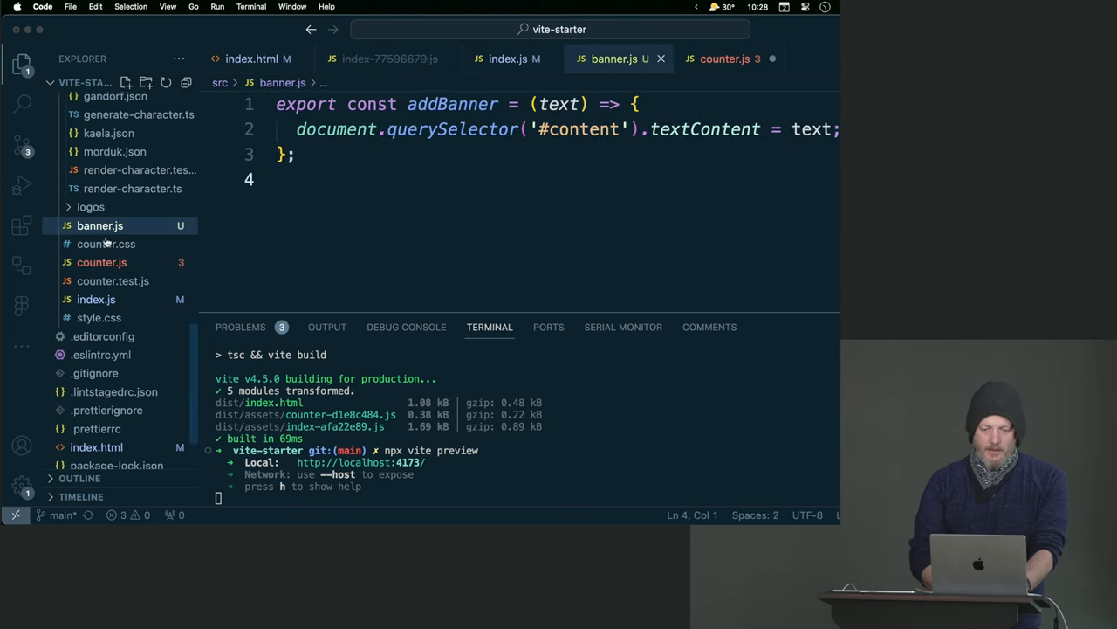
pyautogui.click(725, 60)
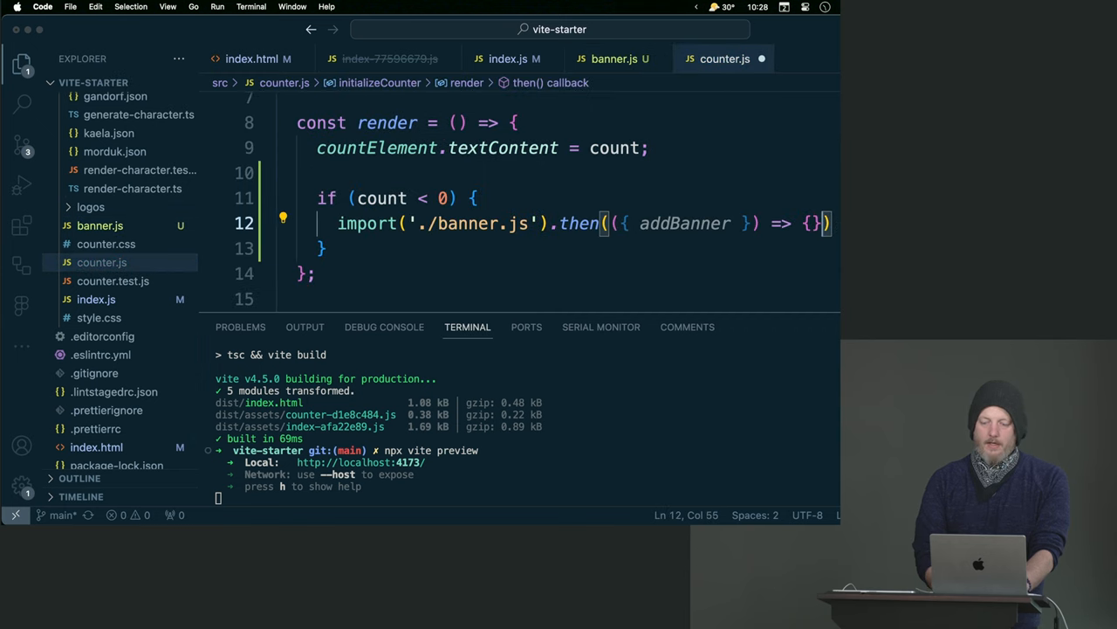
pyautogui.write('addBanner(')
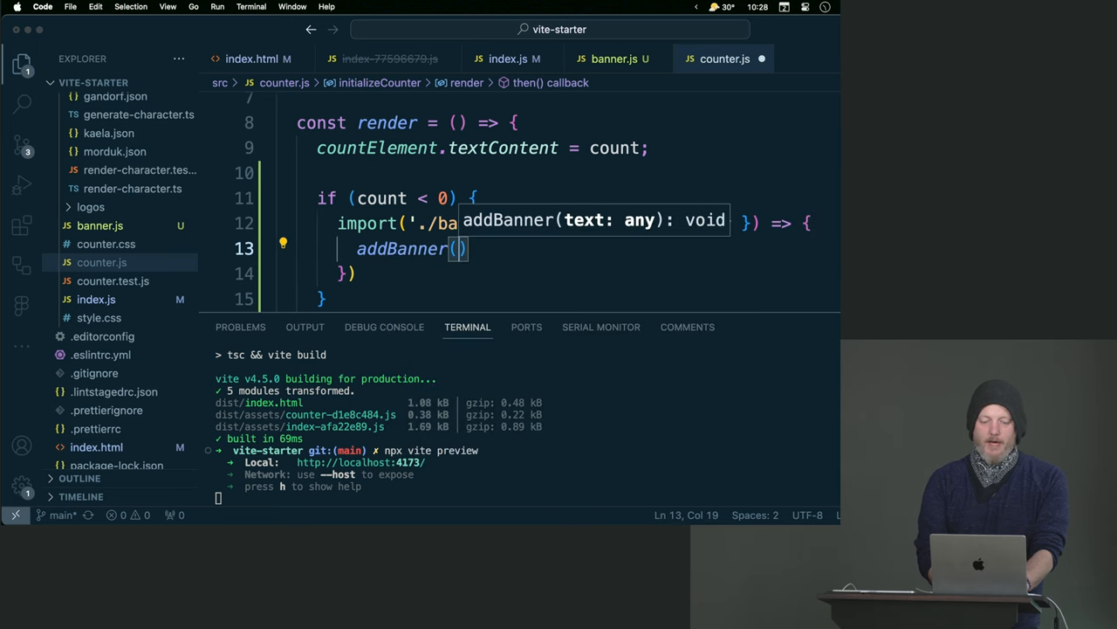
pyautogui.write("'Whoa, negative!'")
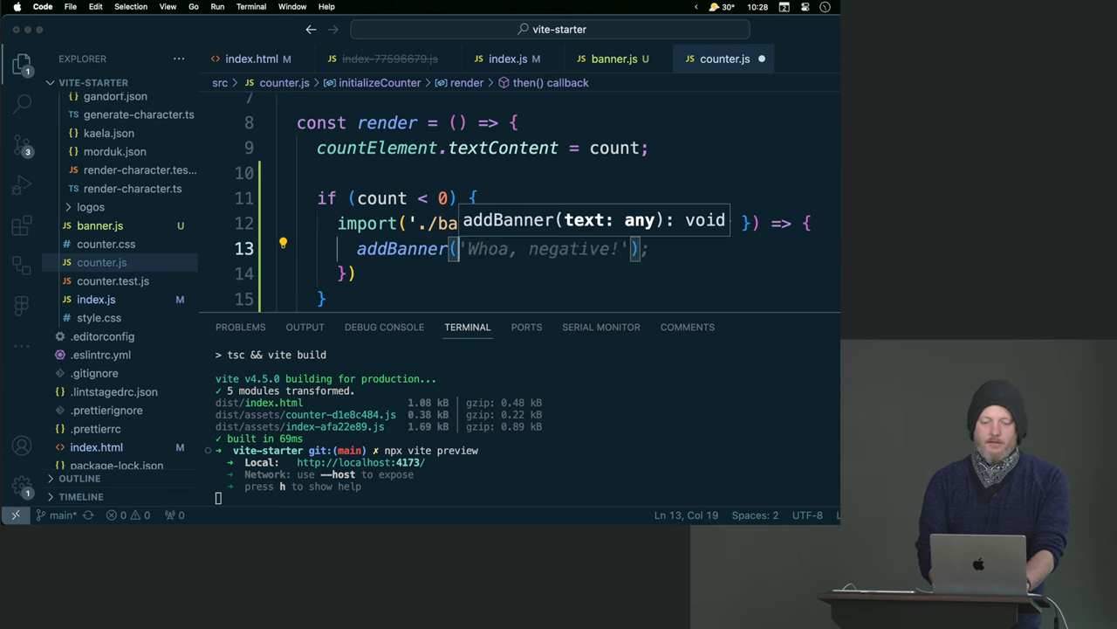
pyautogui.write('You"')
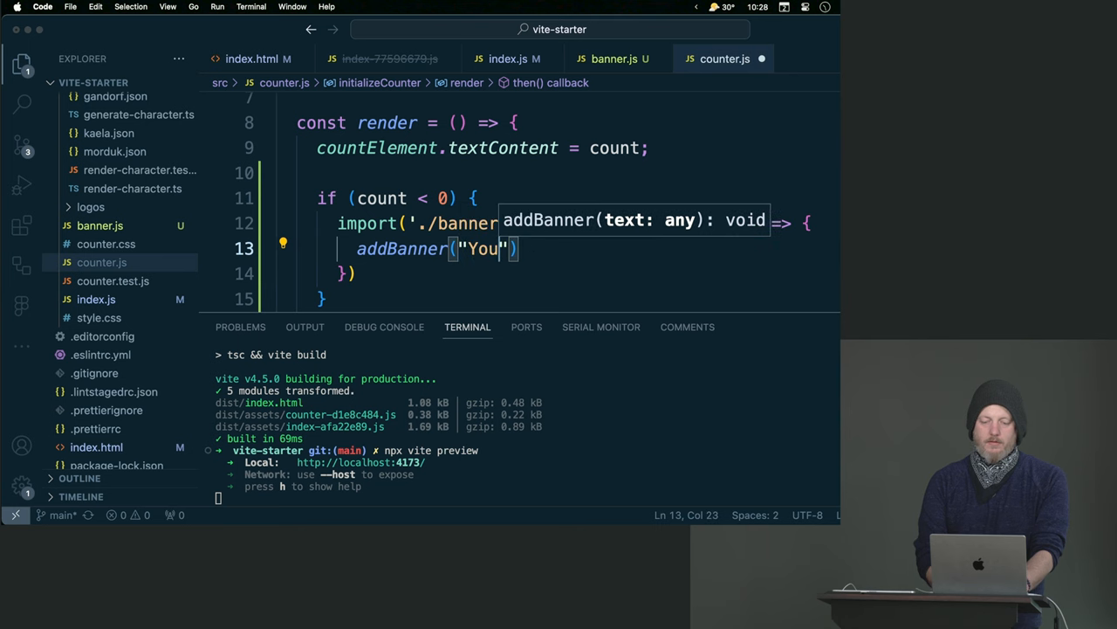
pyautogui.write("'re below zero!")
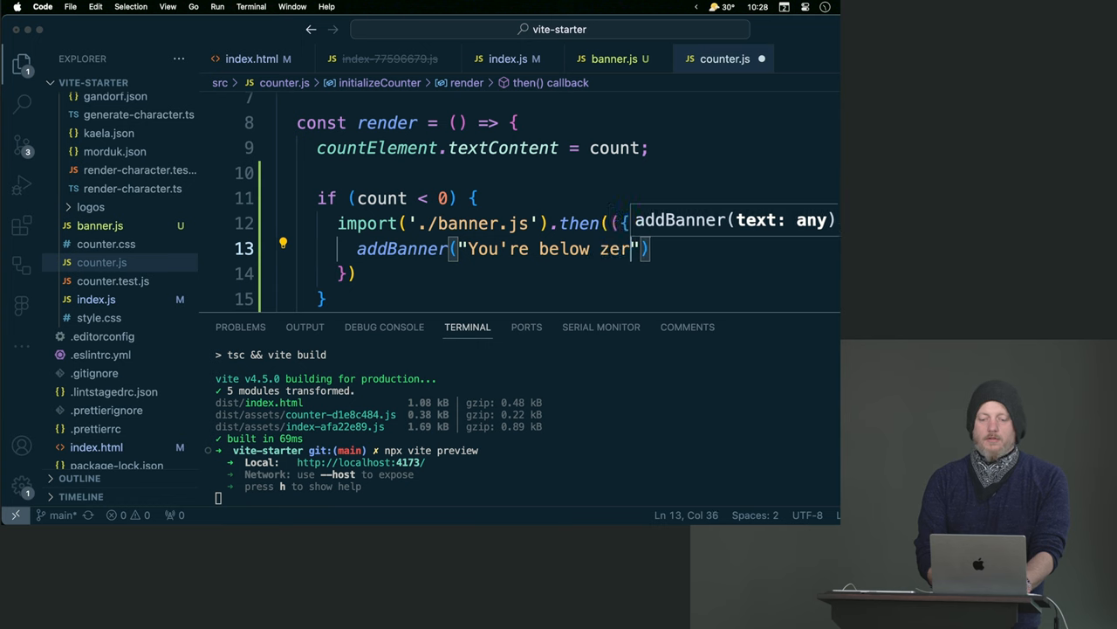
pyautogui.write('o!')
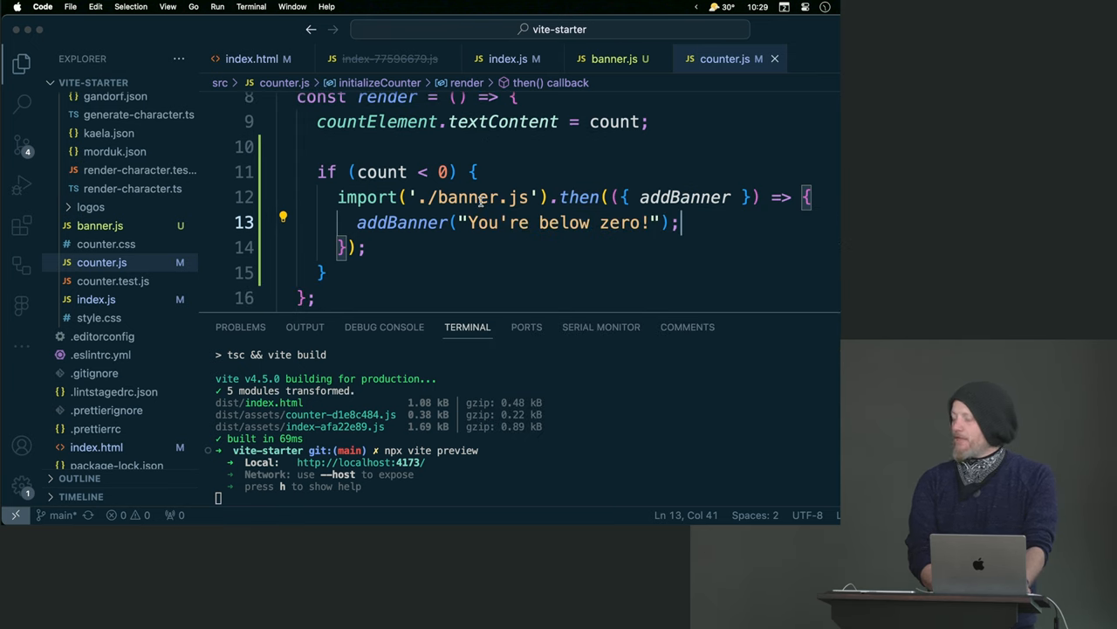
# Switch to Chrome's Vite Counter page and show the DevTools Network panel.
pyautogui.press('Cmd+Tab')
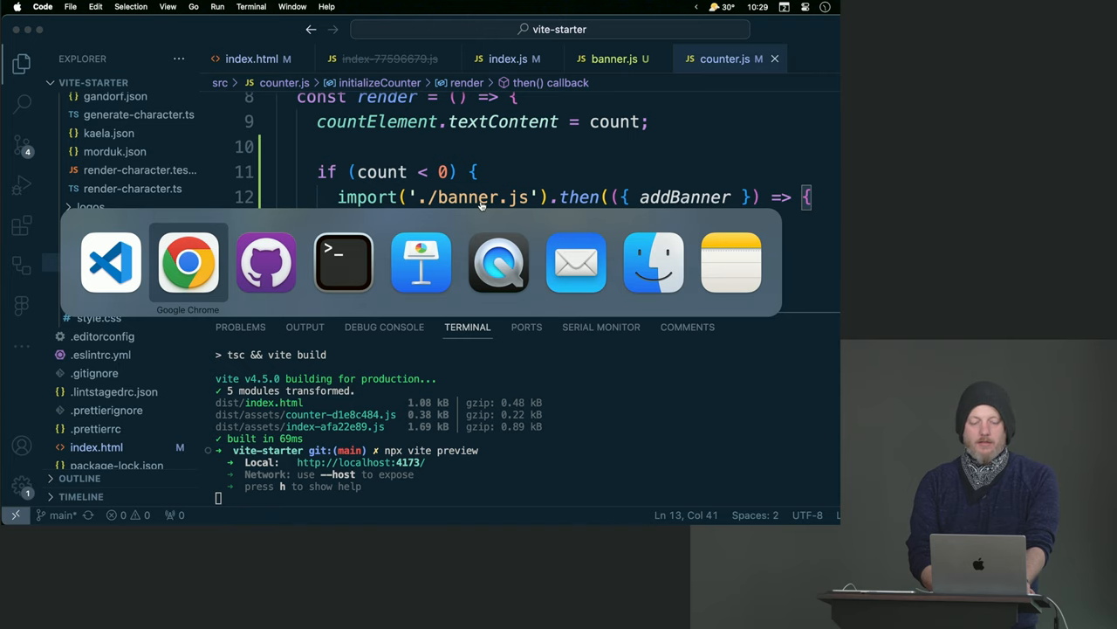
pyautogui.click(188, 262)
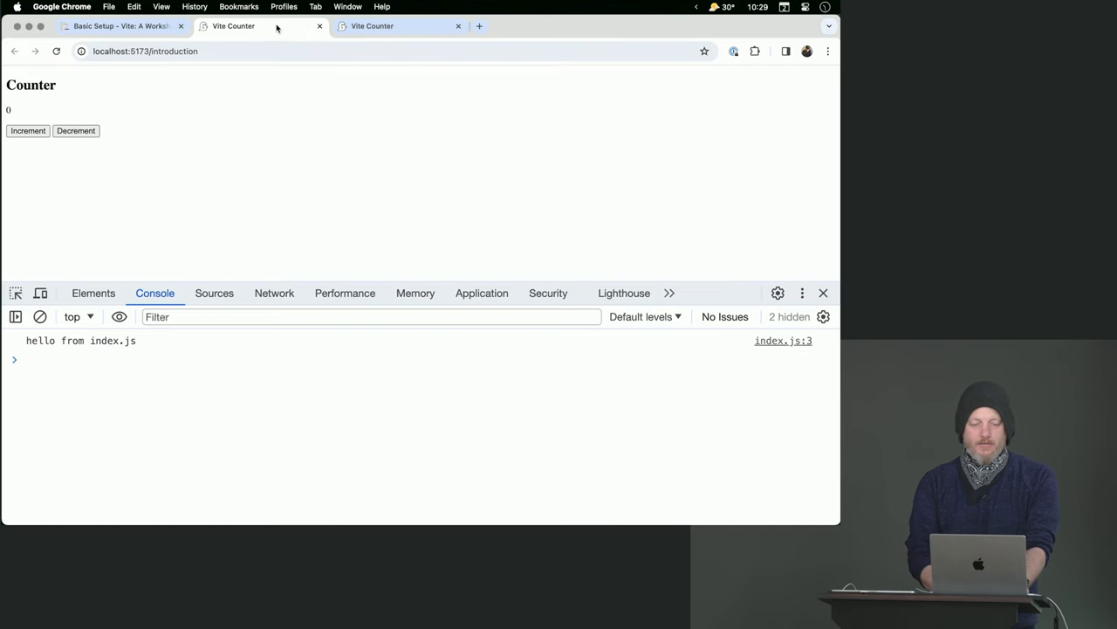
pyautogui.moveTo(279, 150)
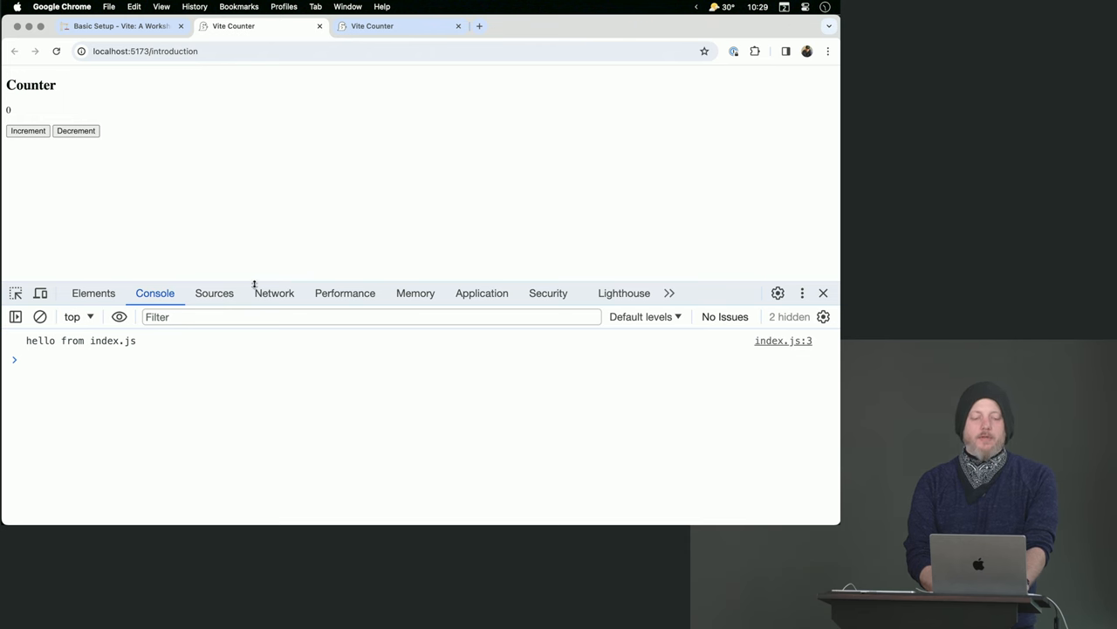
pyautogui.click(275, 293)
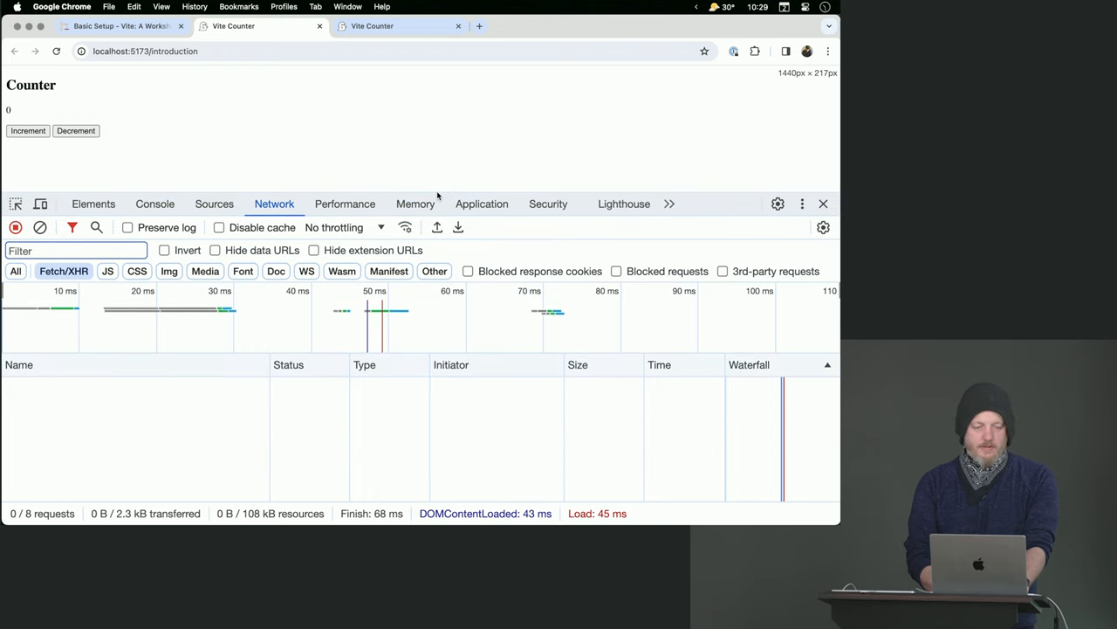
# Increment twice, then decrement until the count drops below zero and banner.js loads.
pyautogui.click(28, 129)
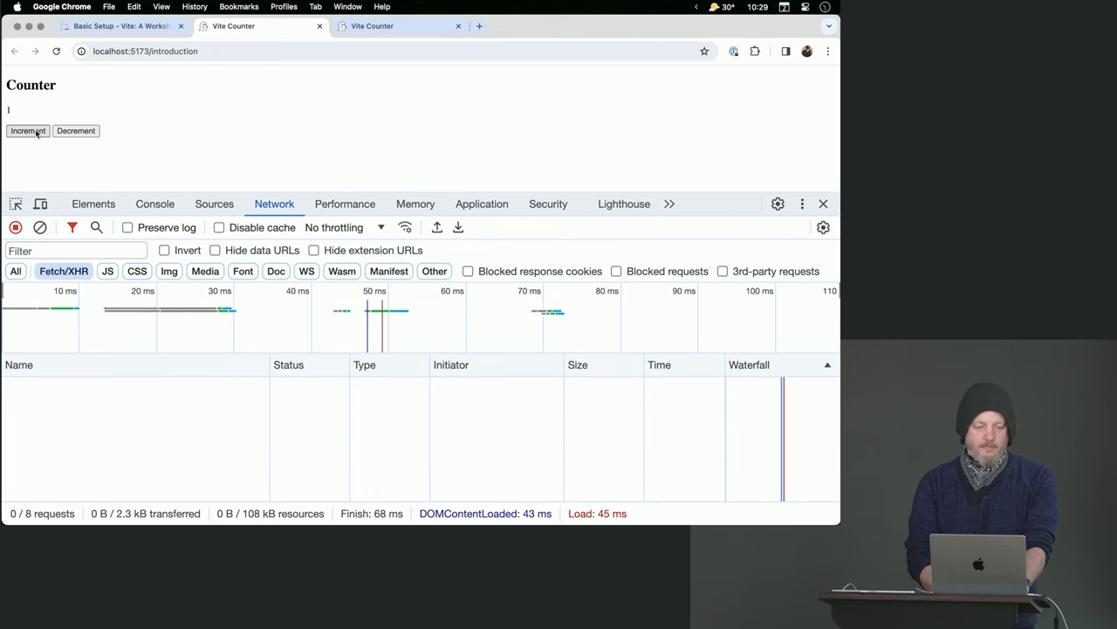
pyautogui.click(28, 129)
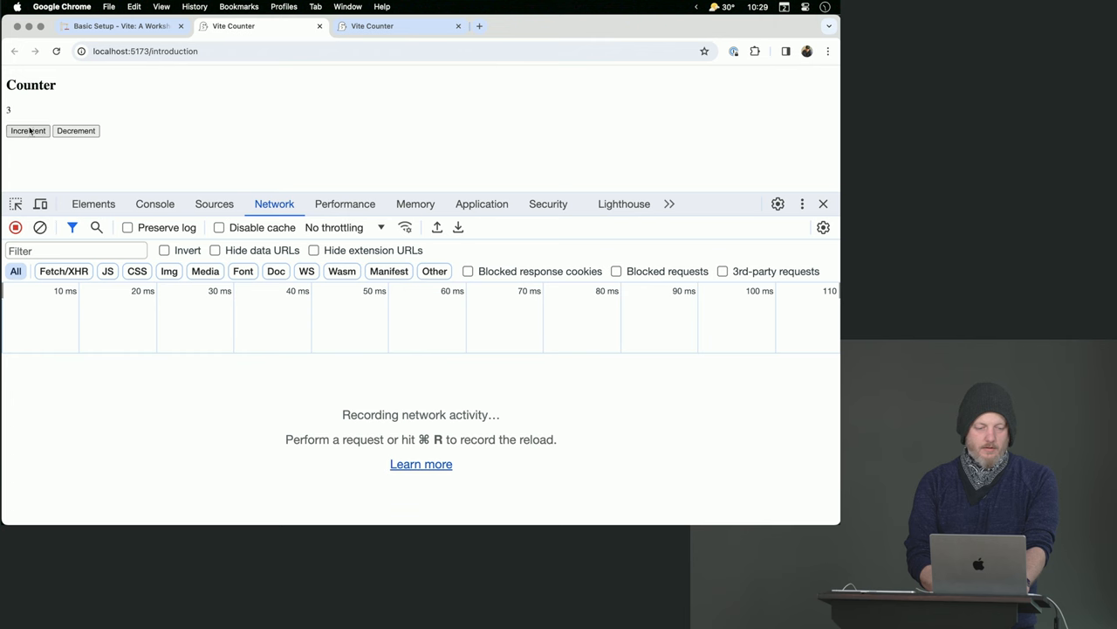
pyautogui.click(77, 129)
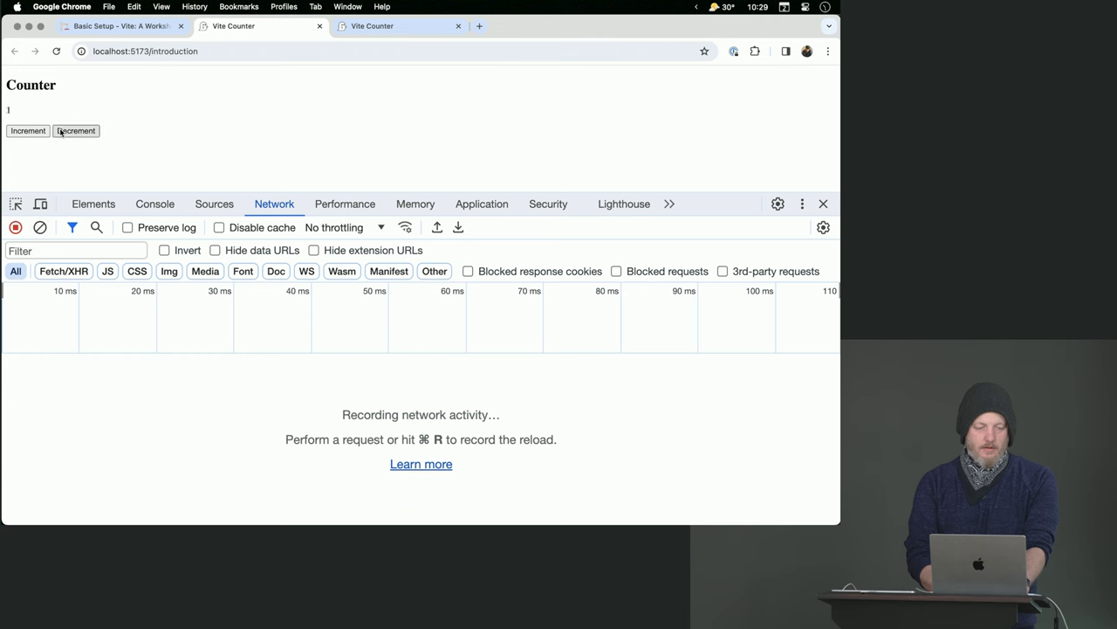
pyautogui.click(75, 129)
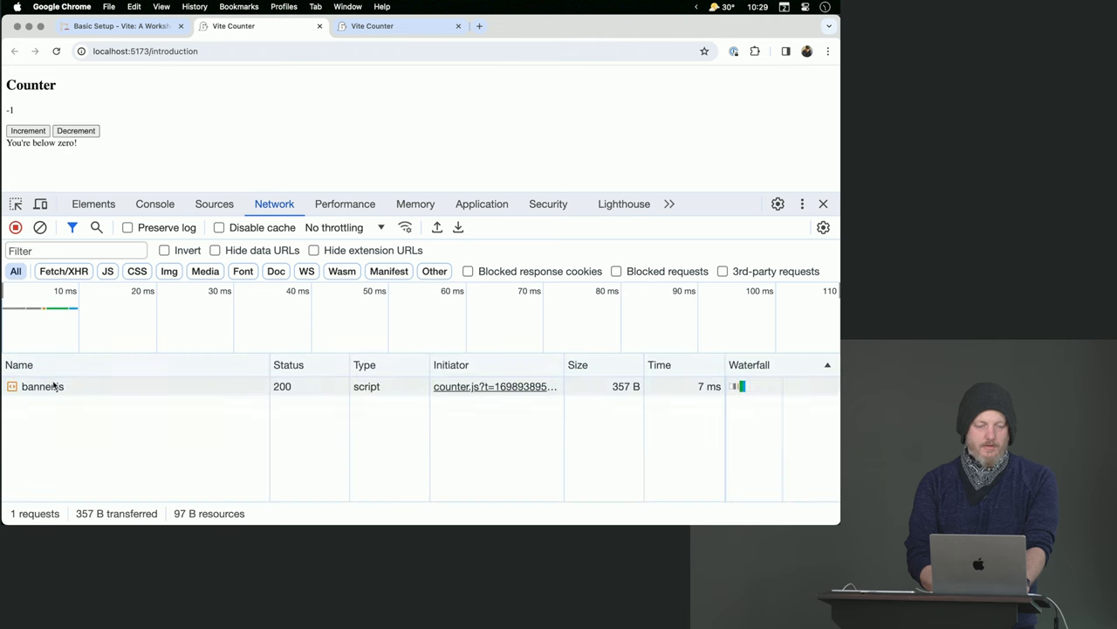
pyautogui.moveTo(63, 396)
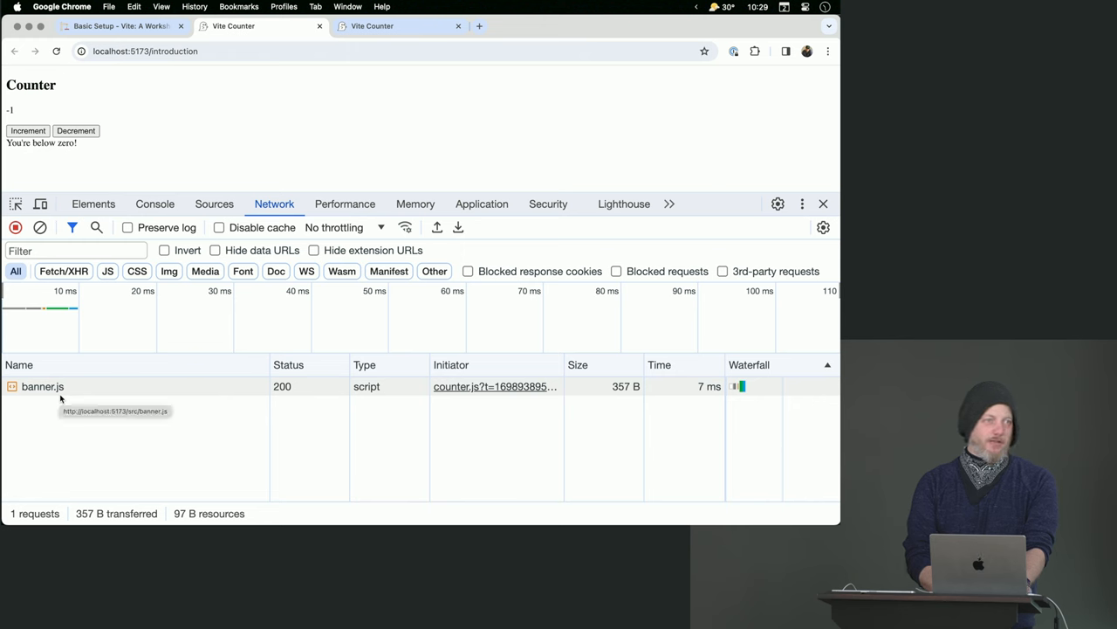
pyautogui.moveTo(199, 429)
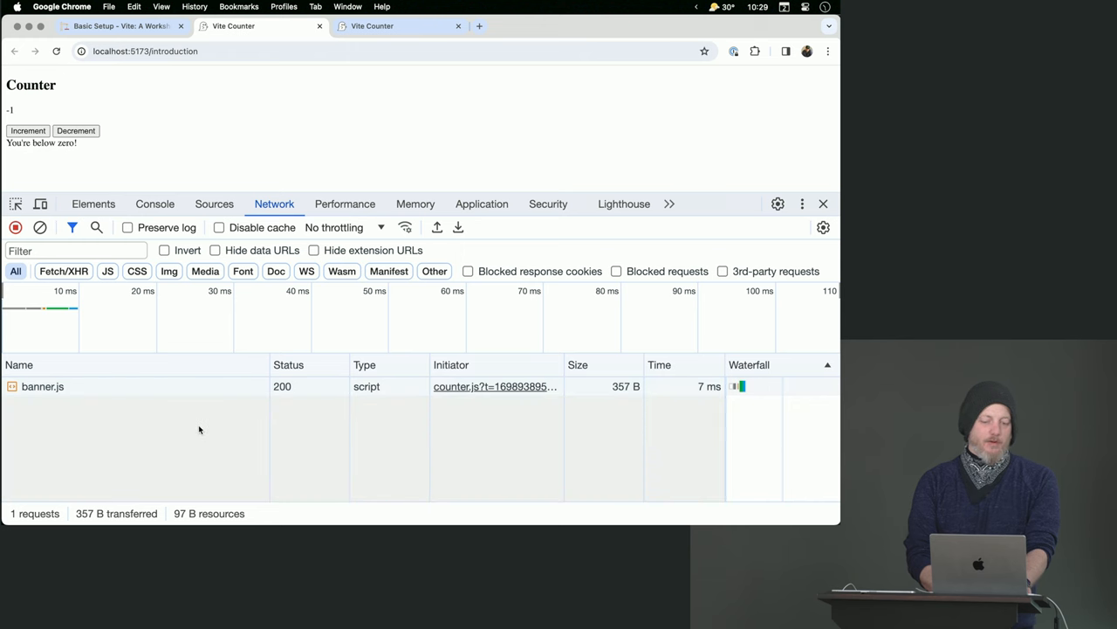
pyautogui.moveTo(408, 412)
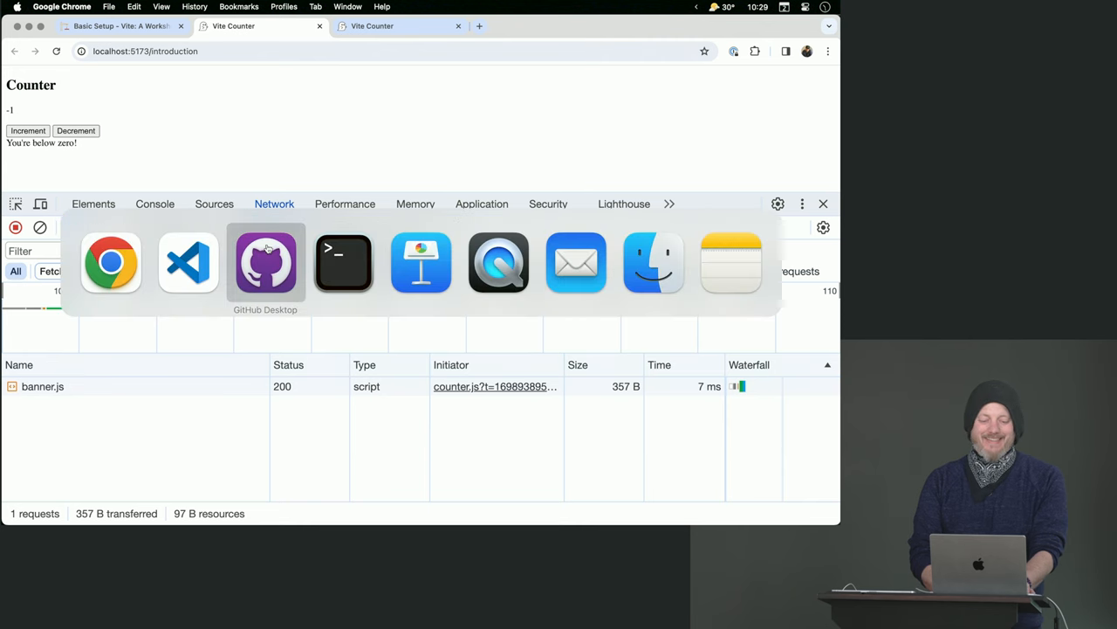
# Run npm run build in the integrated terminal to emit banner as a separate chunk.
pyautogui.click(342, 261)
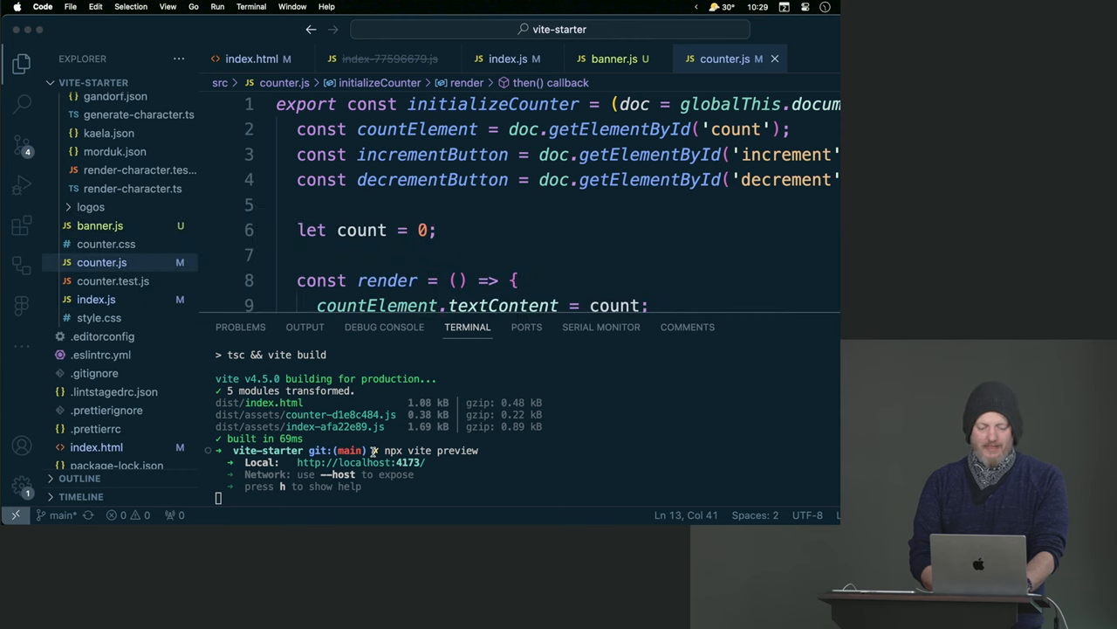
pyautogui.moveTo(506, 466)
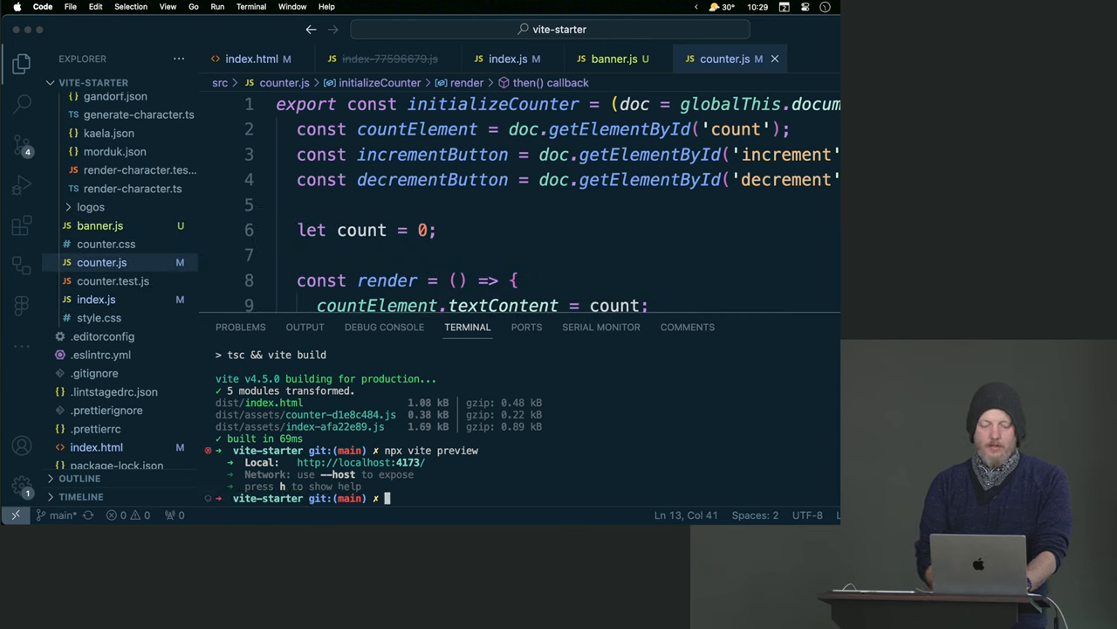
pyautogui.write('npm run bii')
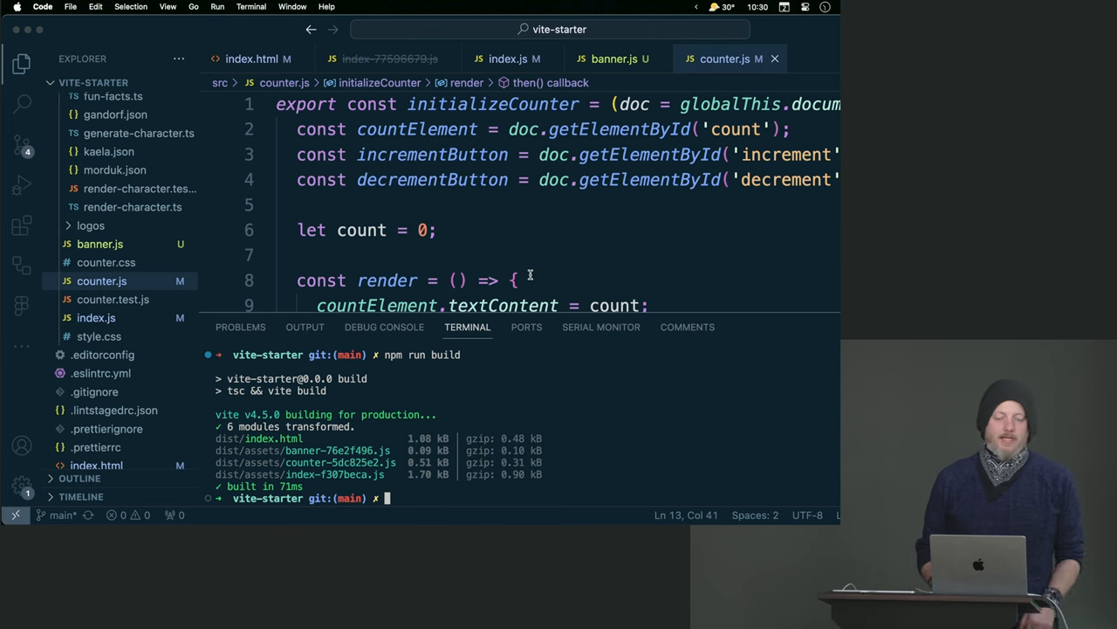
# Add a static import of addBanner in counter.js and rebuild with npm run build.
pyautogui.scroll(-3)
pyautogui.write("import { addBanner } from './banner.js';")
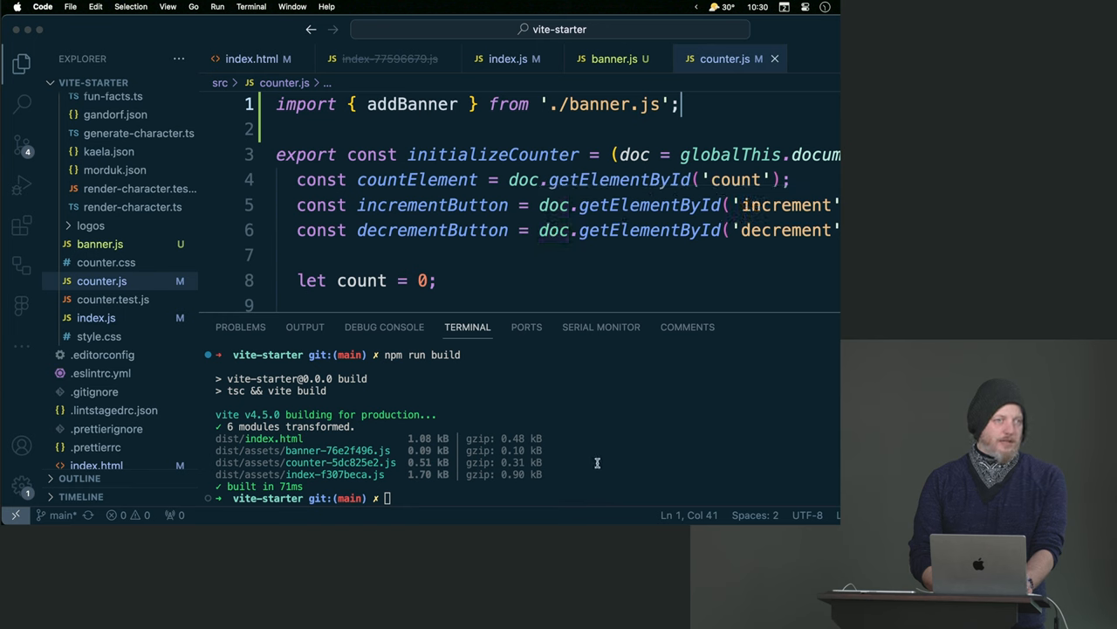
pyautogui.moveTo(597, 429)
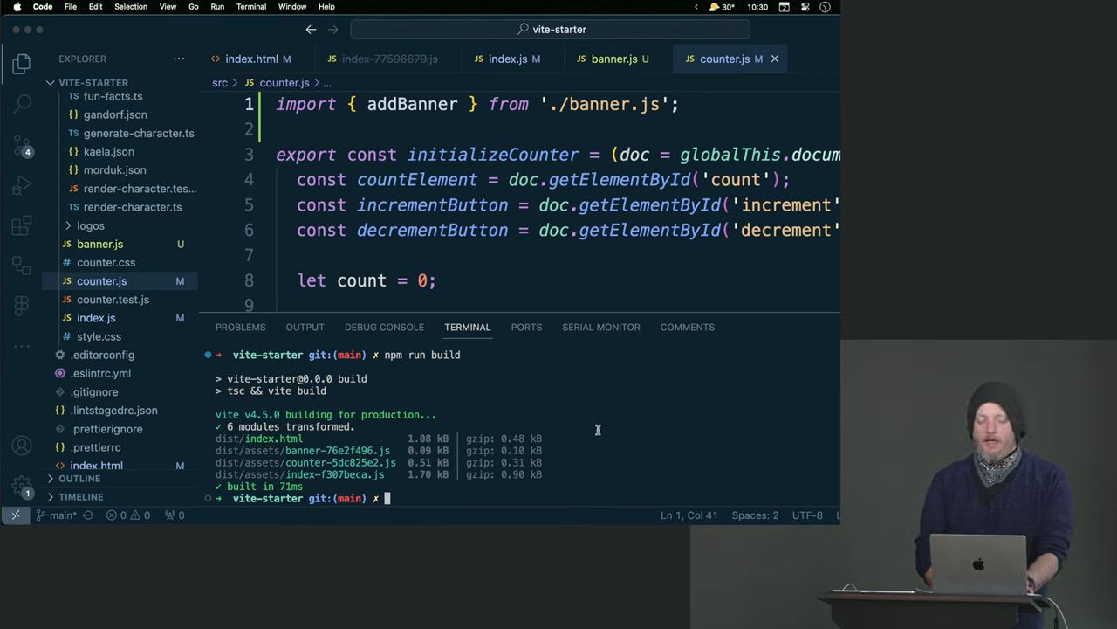
pyautogui.write('npm run build')
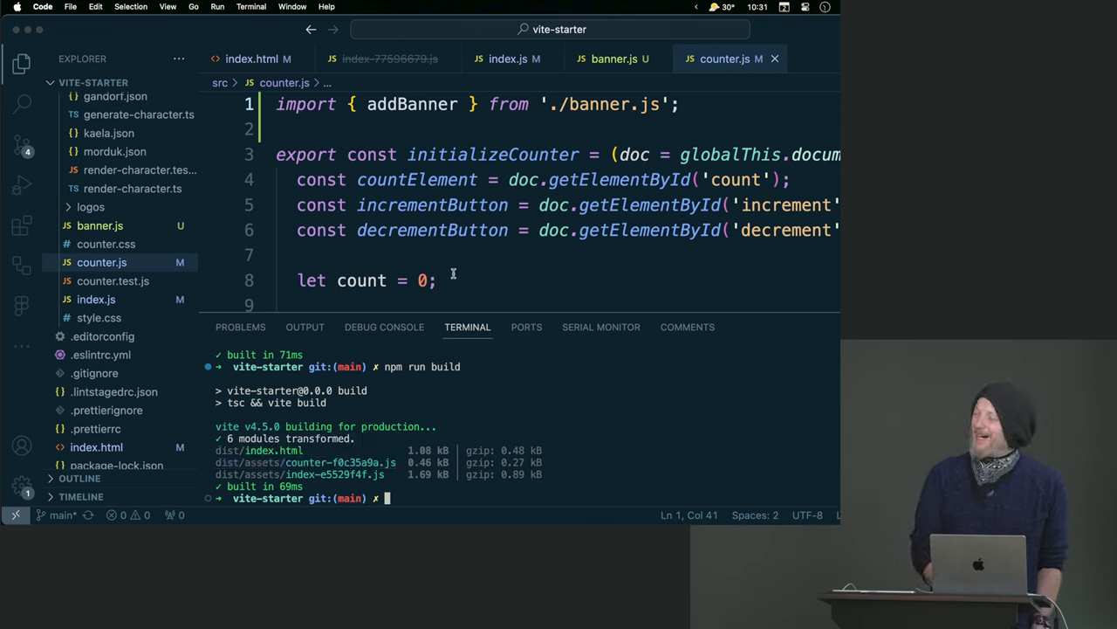
pyautogui.moveTo(416, 178)
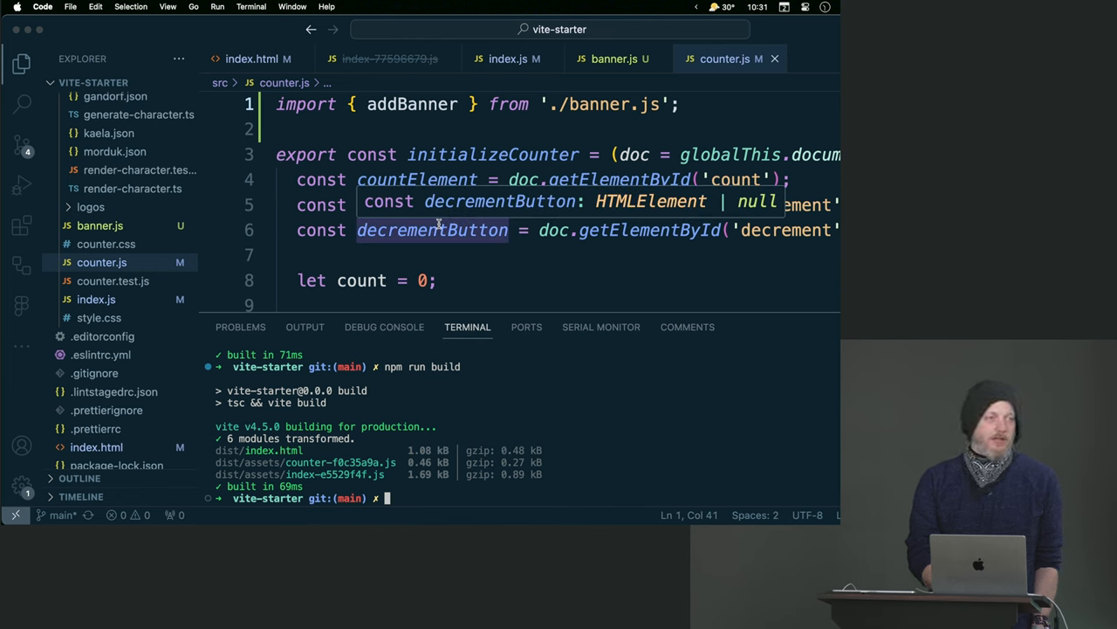
# Append ?h=400 to the image import in index.js.
pyautogui.doubleClick(413, 105)
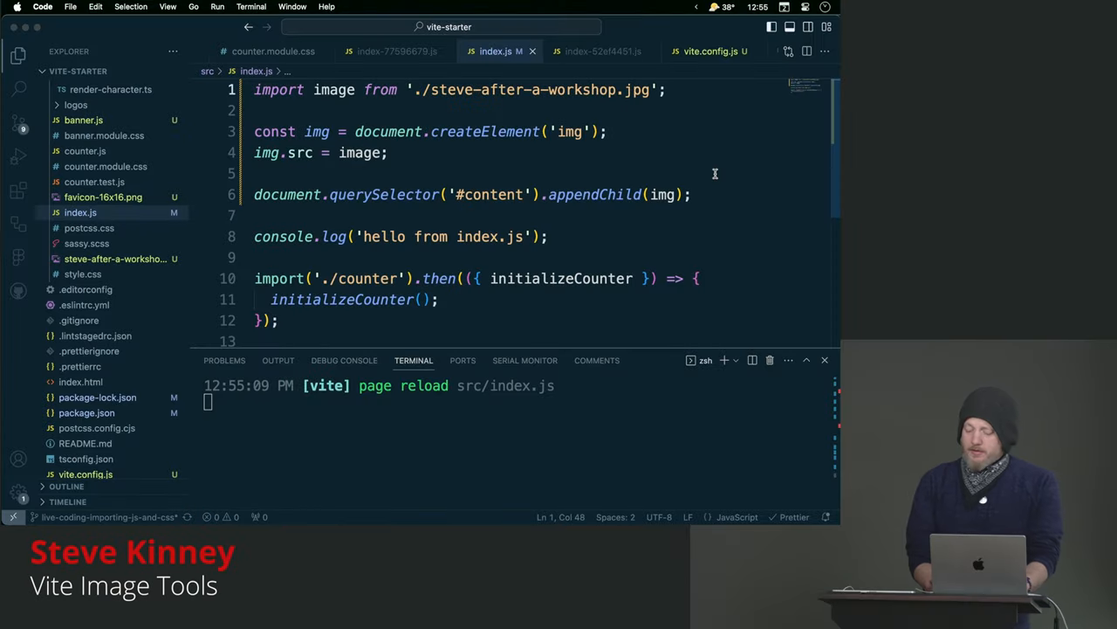
pyautogui.write('?h')
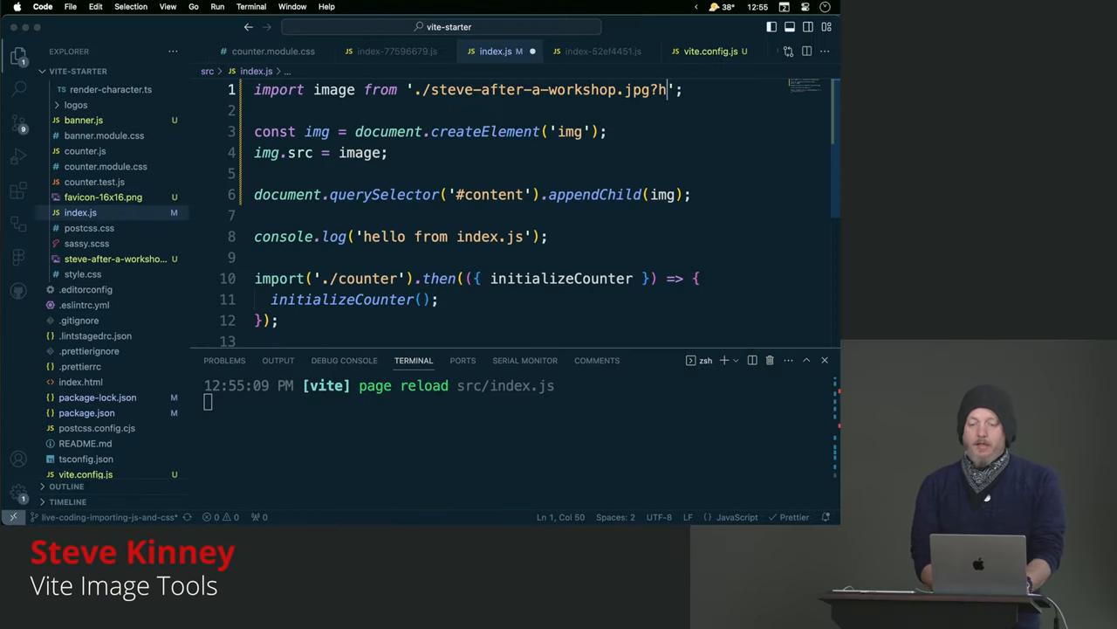
pyautogui.write('=400')
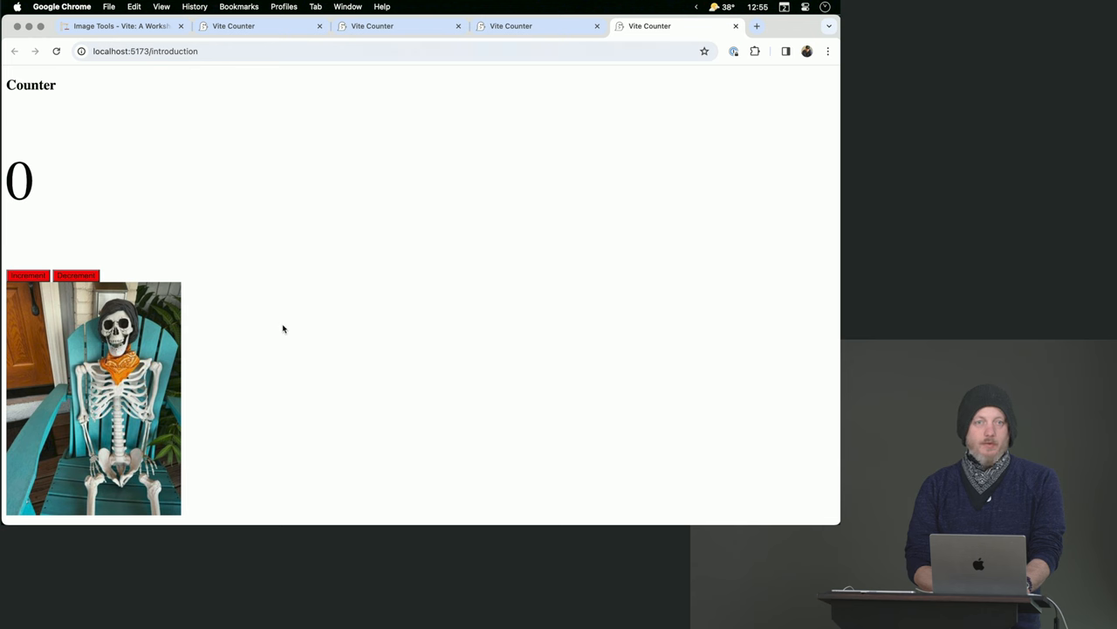
pyautogui.moveTo(278, 331)
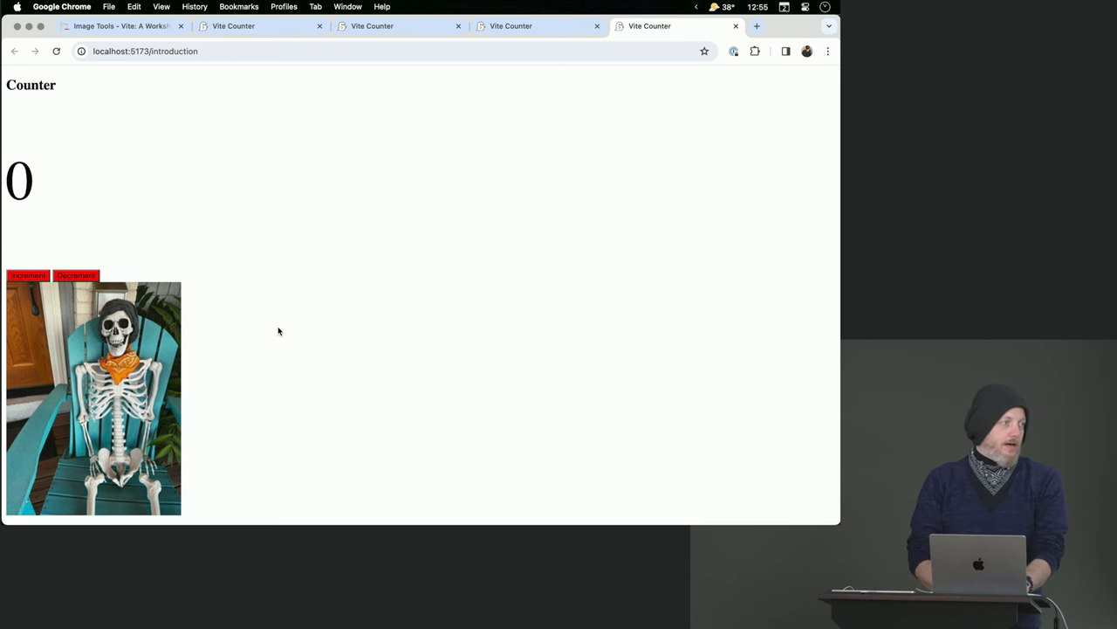
# View the resized photo on the Chrome page, then switch apps.
pyautogui.press('Cmd+Tab')
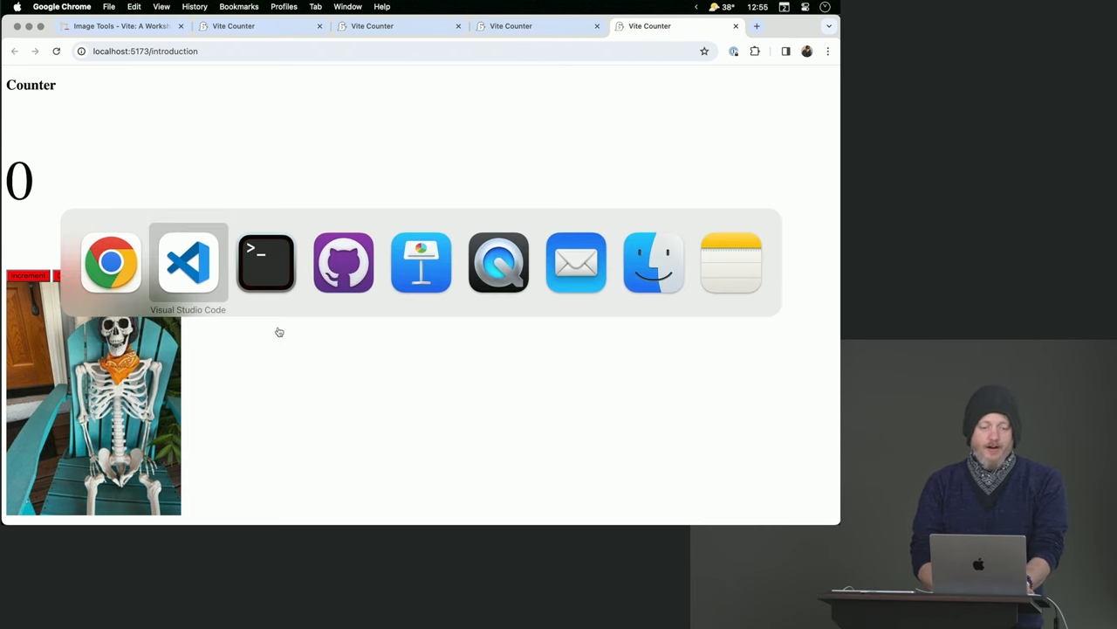
# Run the production build in Terminal and check the 31.84 kB JPEG asset, then switch away.
pyautogui.click(265, 262)
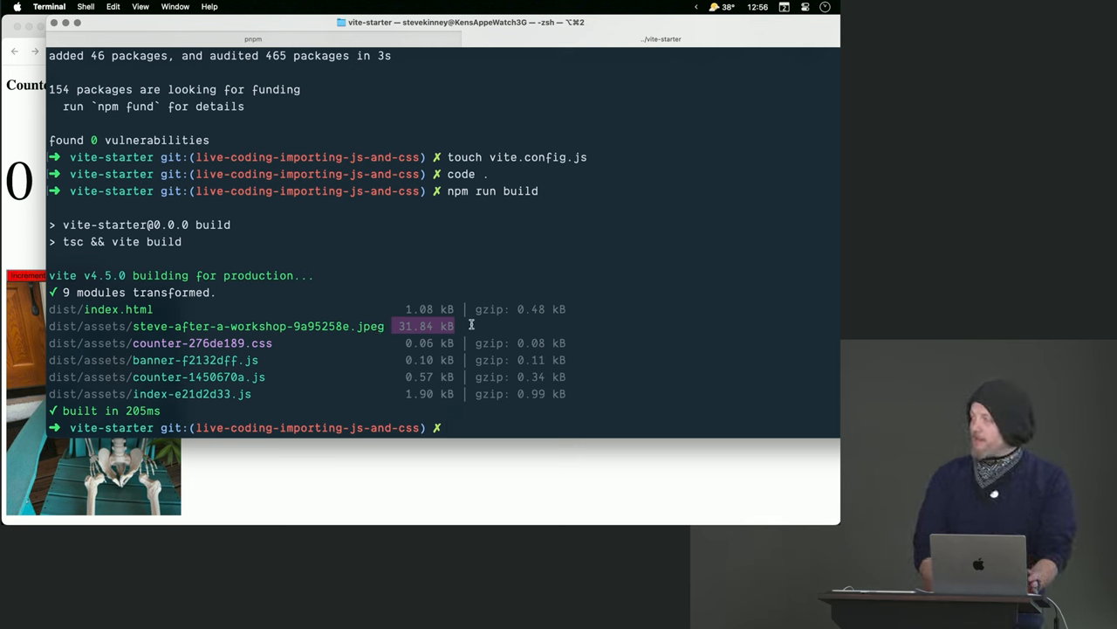
pyautogui.moveTo(467, 447)
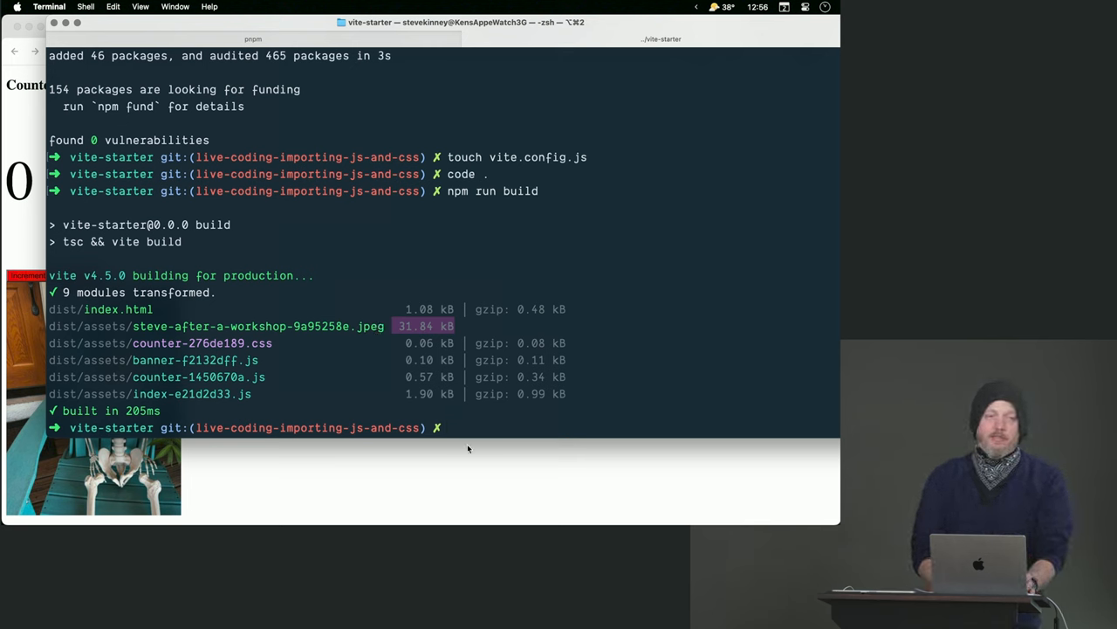
pyautogui.press('Cmd+Tab')
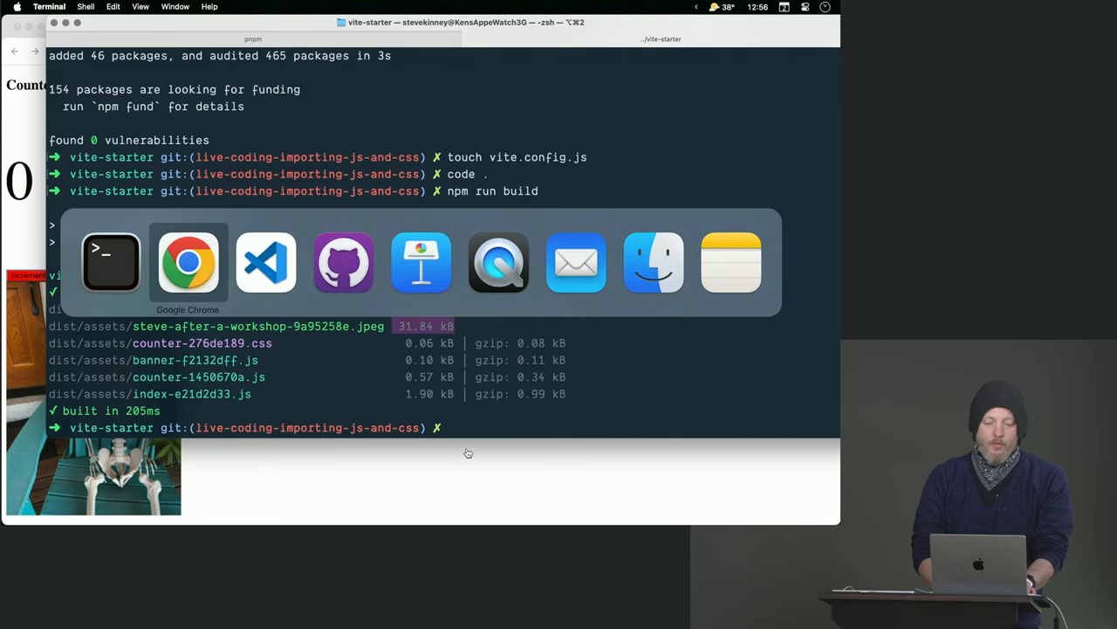
# Append &format=webp to the image import query string in index.js.
pyautogui.click(265, 262)
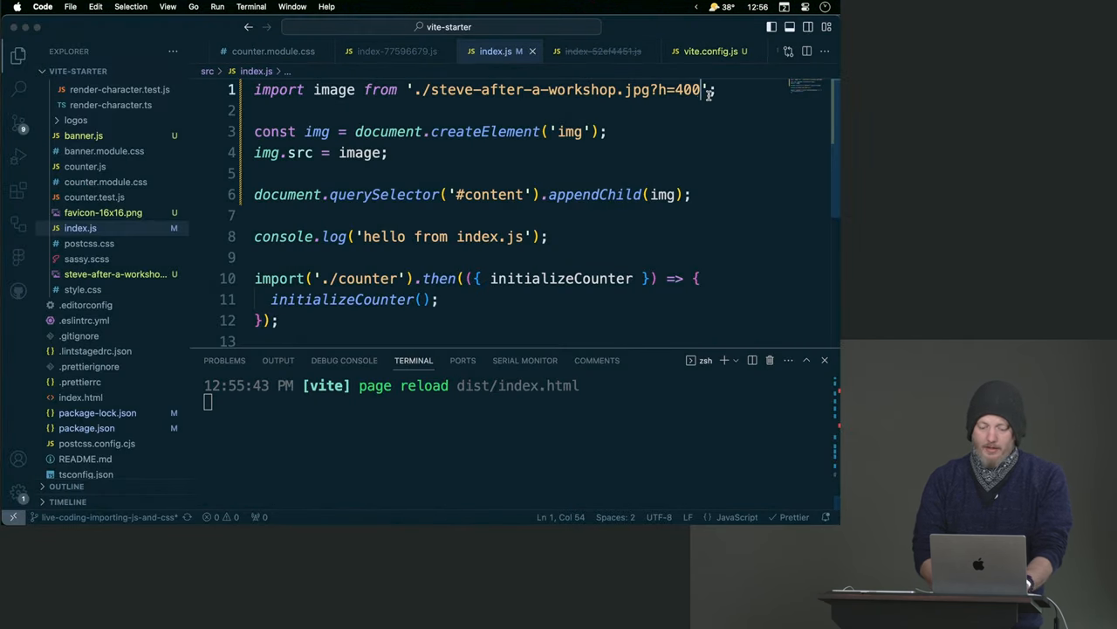
pyautogui.write('&format=w')
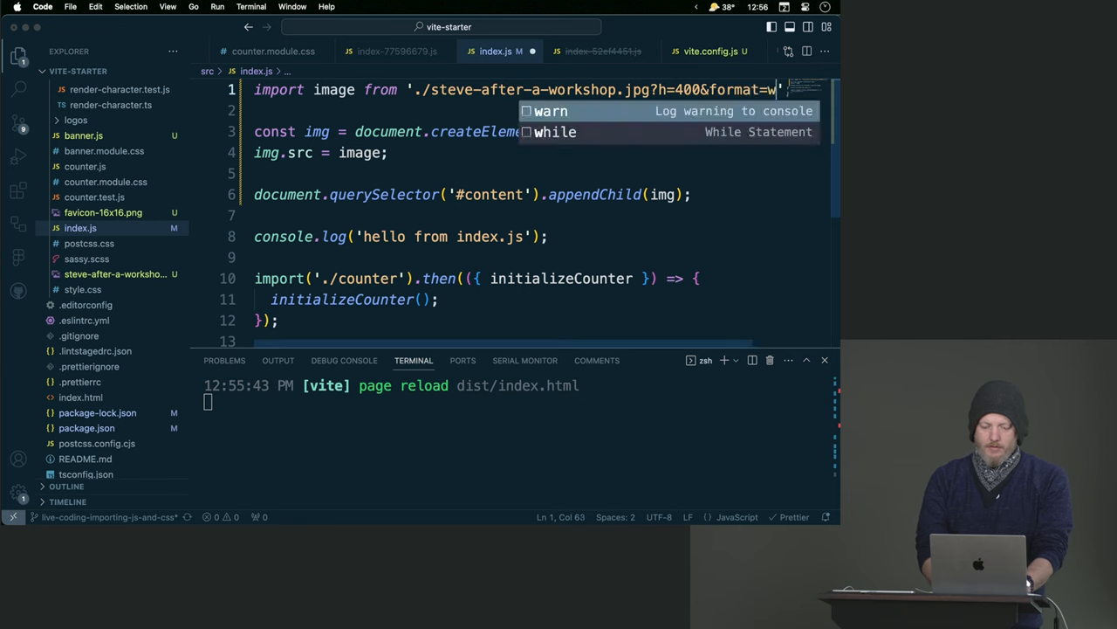
pyautogui.write('ebp')
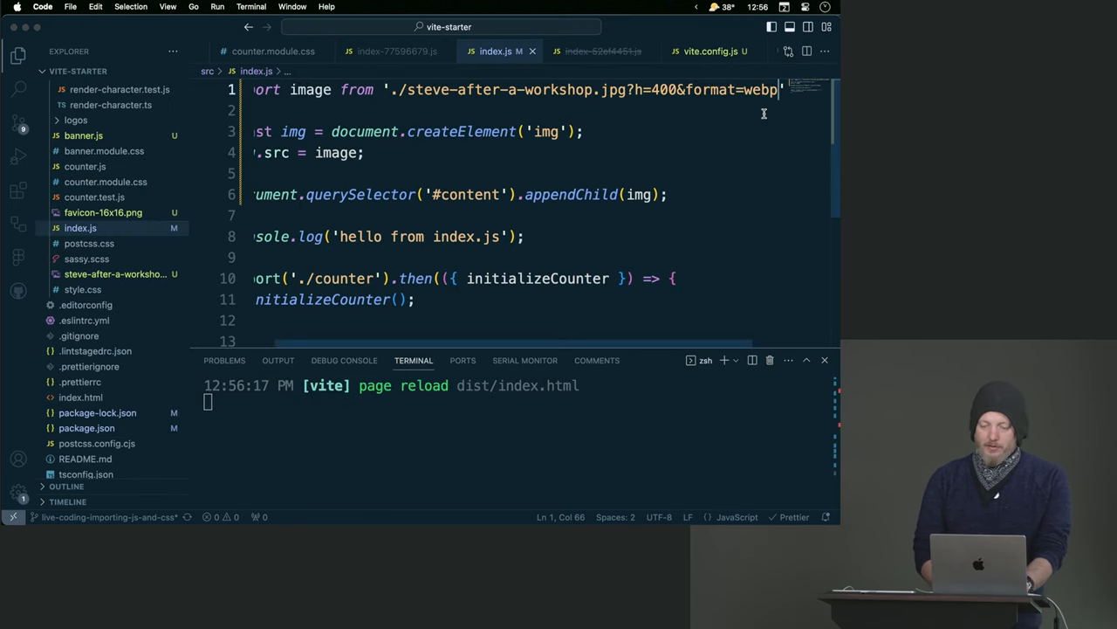
pyautogui.write('&')
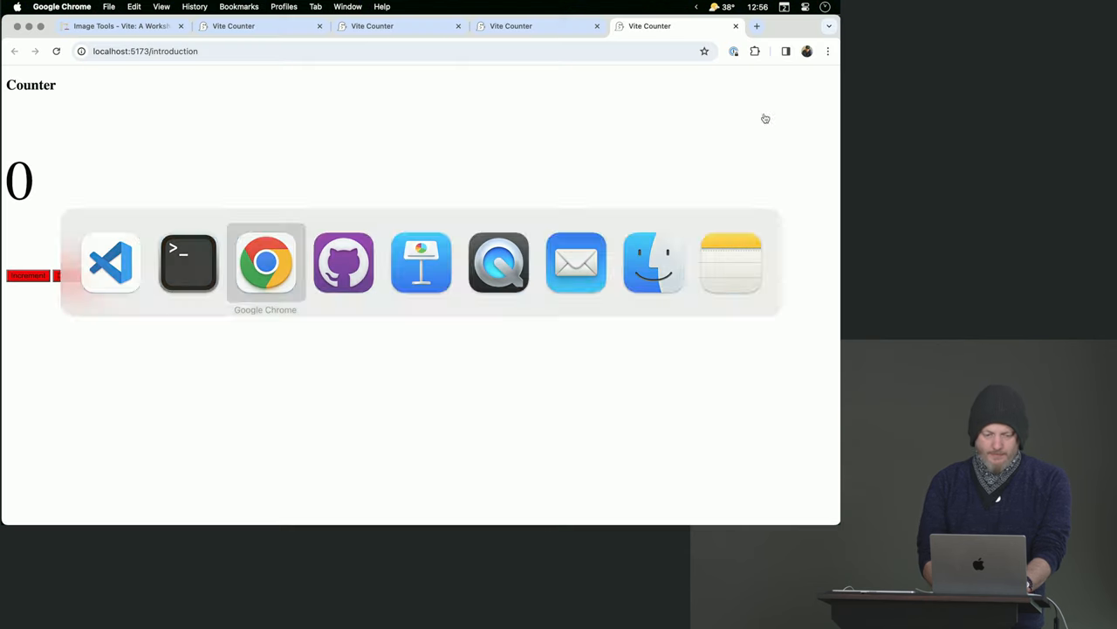
pyautogui.press('F12')
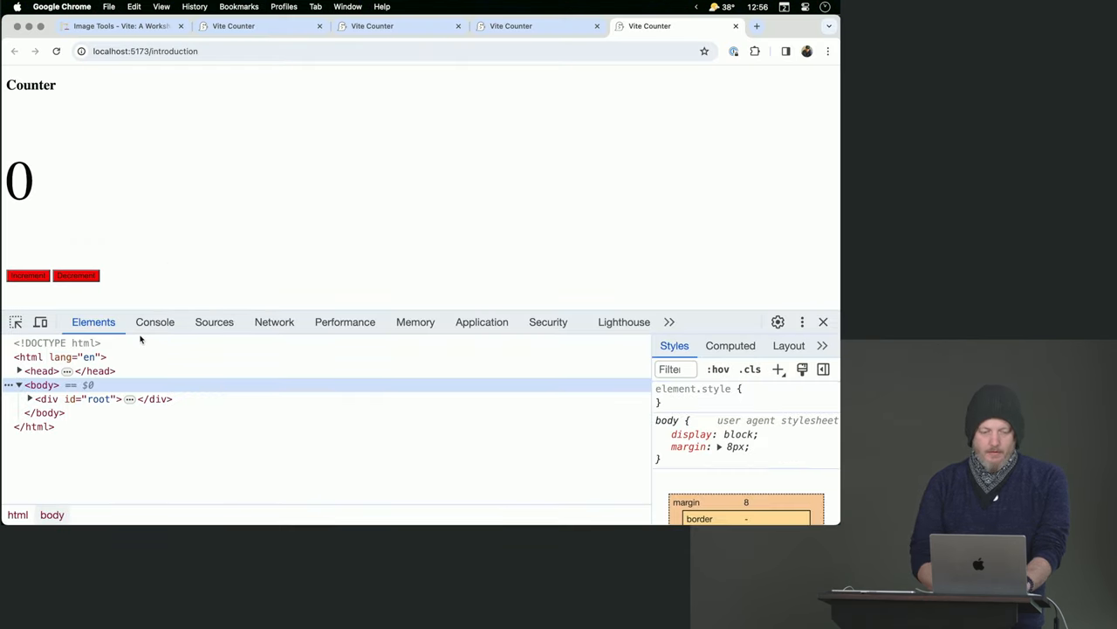
pyautogui.click(153, 321)
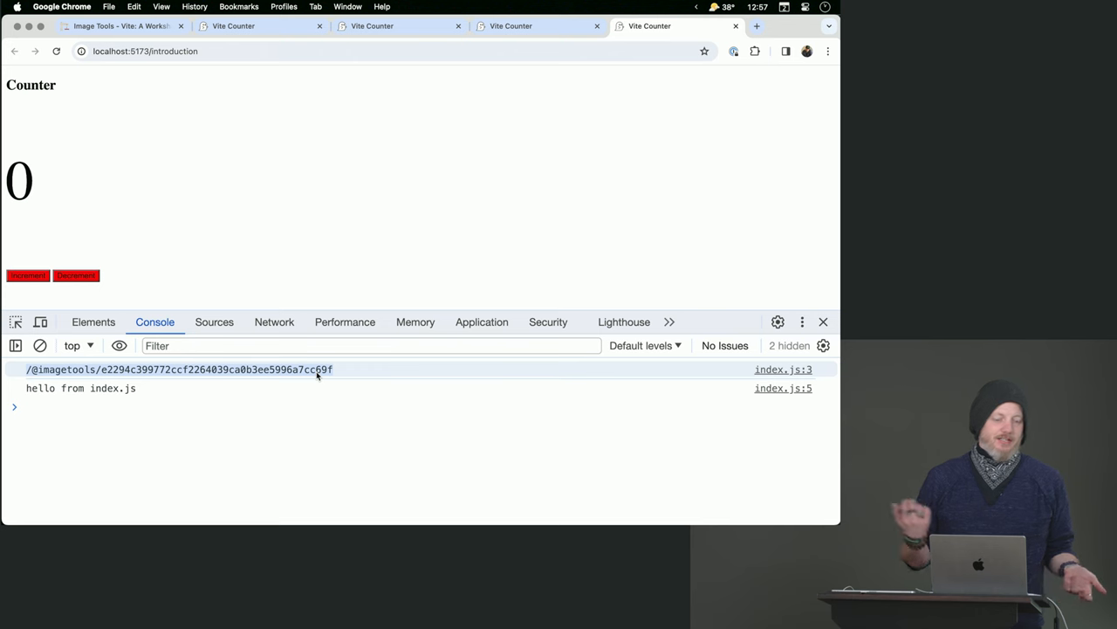
pyautogui.moveTo(309, 382)
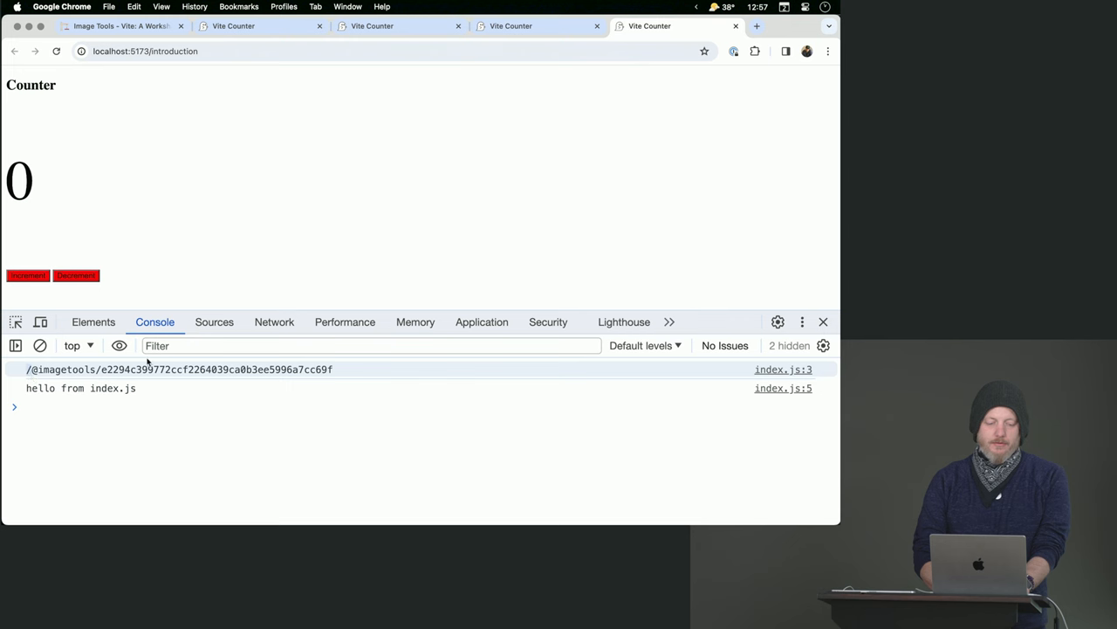
pyautogui.moveTo(233, 91)
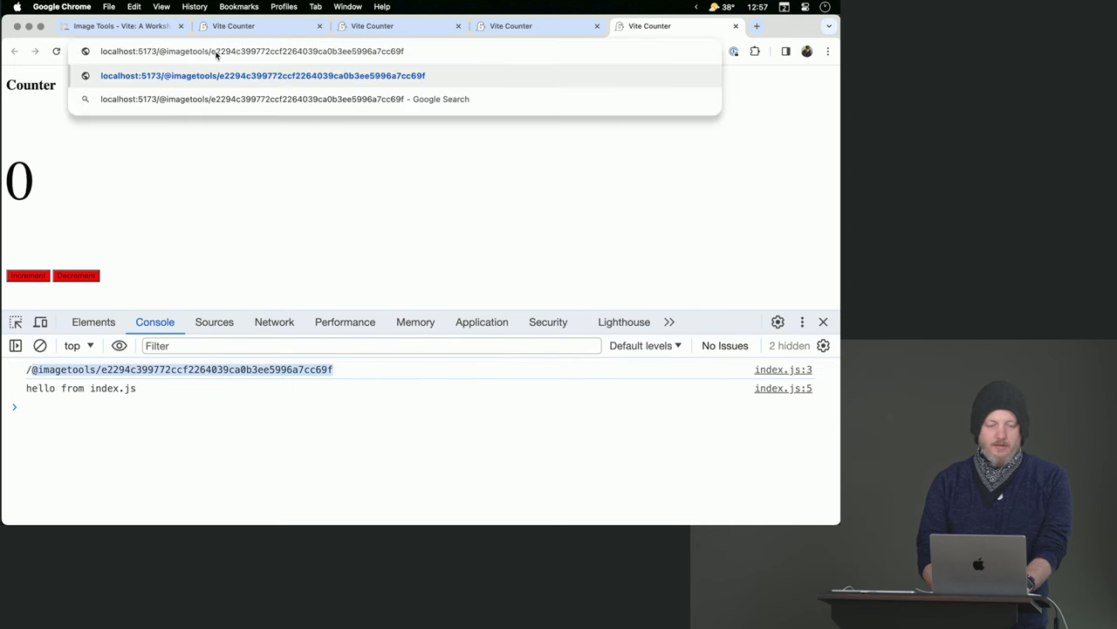
pyautogui.click(270, 73)
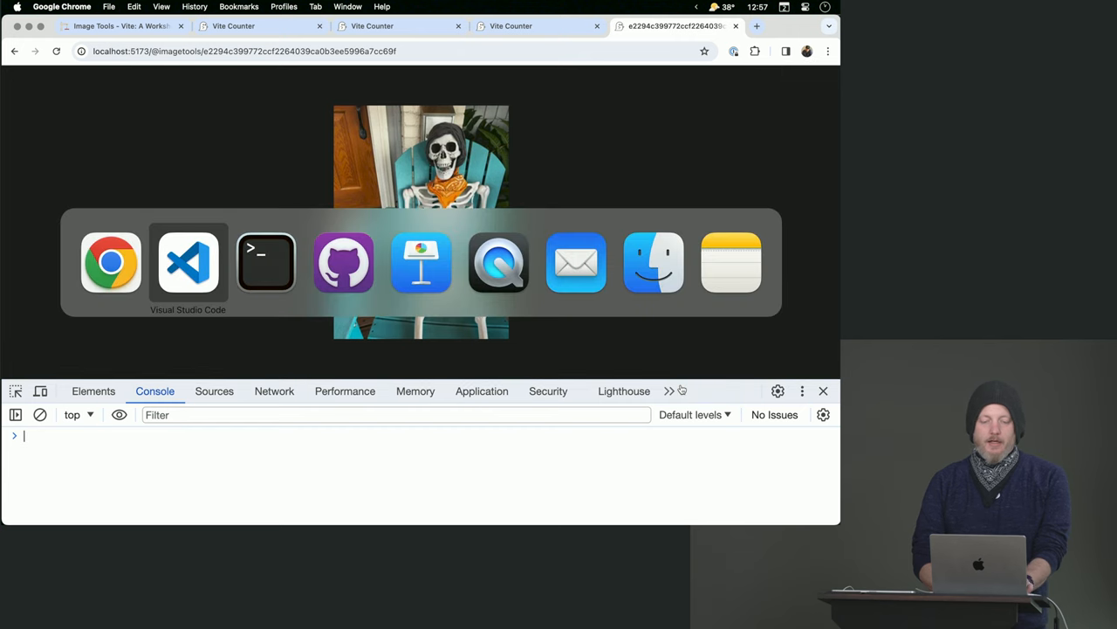
# Append &as=metadata to the image import in index.js and save so the page reloads.
pyautogui.click(189, 262)
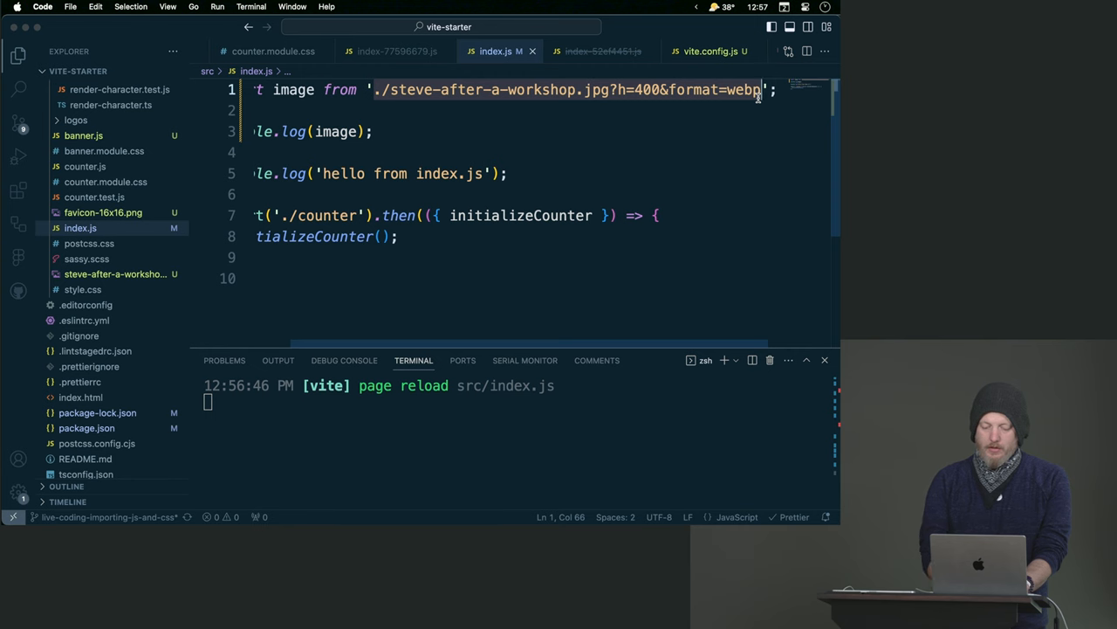
pyautogui.write('&as=')
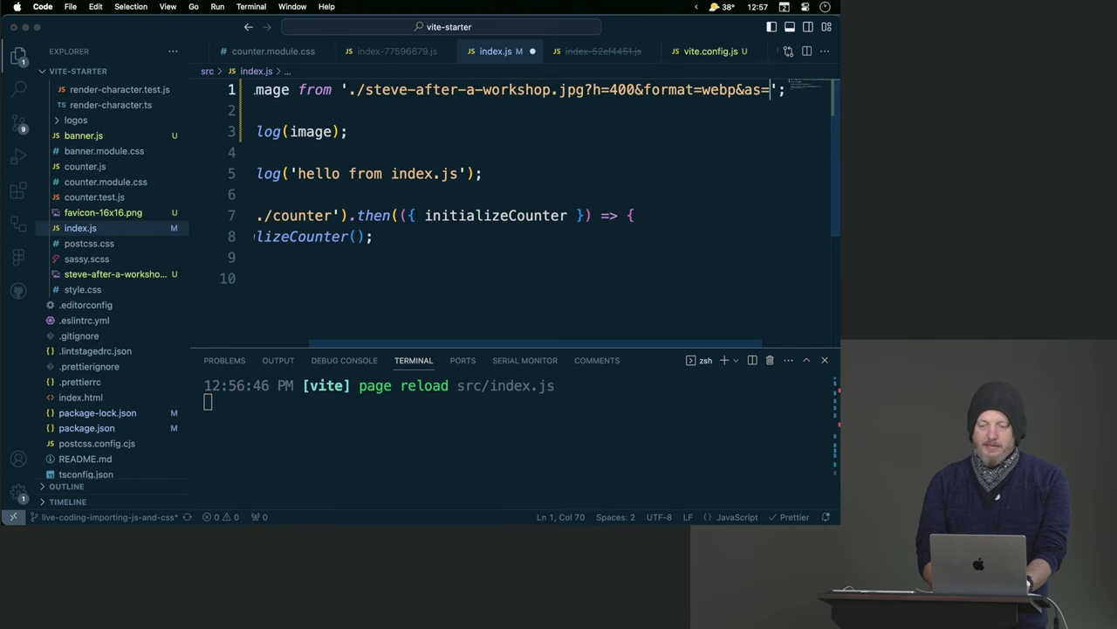
pyautogui.write('metaff')
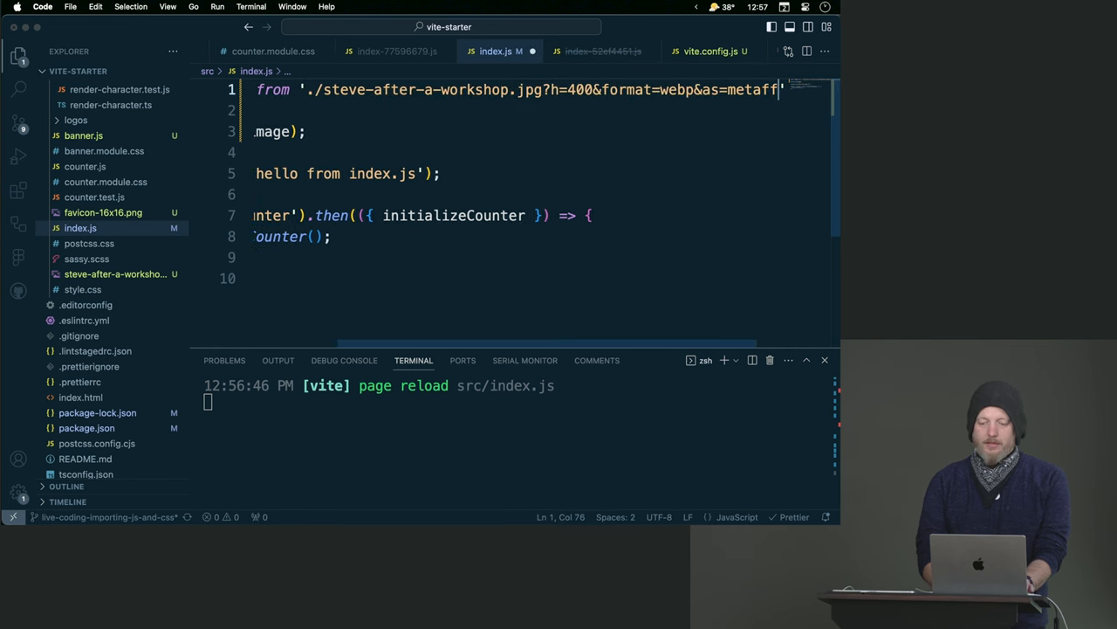
pyautogui.write('ata')
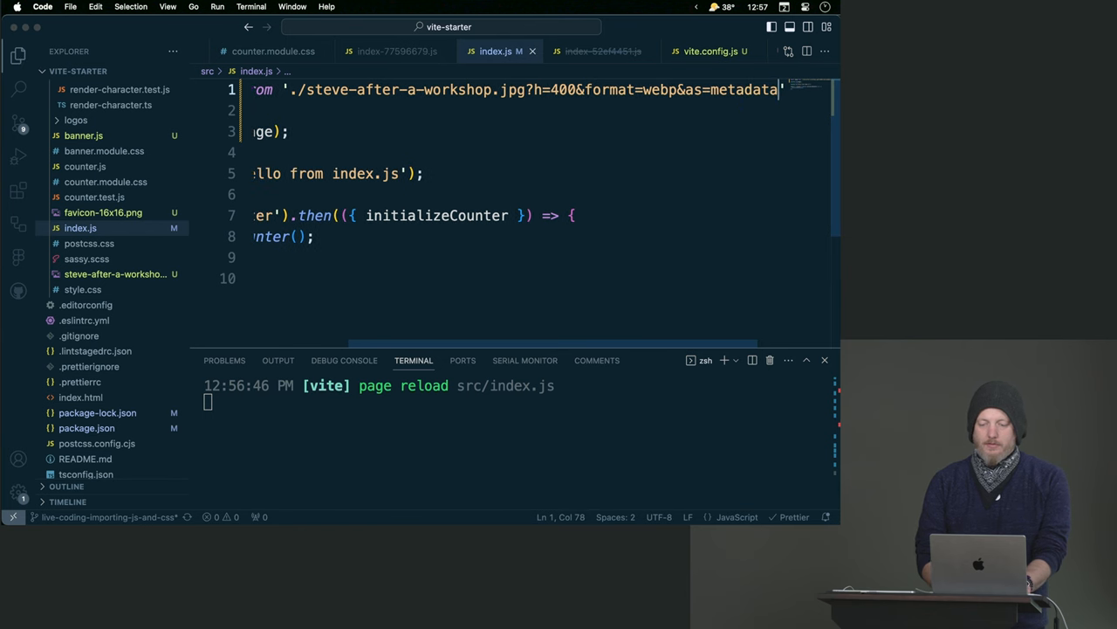
pyautogui.press('Cmd+Tab')
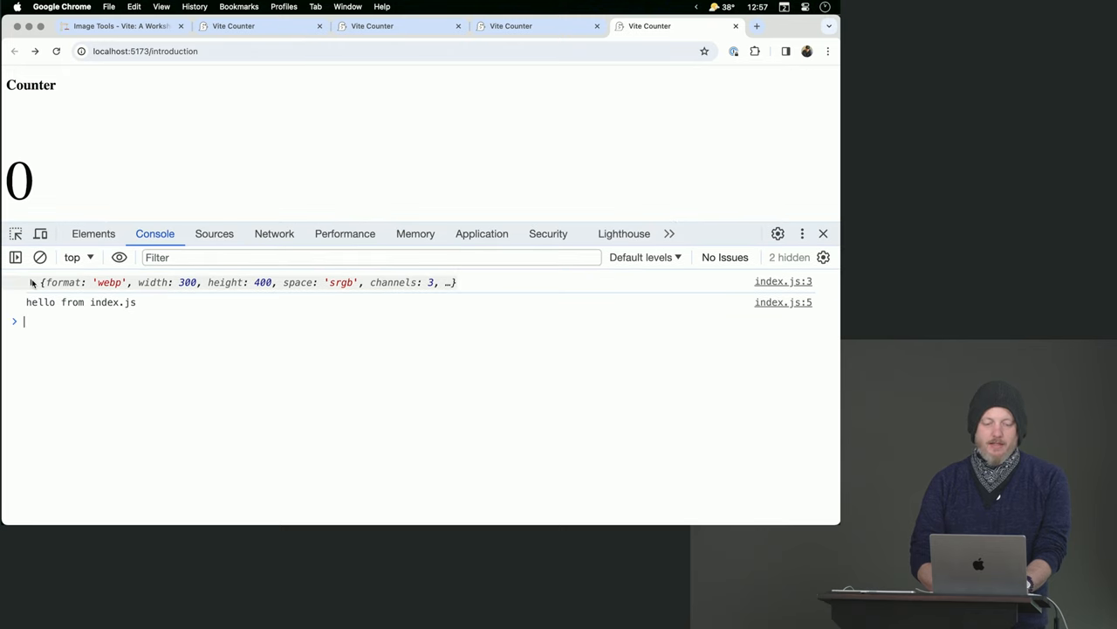
# Expand the logged image metadata object to see format webp, width 300, height 400 and src.
pyautogui.click(32, 282)
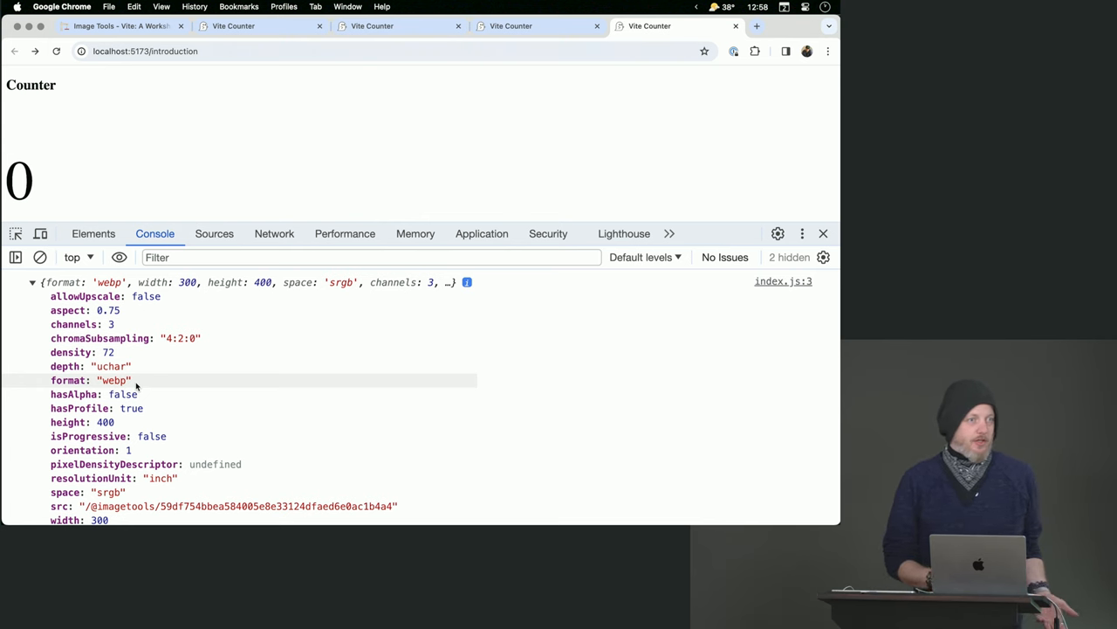
pyautogui.scroll(-3)
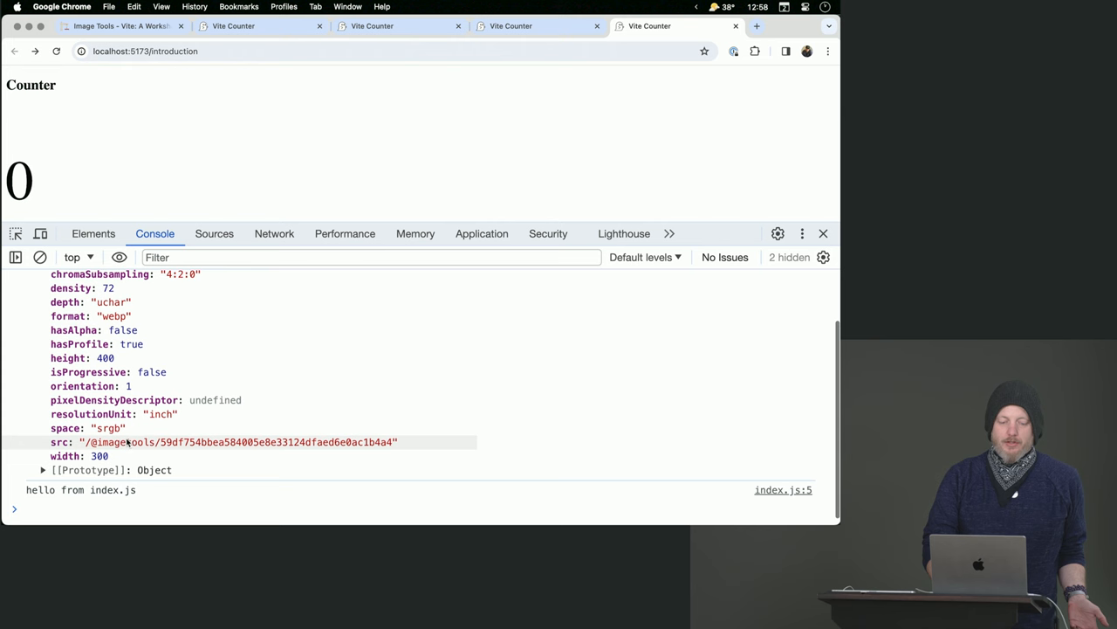
pyautogui.moveTo(62, 444)
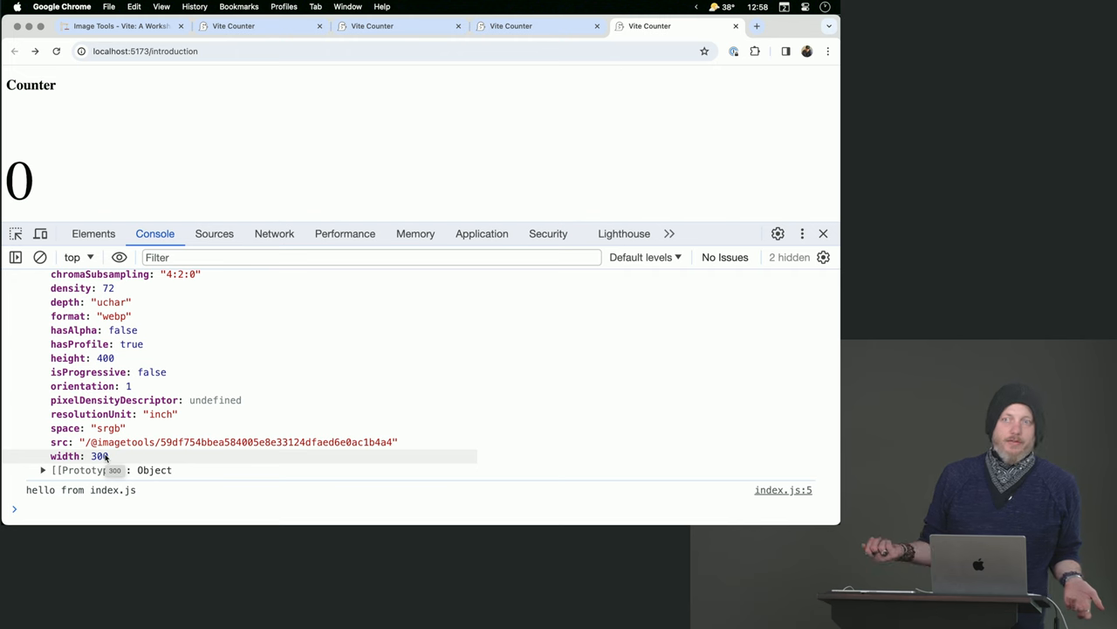
pyautogui.moveTo(125, 411)
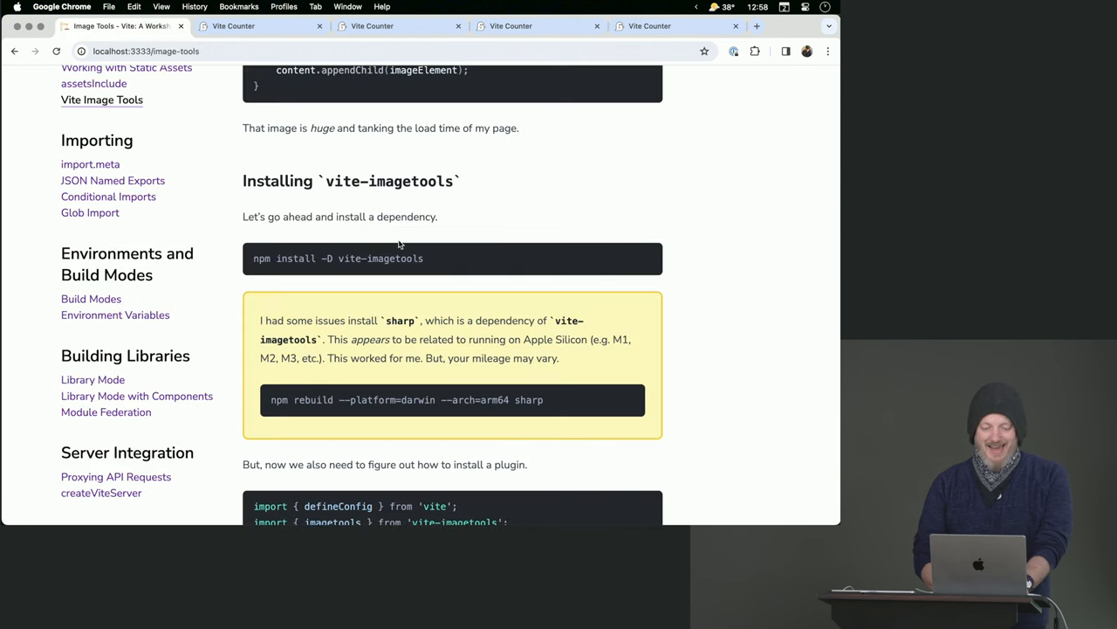
# Follow the workshop page's 'documentation for other directives' link to the imagetools directives docs.
pyautogui.scroll(-3)
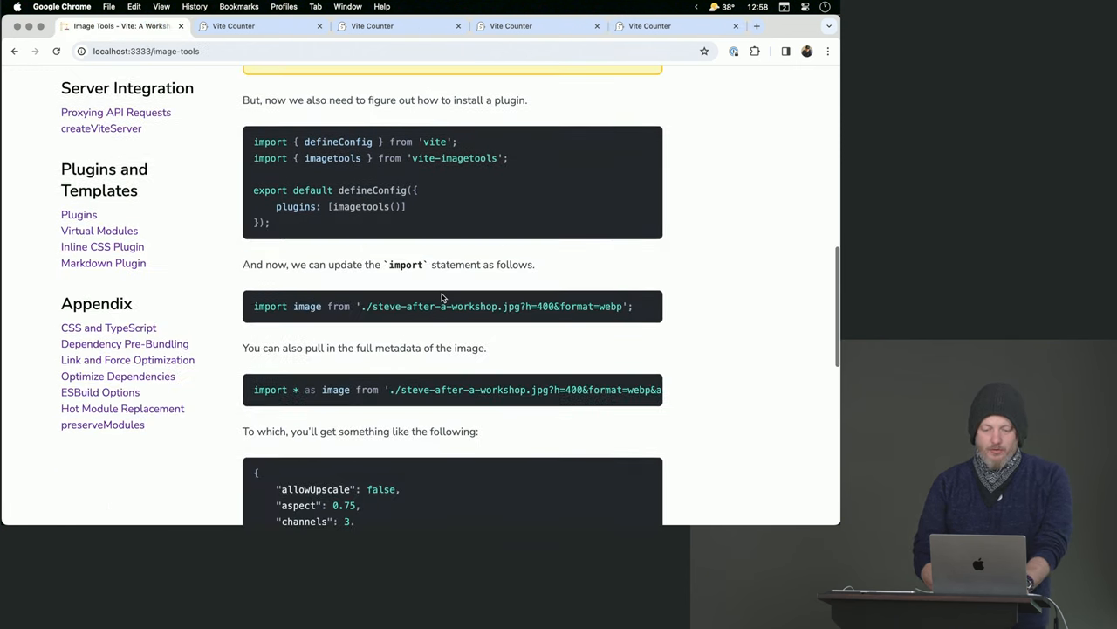
pyautogui.scroll(-3)
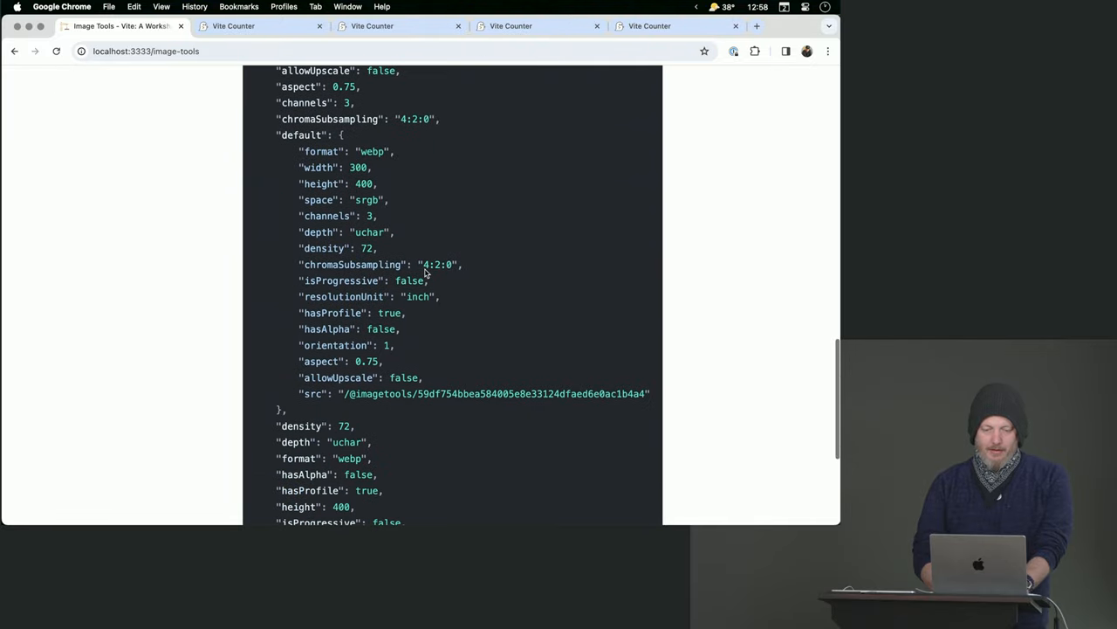
pyautogui.scroll(3)
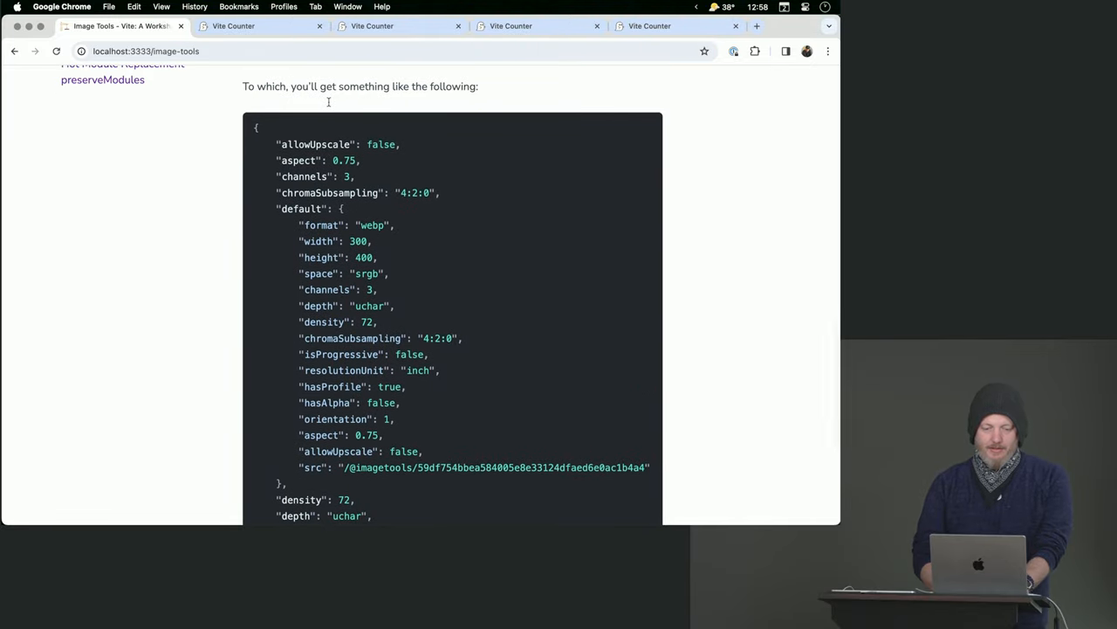
pyautogui.scroll(-3)
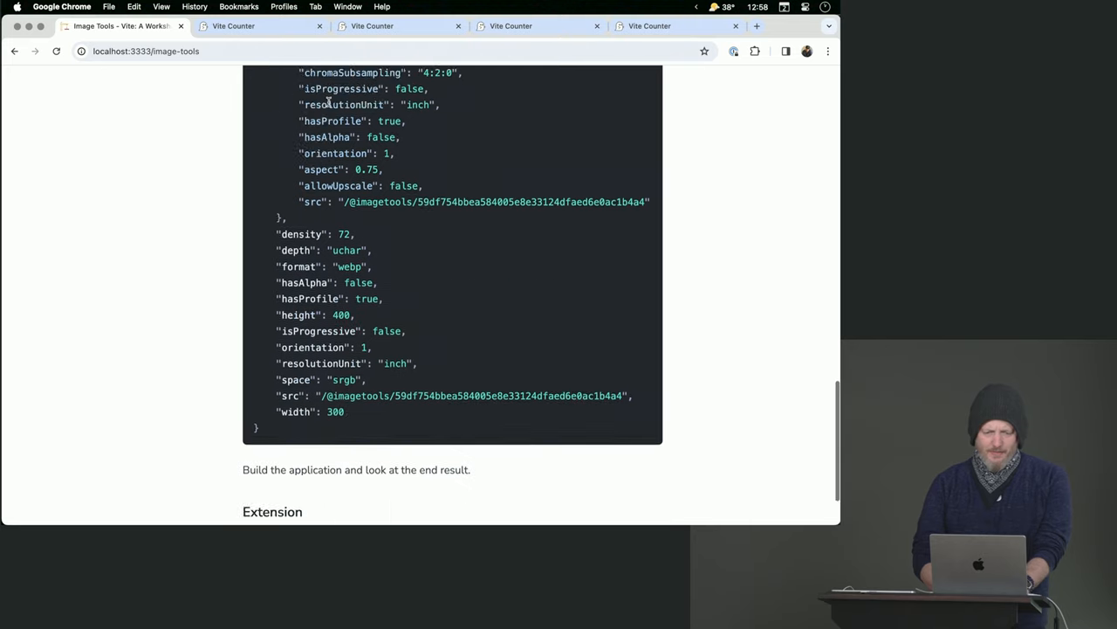
pyautogui.scroll(-3)
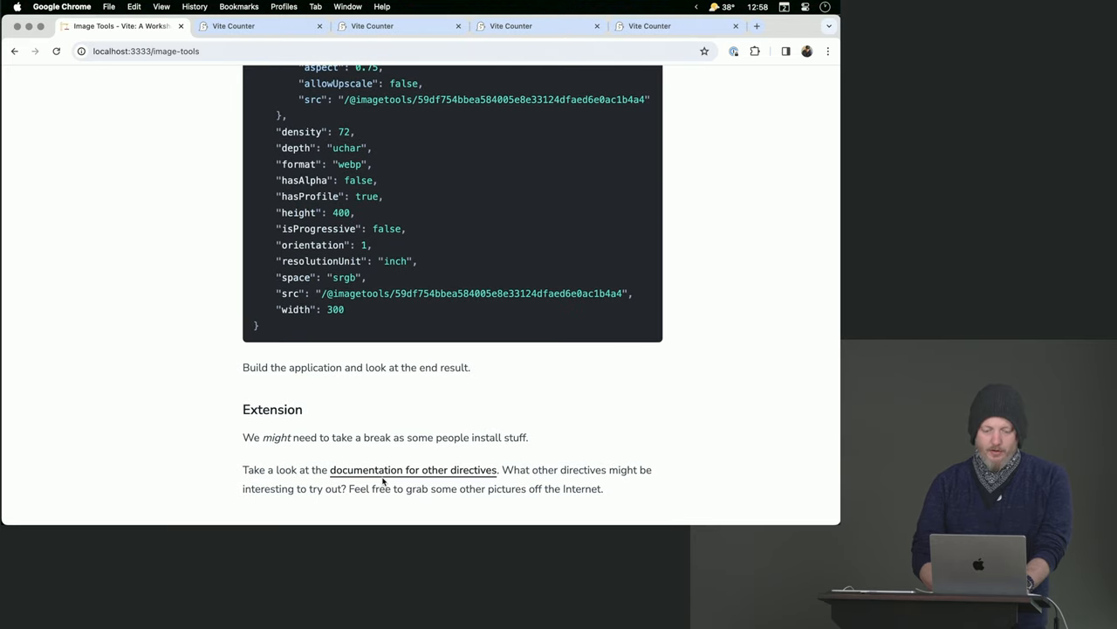
pyautogui.click(416, 469)
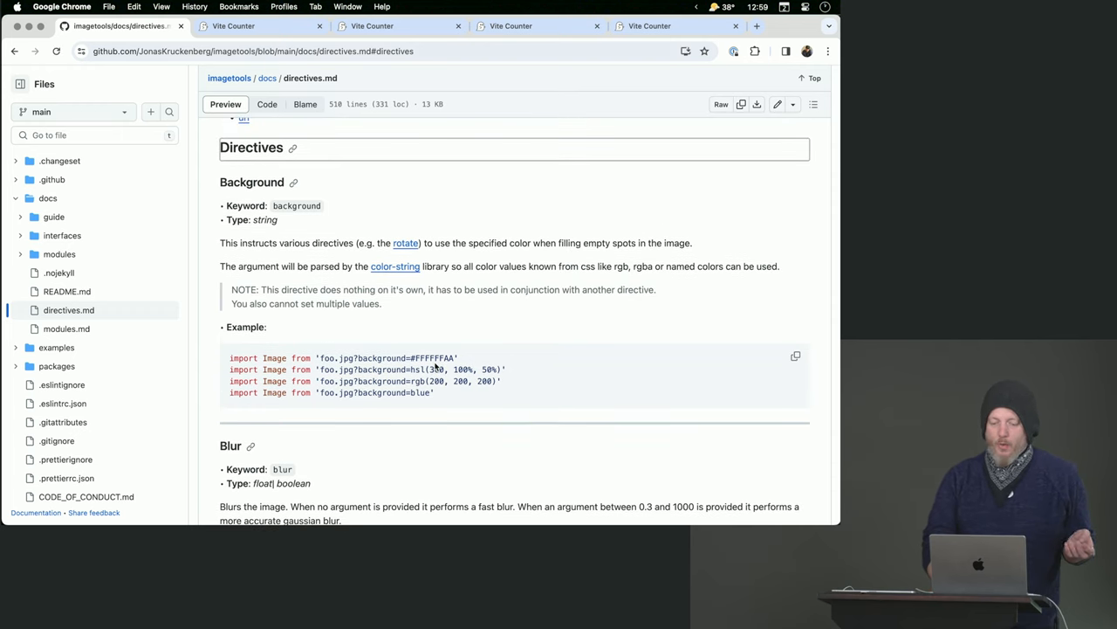
pyautogui.scroll(-3)
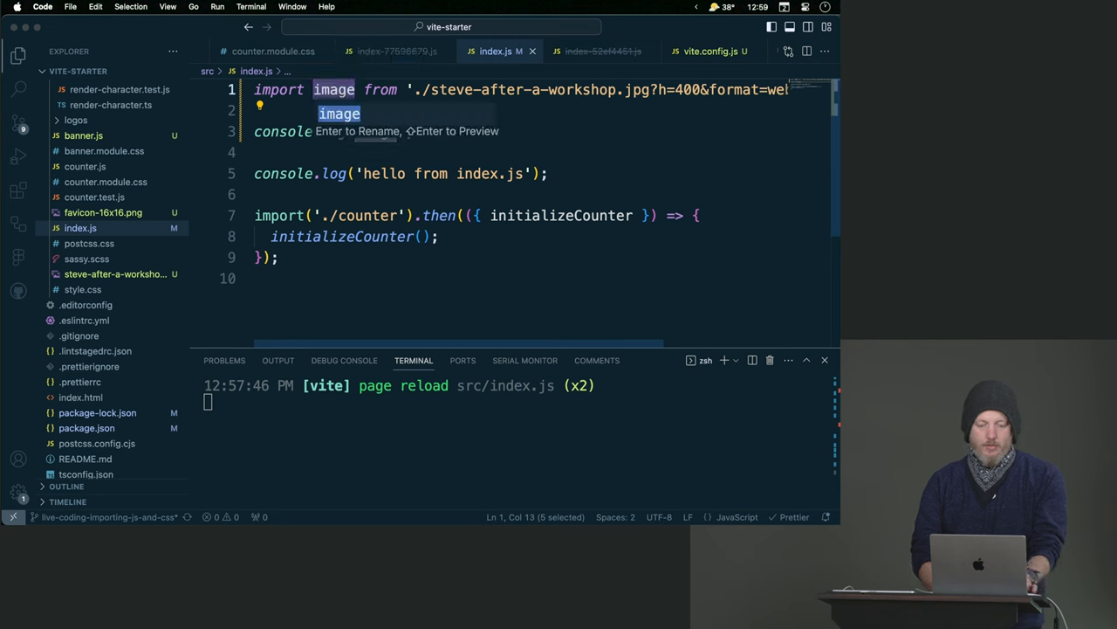
# Rename the import to webp, add a second jpg metadata import, and log it with console.log(jpg).
pyautogui.write('webp')
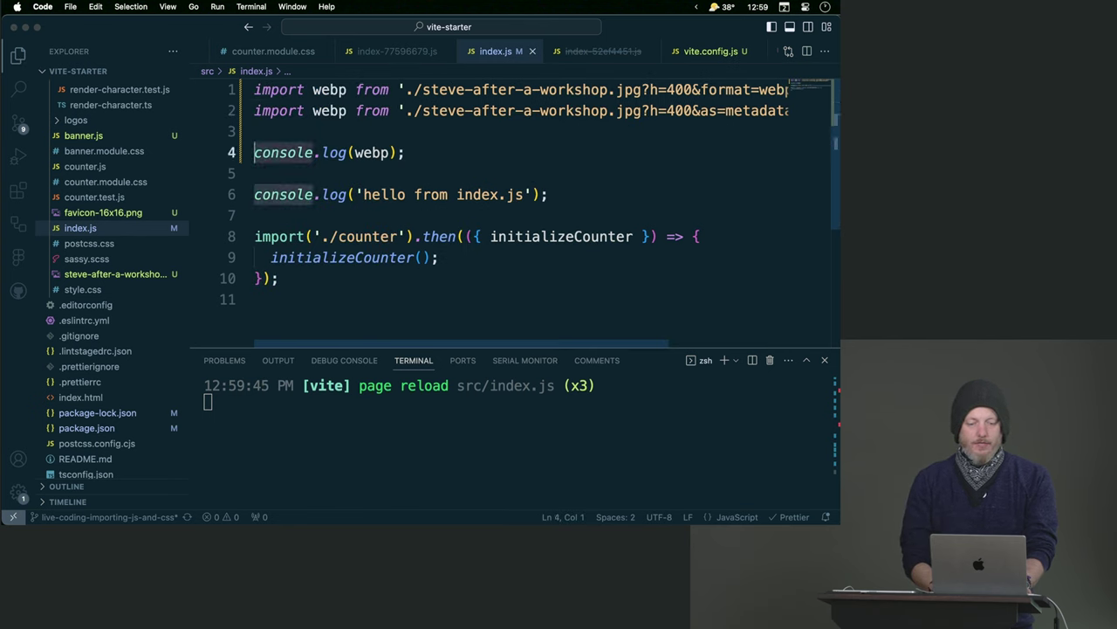
pyautogui.doubleClick(328, 110)
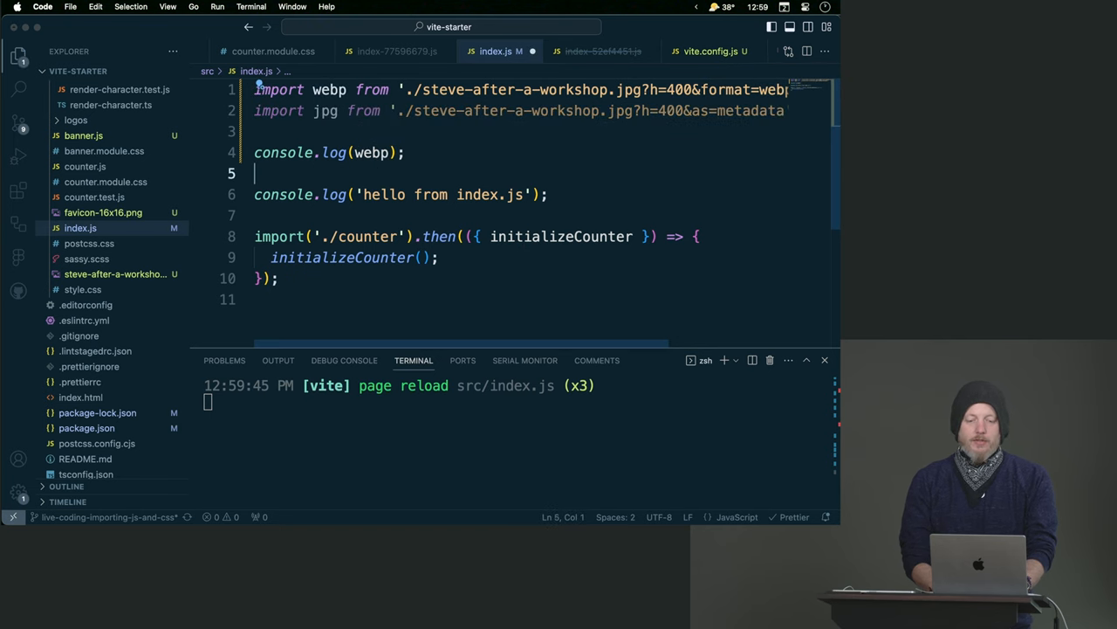
pyautogui.write('conso')
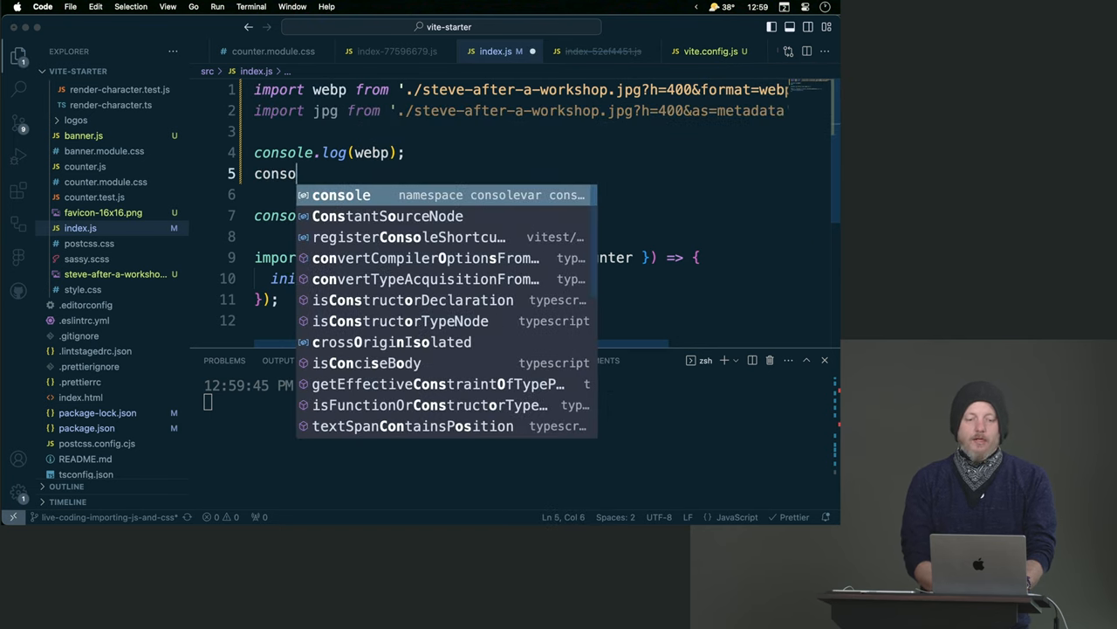
pyautogui.write('.log(')
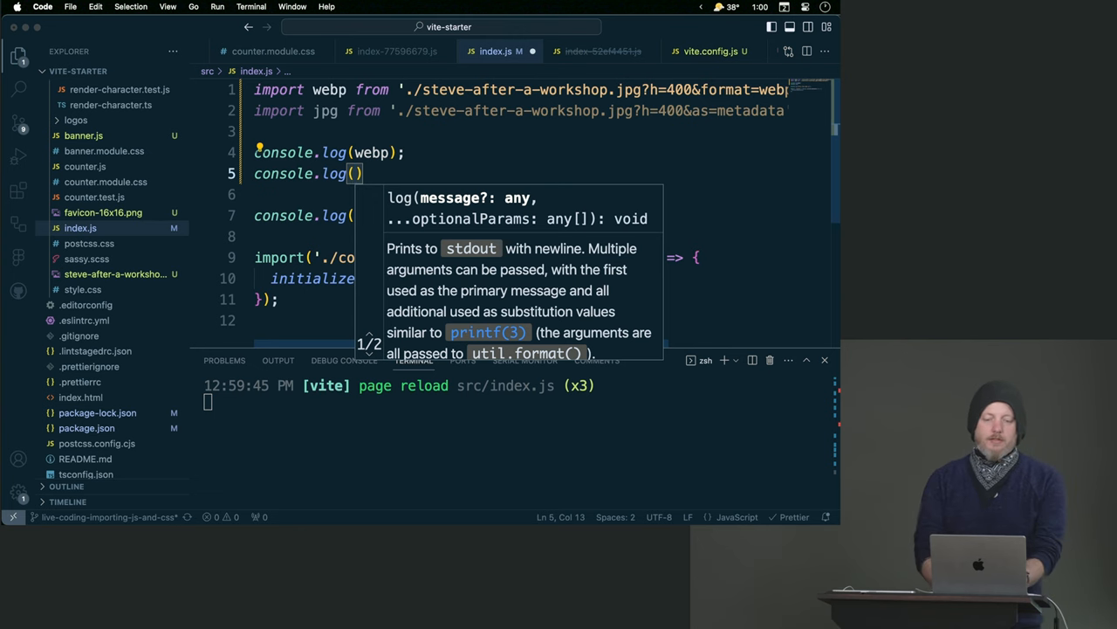
pyautogui.write('jpg')
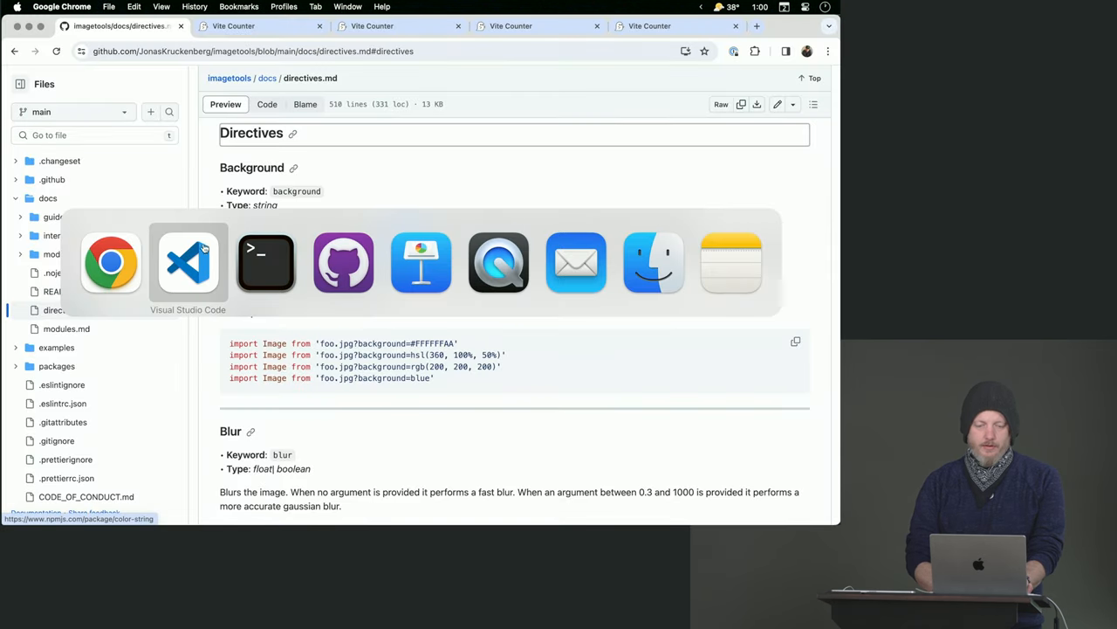
# Run a production build in Terminal emitting webp and jpeg versions of the photo.
pyautogui.click(372, 26)
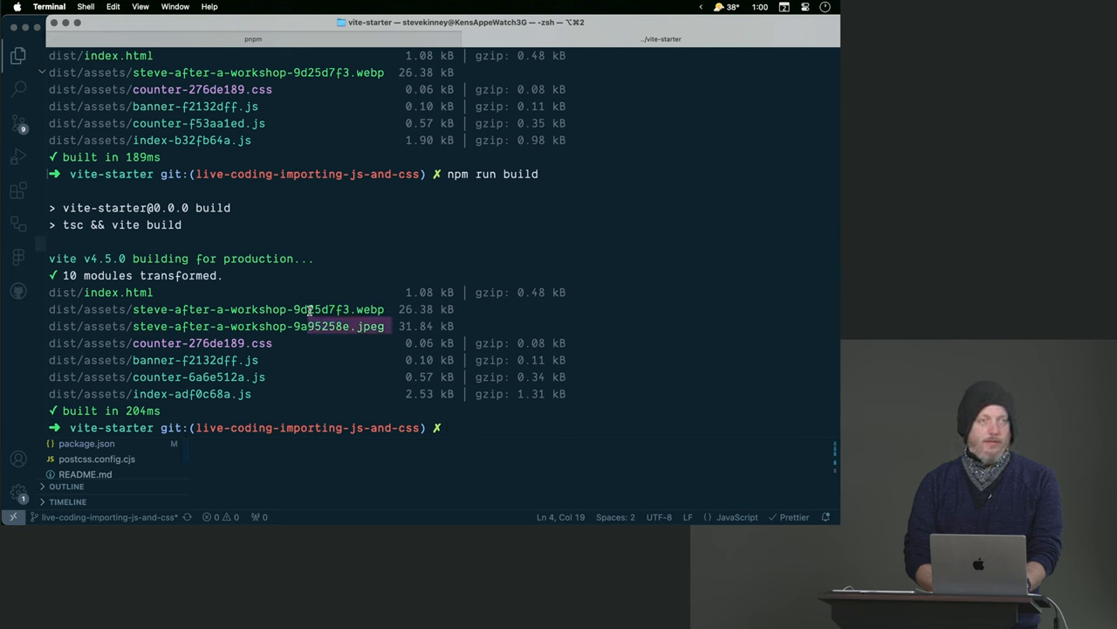
pyautogui.moveTo(443, 309)
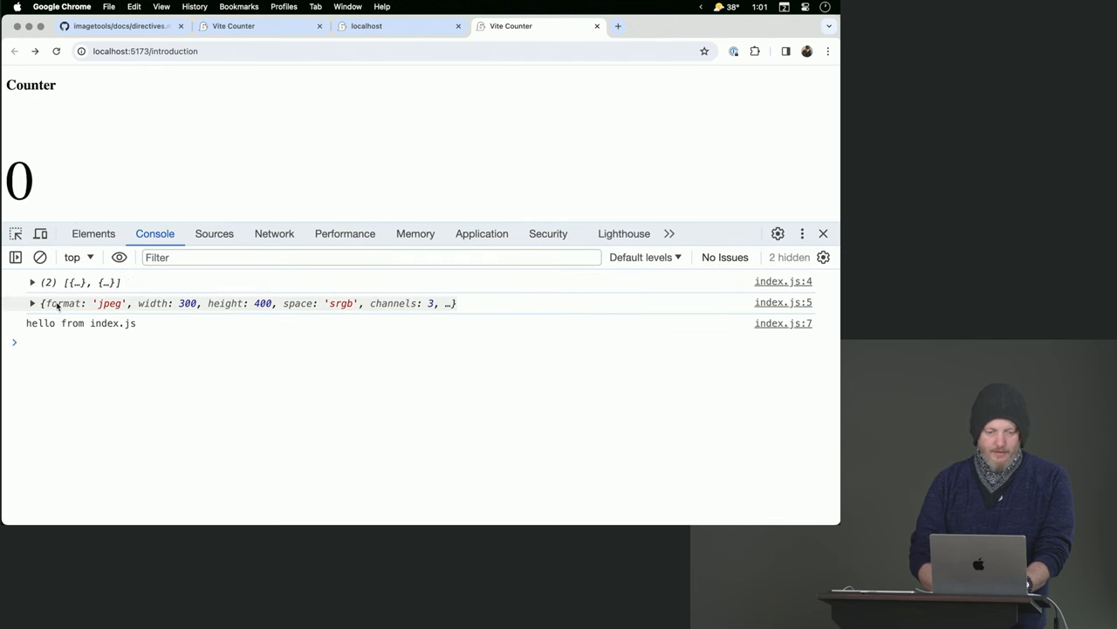
pyautogui.click(28, 283)
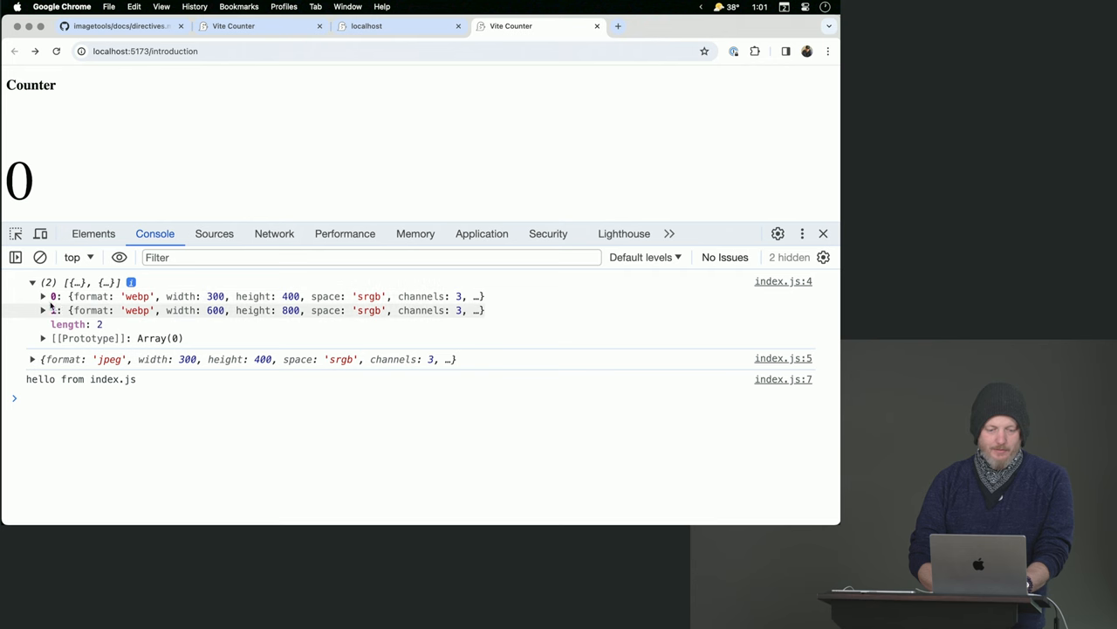
pyautogui.click(42, 296)
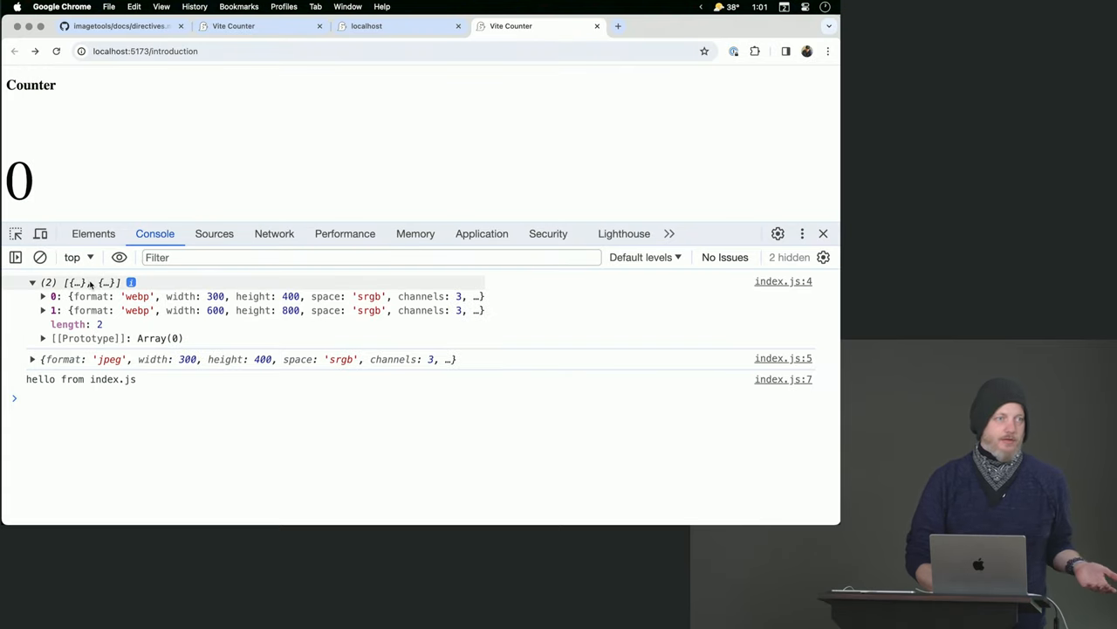
pyautogui.moveTo(234, 300)
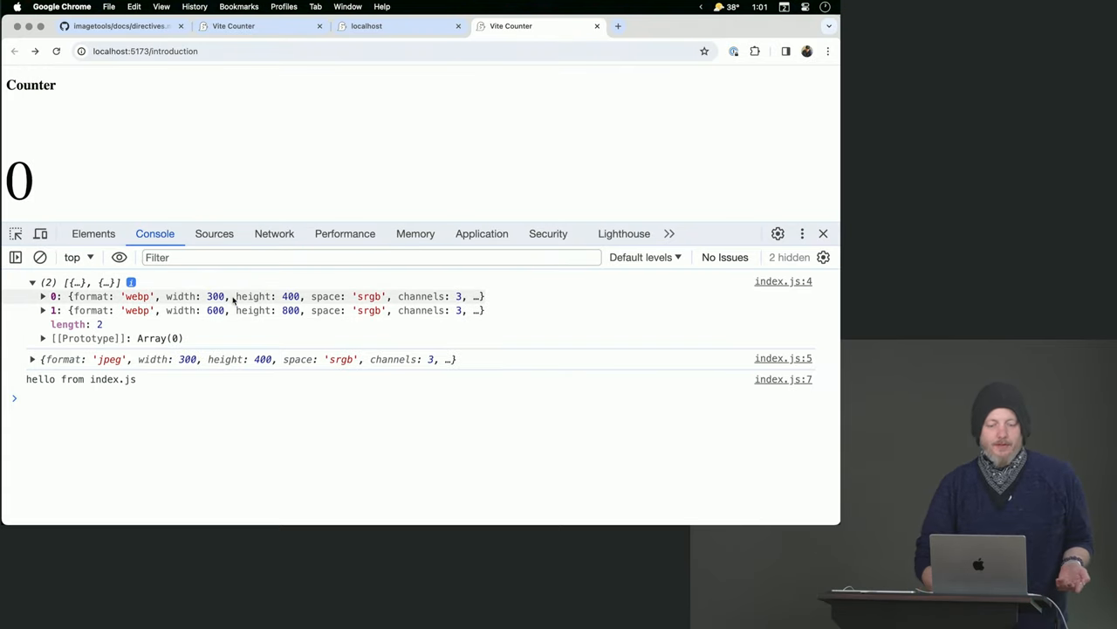
pyautogui.moveTo(279, 297)
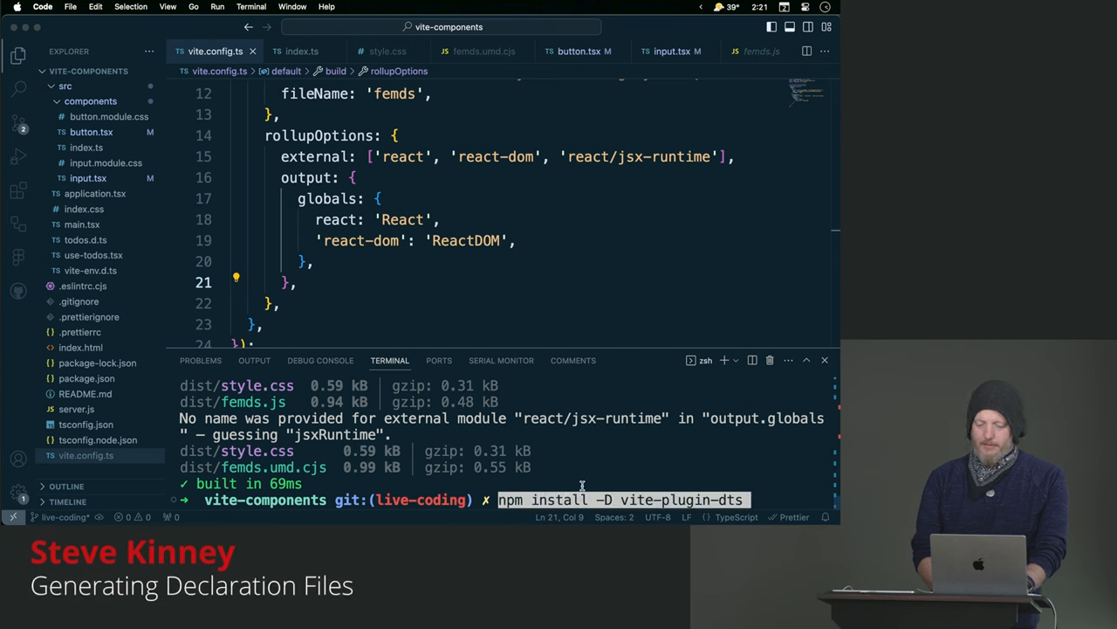
# Install vite-plugin-dts as a dev dependency and add import dts from 'vite-plugin-dts' to vite.config.ts.
pyautogui.press('Enter')
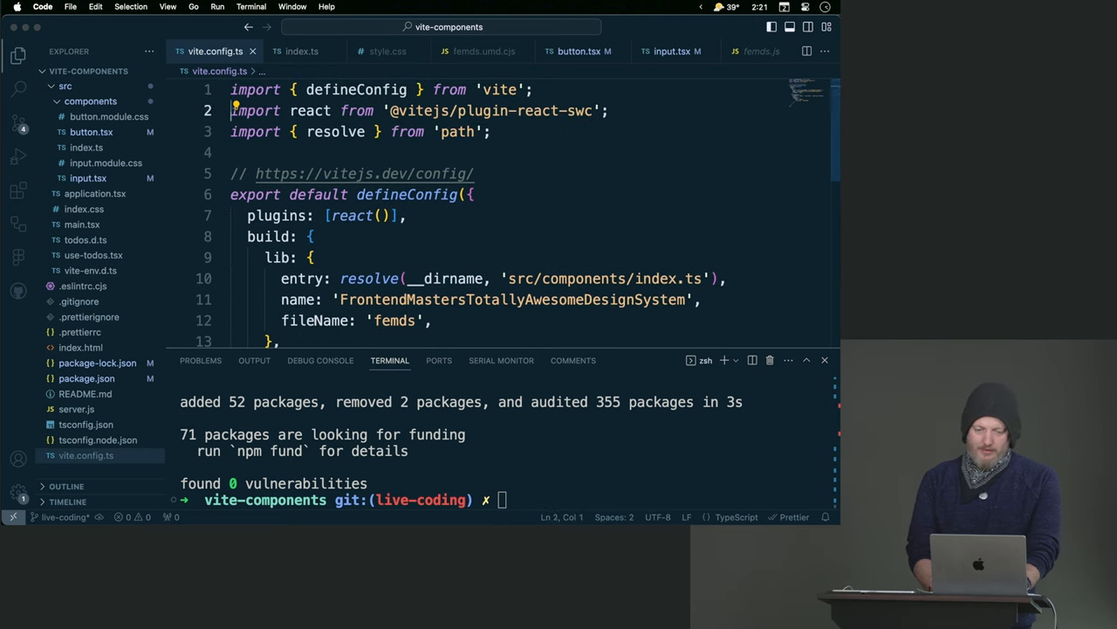
pyautogui.write('import')
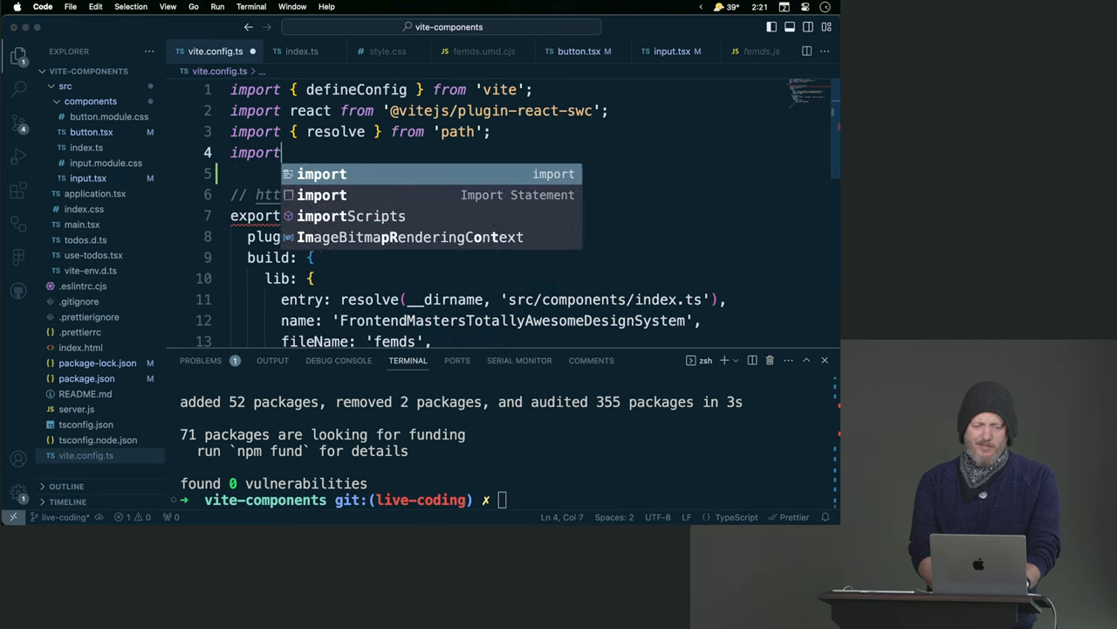
pyautogui.write('dts')
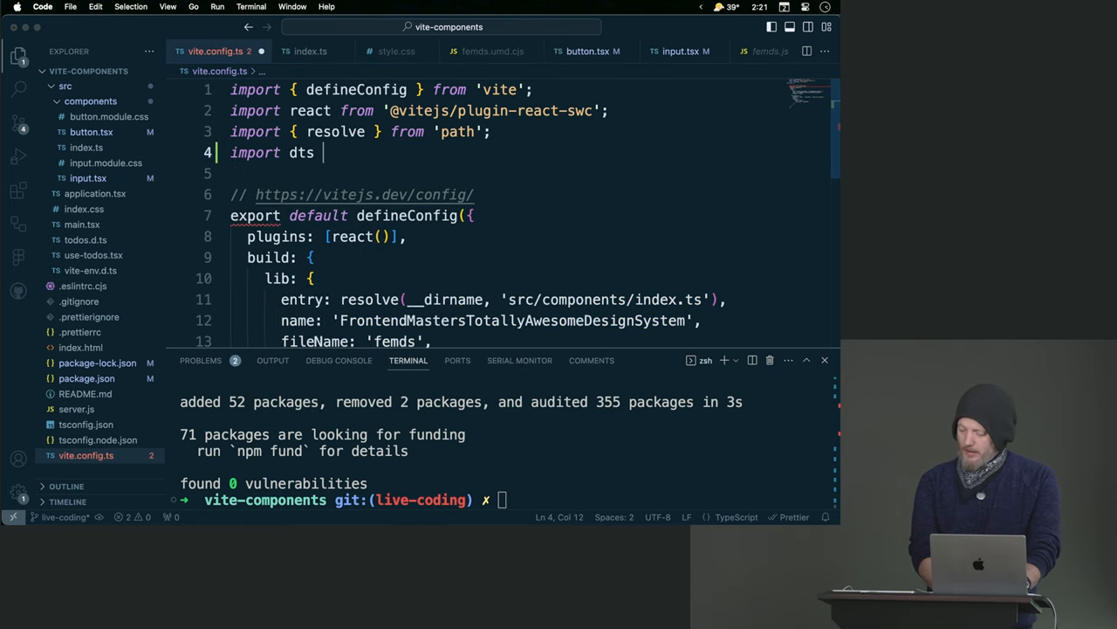
pyautogui.write("from ''")
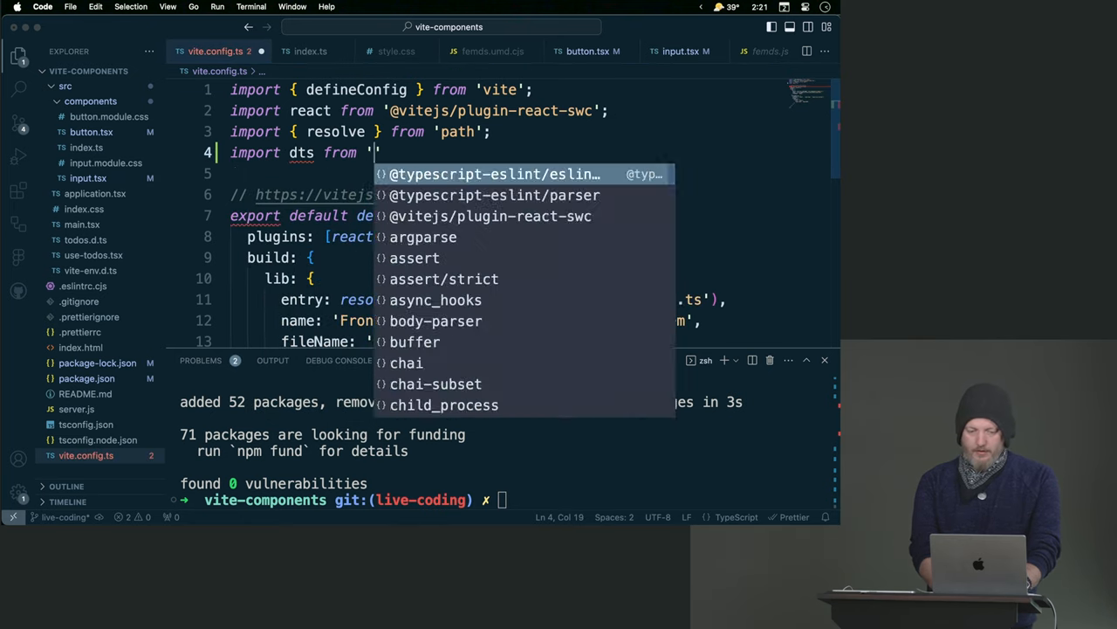
pyautogui.write('vite-plugin-dts')
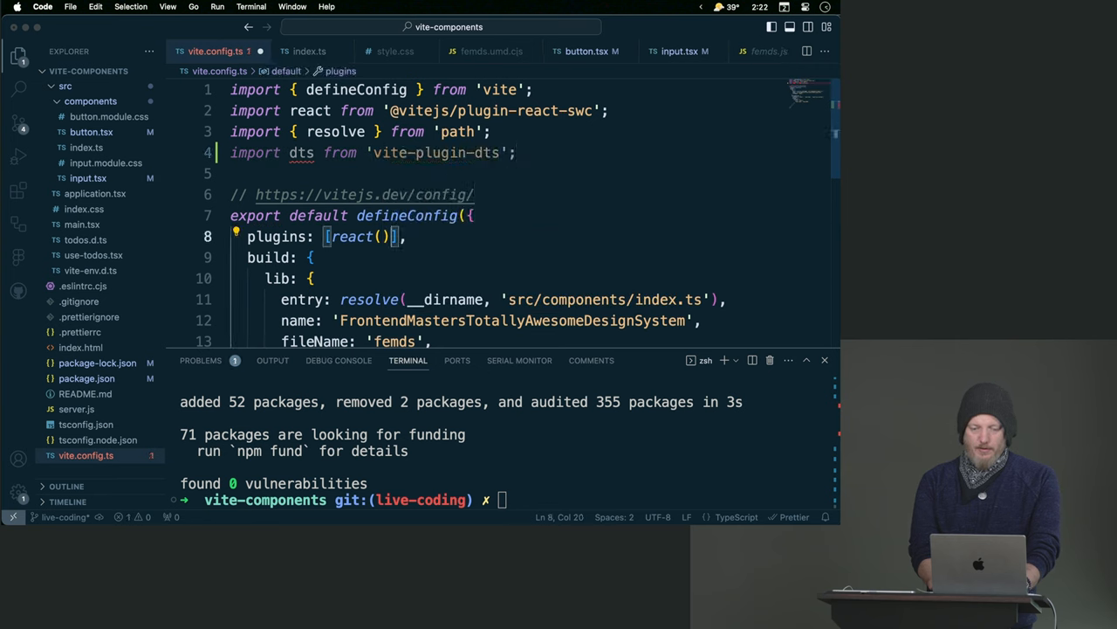
# Add dts({}) after react() in the vite.config.ts plugins array.
pyautogui.write(', dts(')
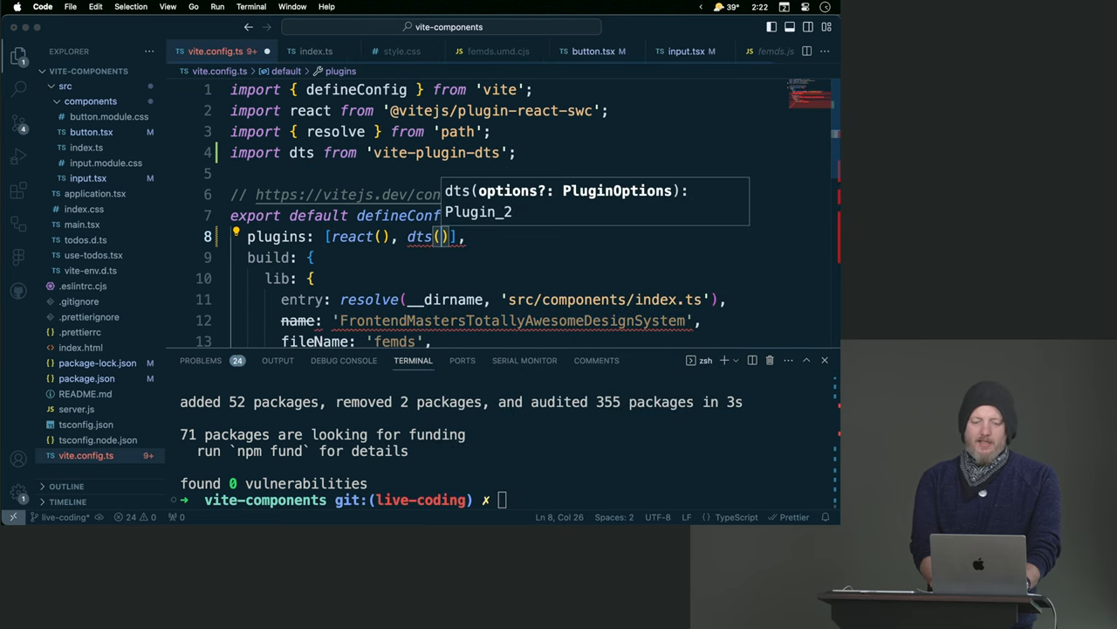
pyautogui.write('{}')
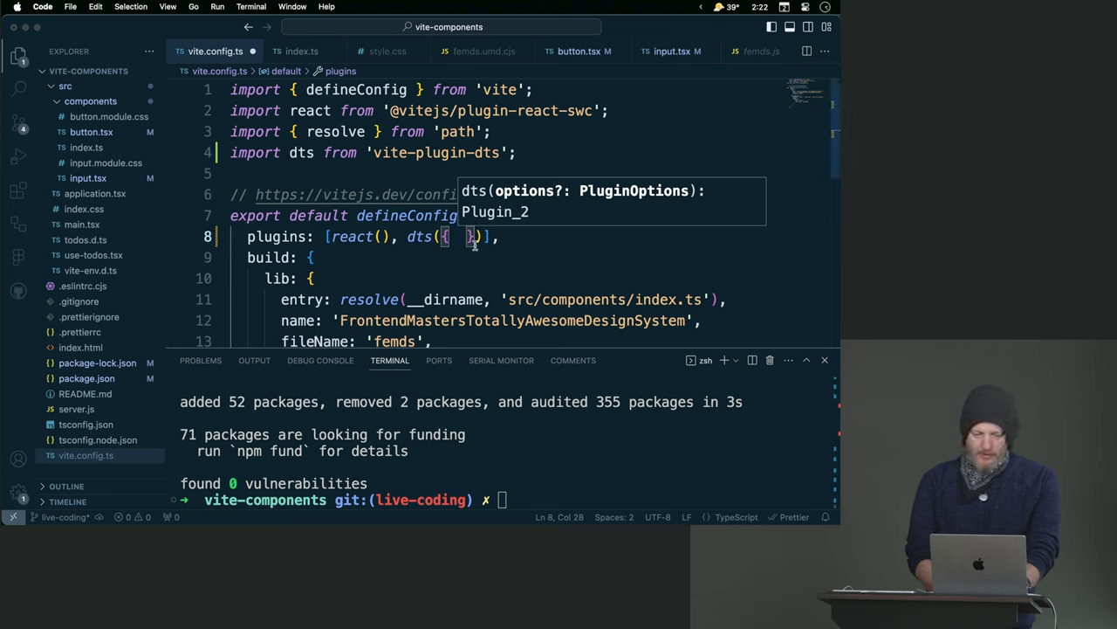
pyautogui.write('r')
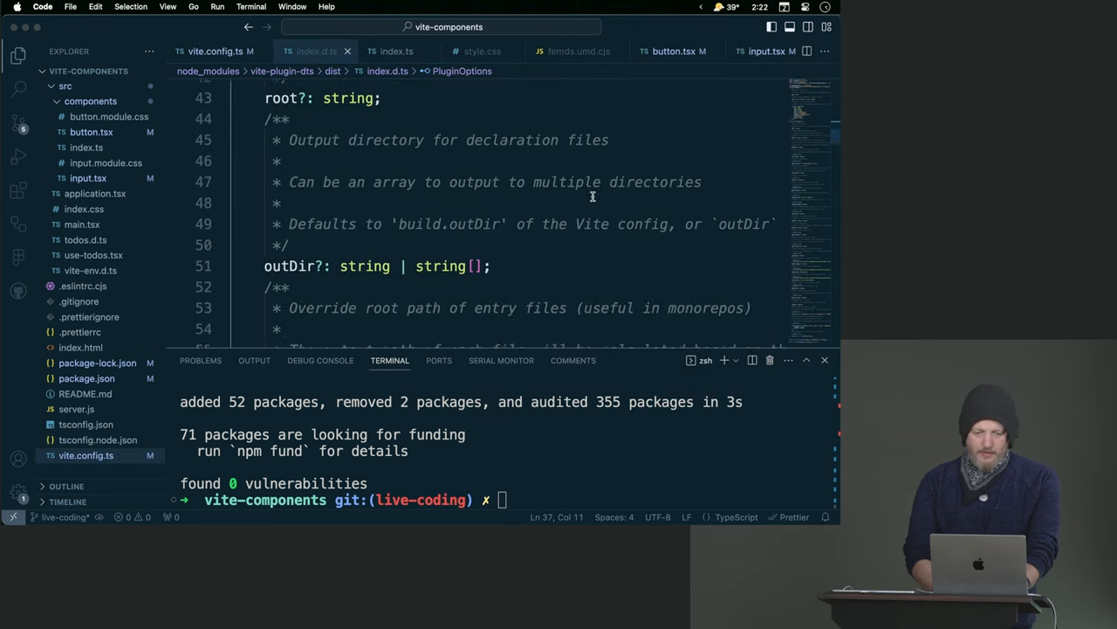
# Read through the PluginOptions interface in vite-plugin-dts's index.d.ts down to the beforeWriteFile hook.
pyautogui.scroll(3)
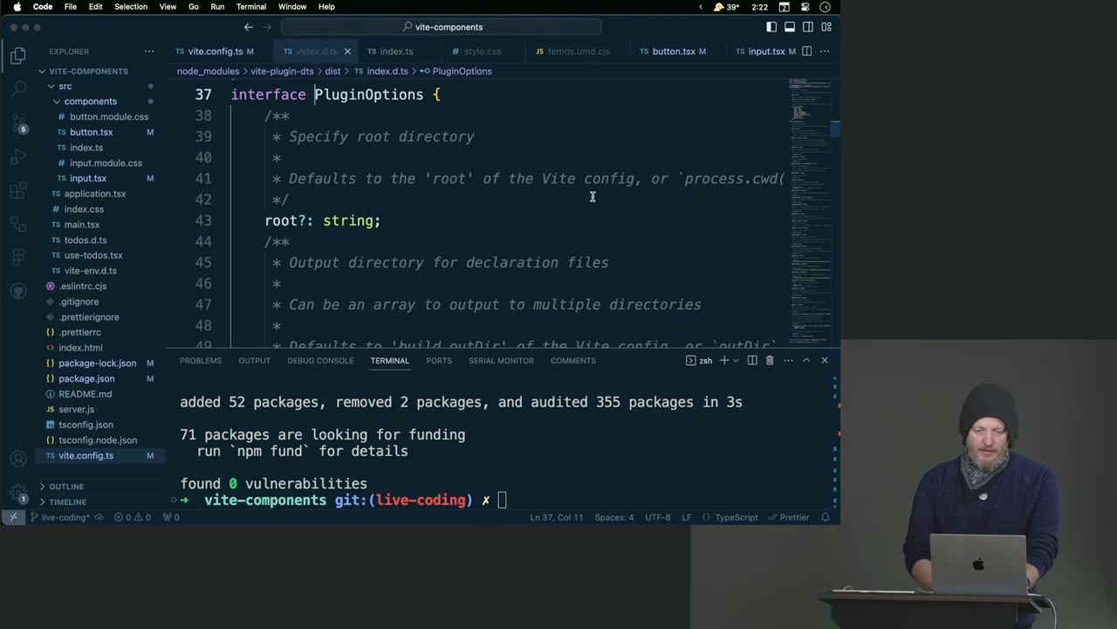
pyautogui.scroll(-3)
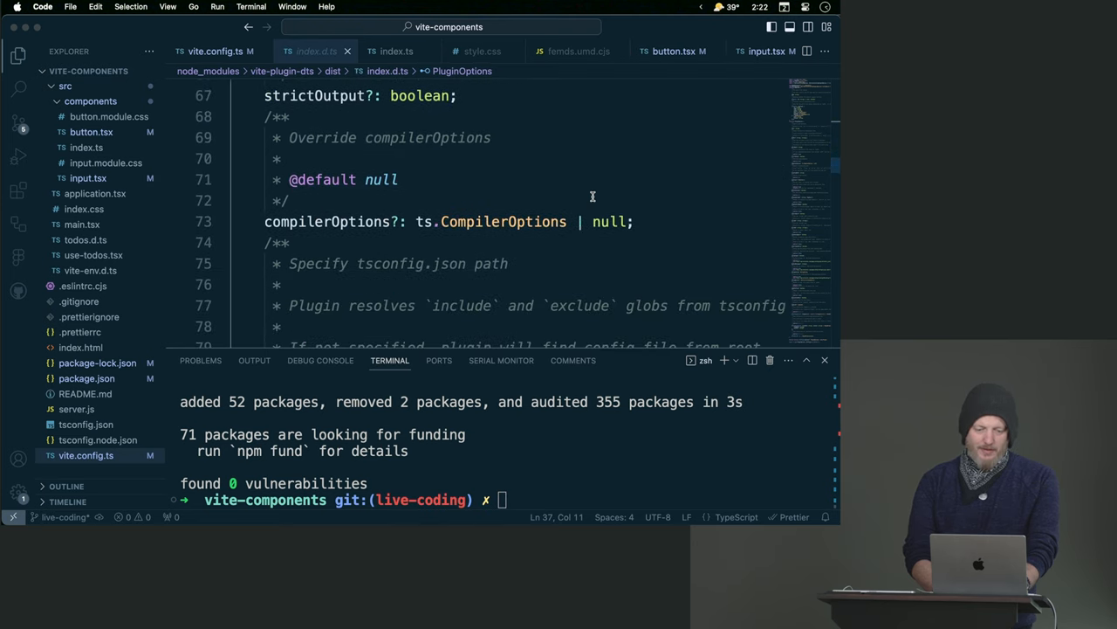
pyautogui.scroll(-3)
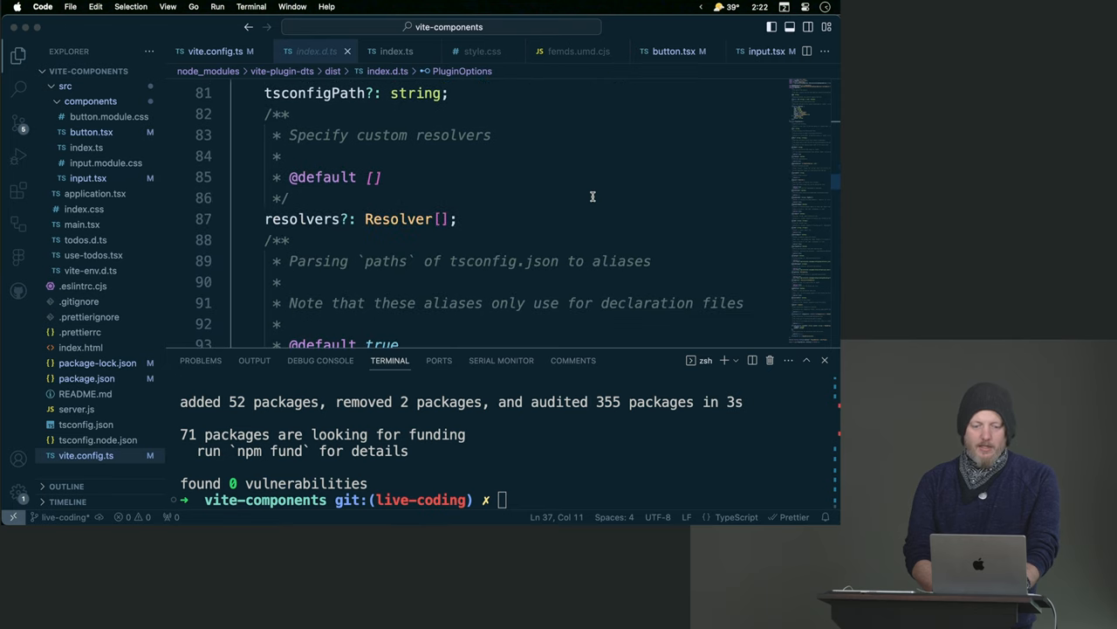
pyautogui.scroll(-3)
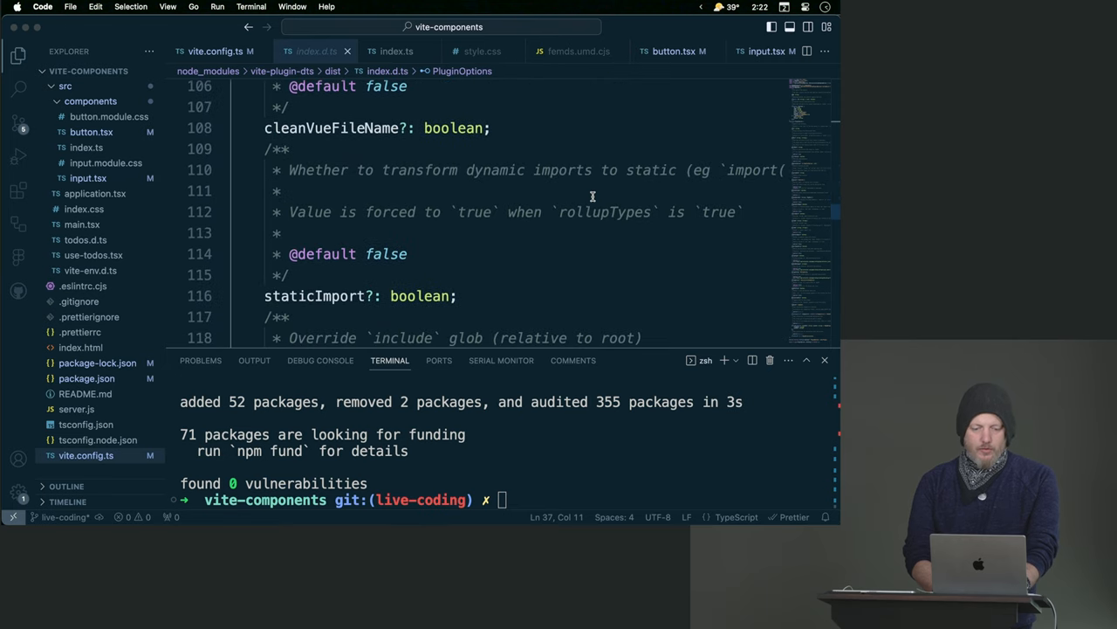
pyautogui.scroll(-3)
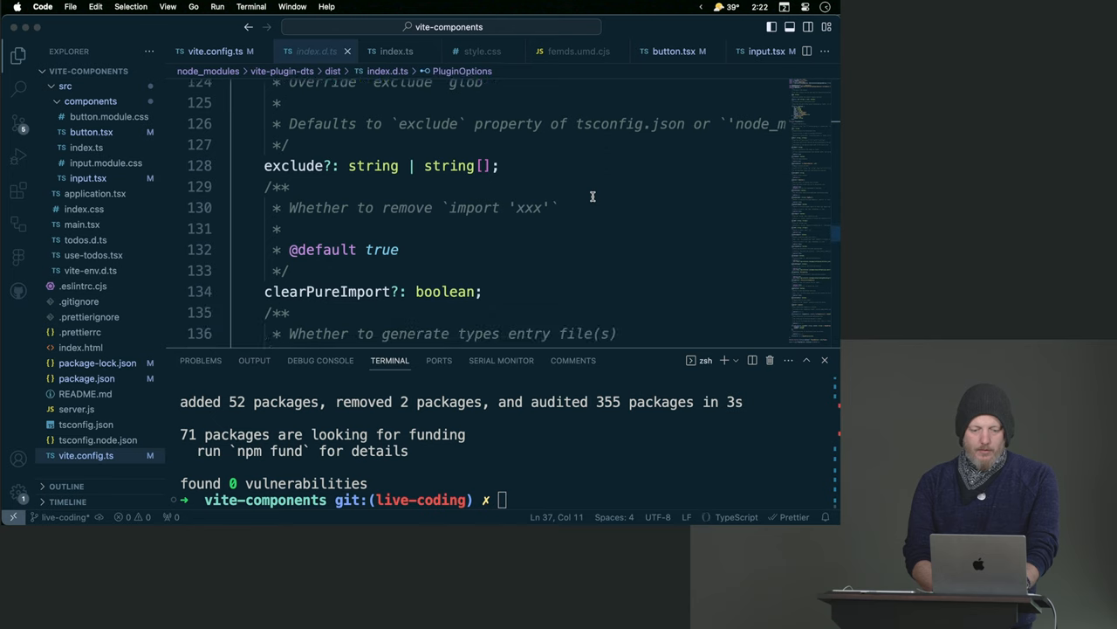
pyautogui.scroll(-3)
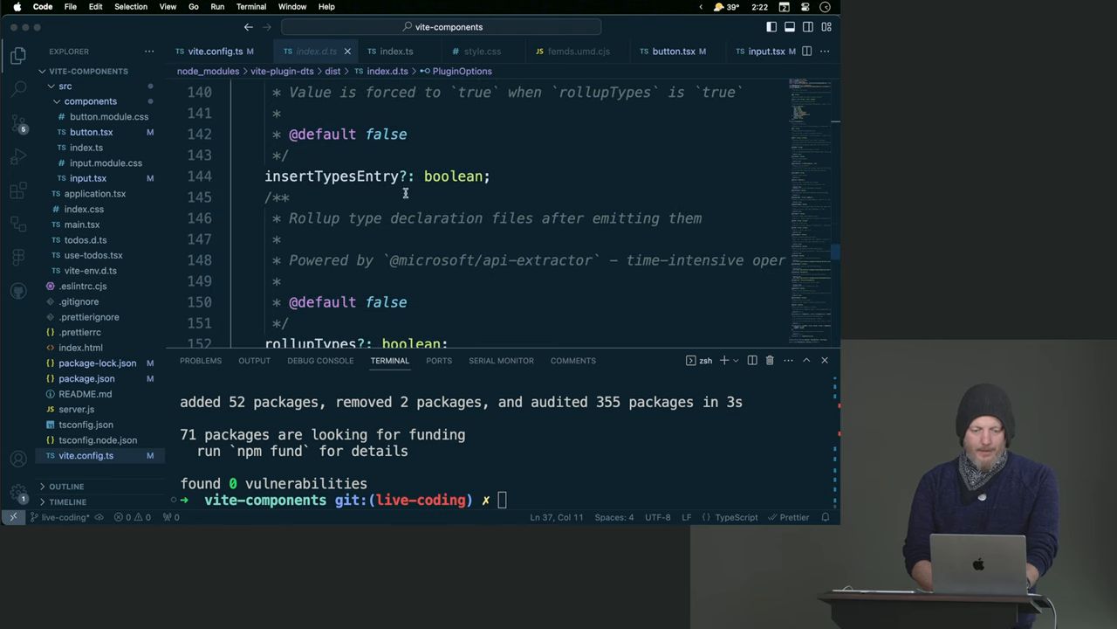
pyautogui.scroll(-3)
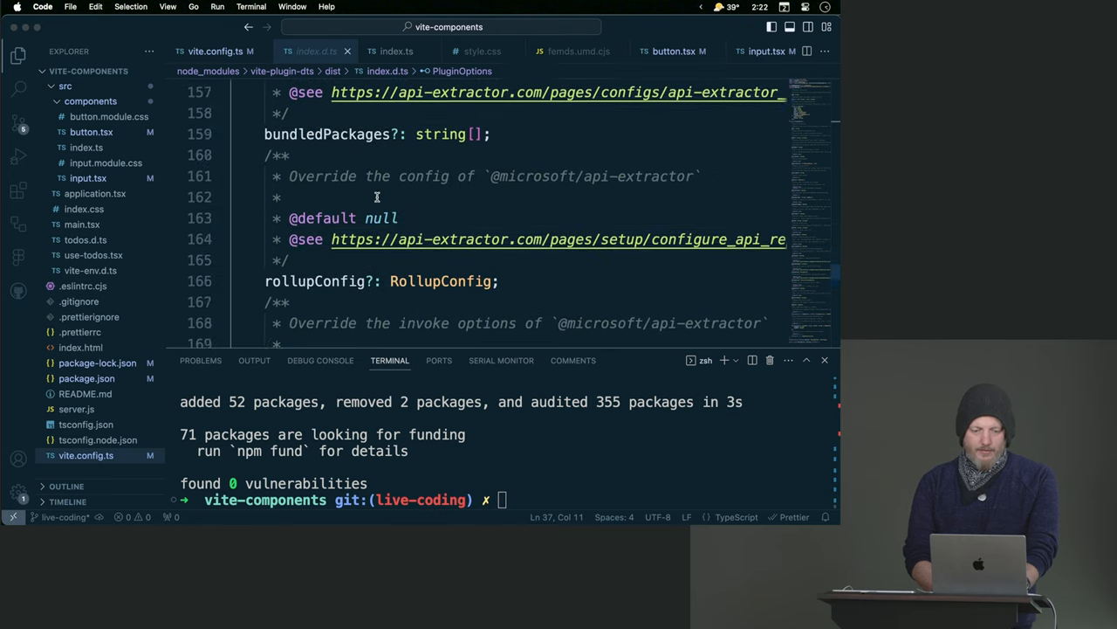
pyautogui.scroll(-3)
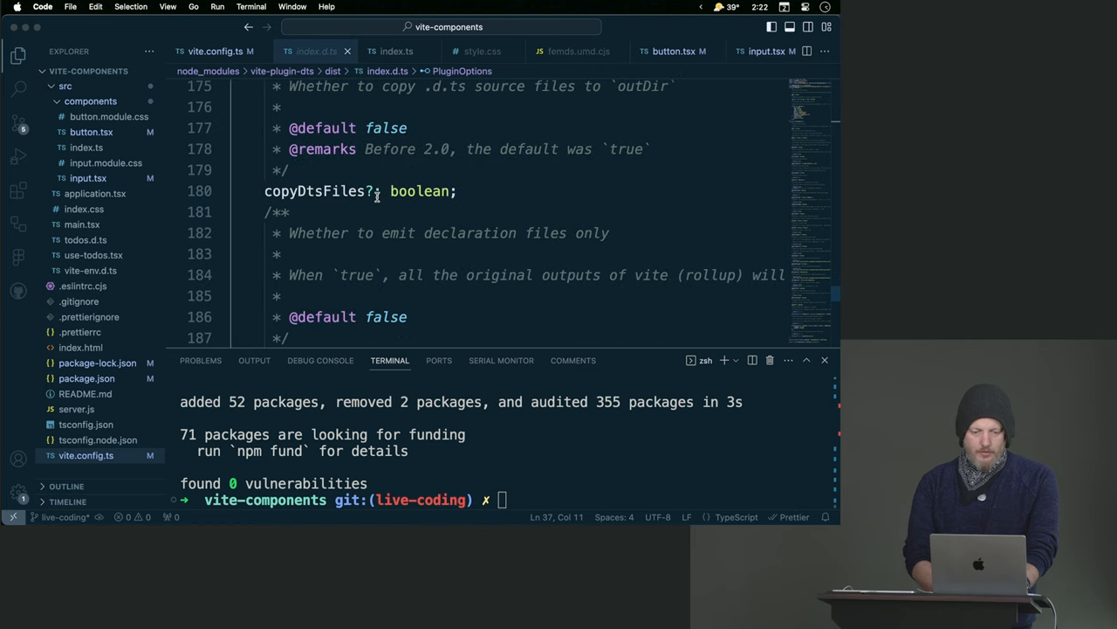
pyautogui.scroll(-3)
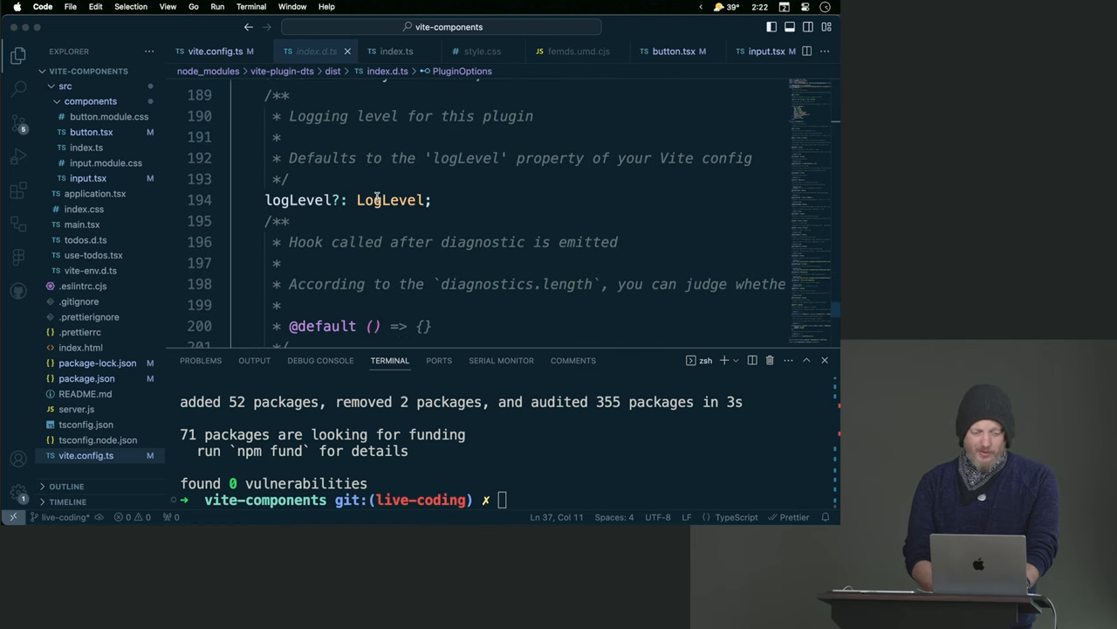
pyautogui.scroll(-3)
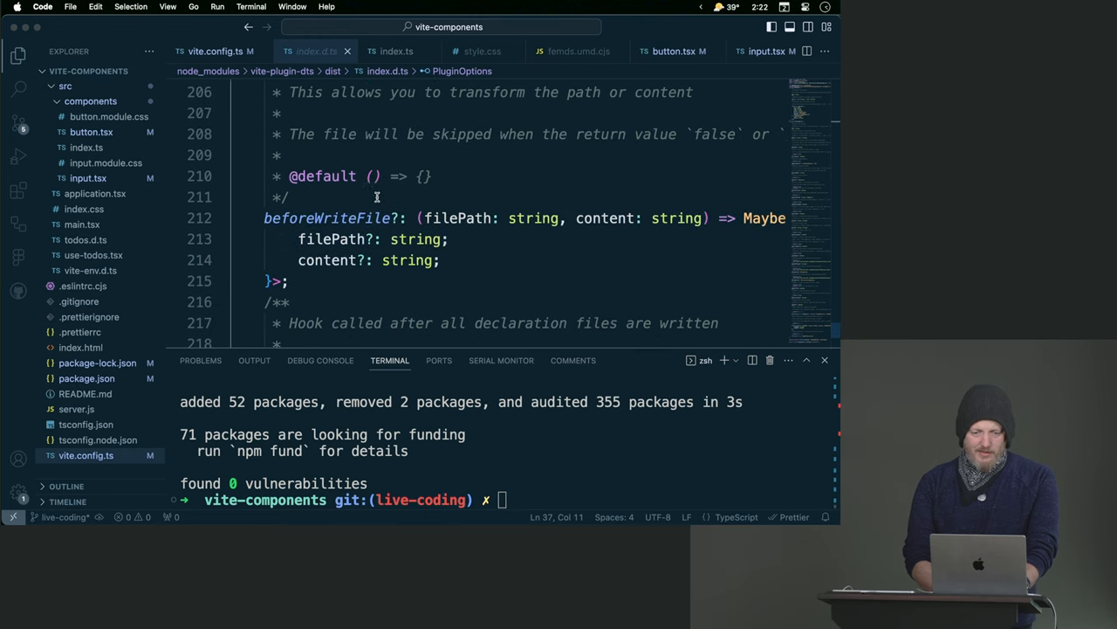
# Run npm run build from the terminal to generate declaration files into dist.
pyautogui.click(220, 51)
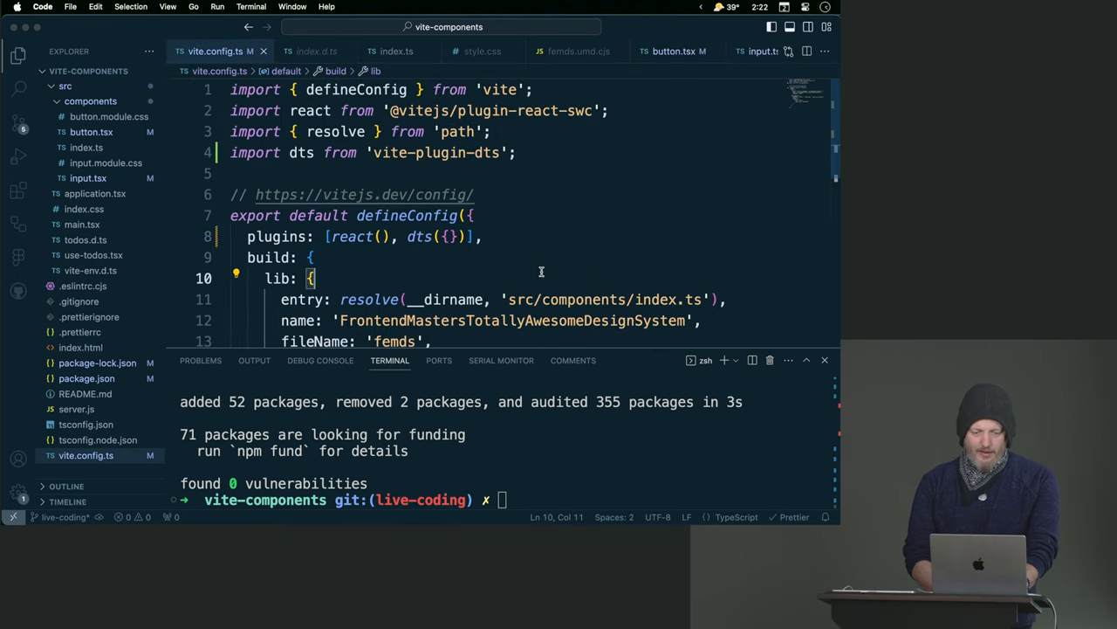
pyautogui.write('npm install -D vite-plugin-dts')
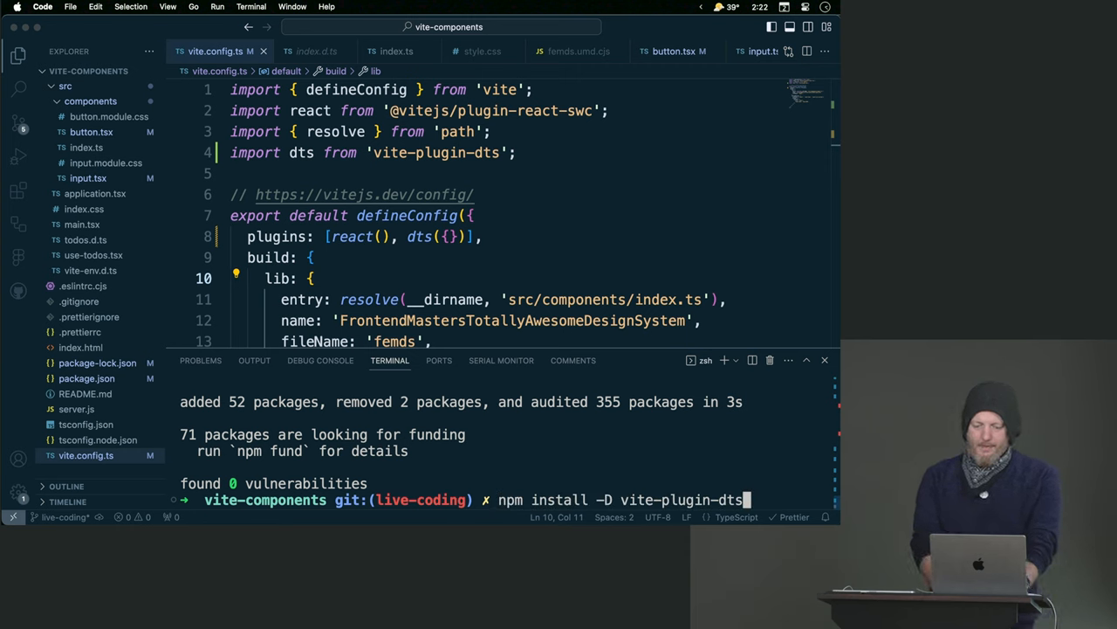
pyautogui.write('npm run build')
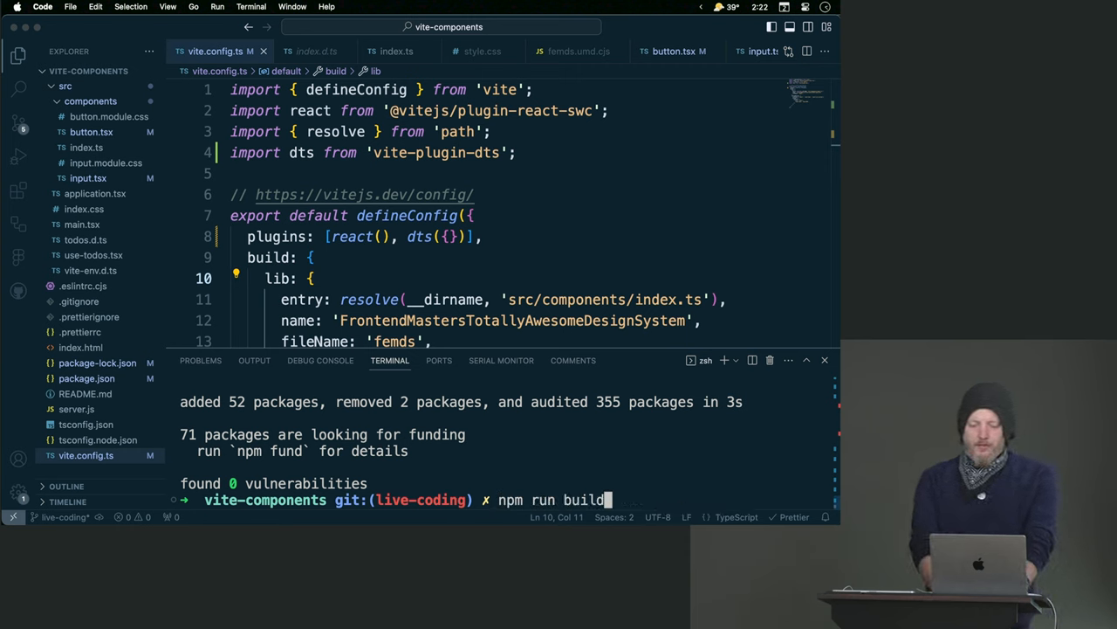
pyautogui.press('Enter')
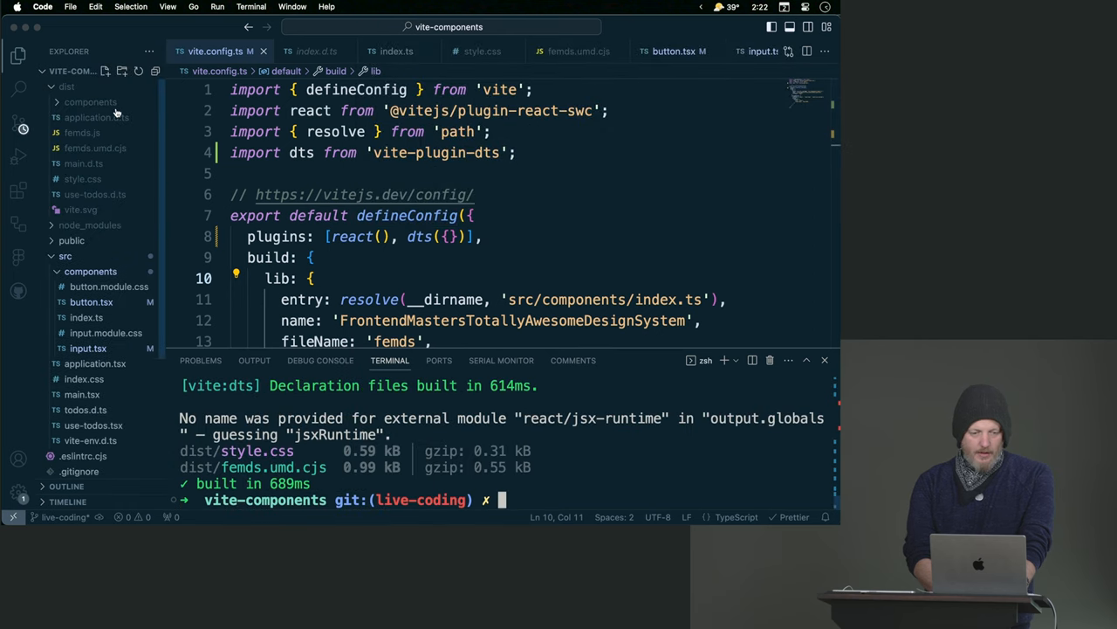
# Inspect the generated application.d.ts, femds.js, main.d.ts and dist/components index, input and button declarations.
pyautogui.click(96, 117)
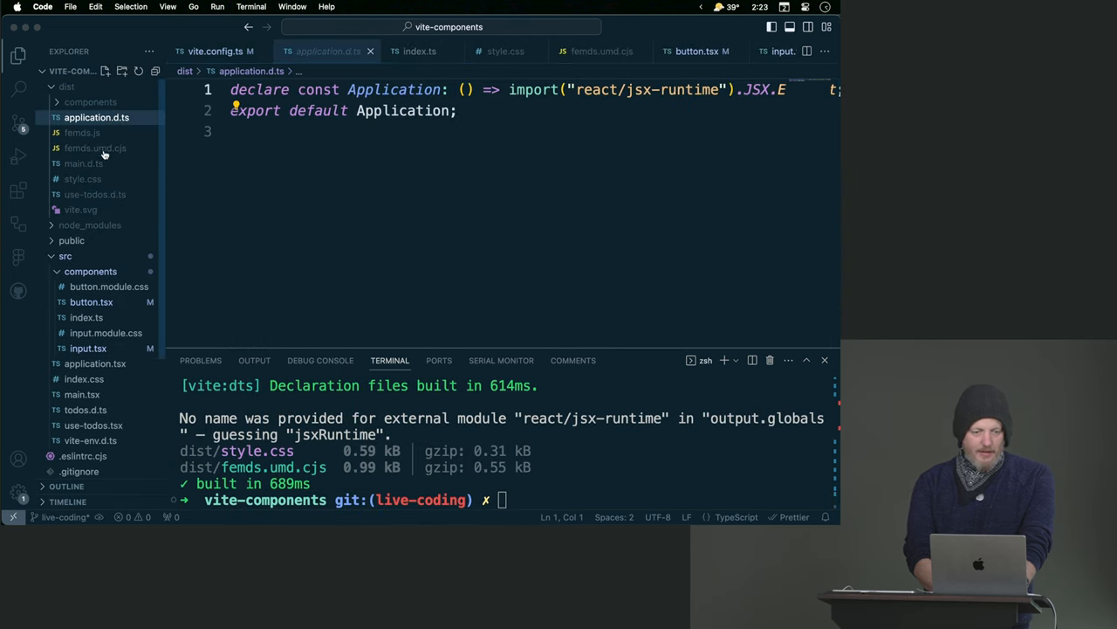
pyautogui.moveTo(91, 133)
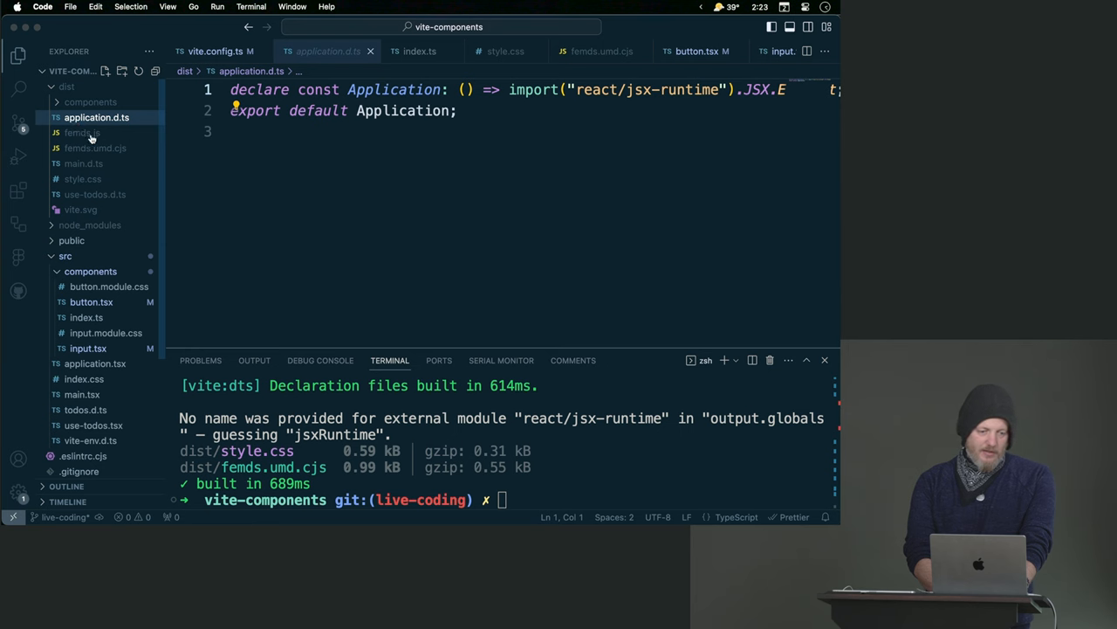
pyautogui.click(81, 132)
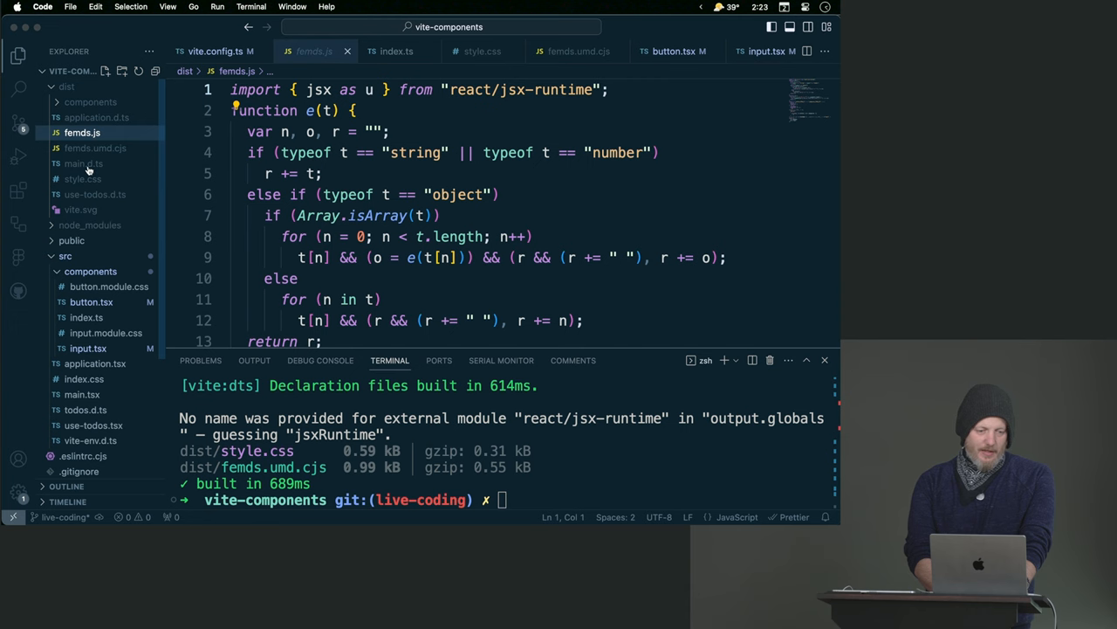
pyautogui.click(84, 164)
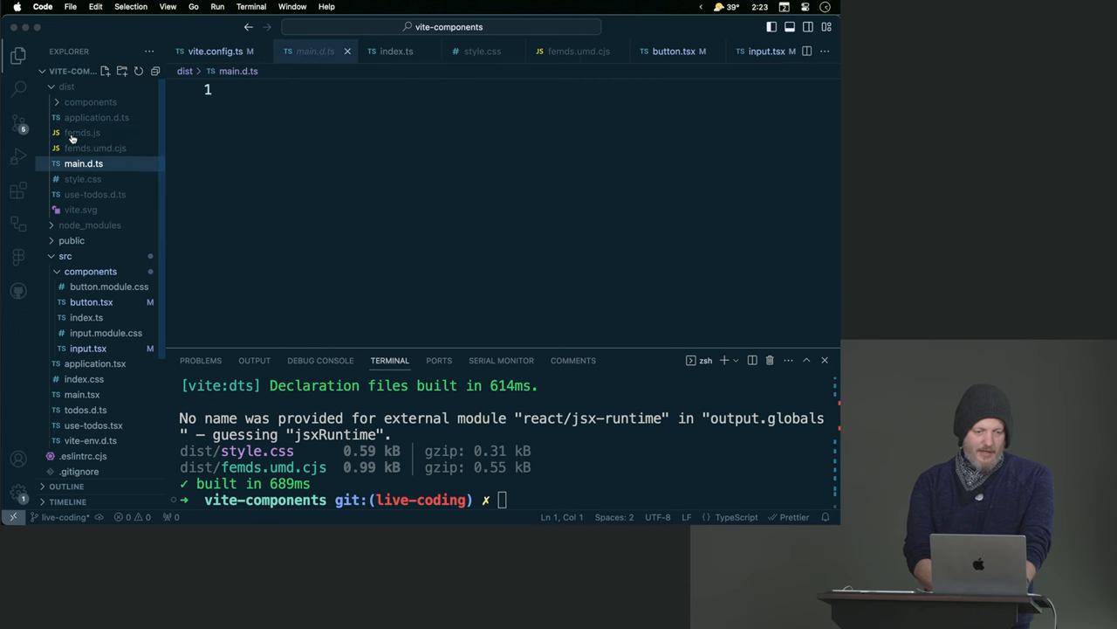
pyautogui.click(80, 133)
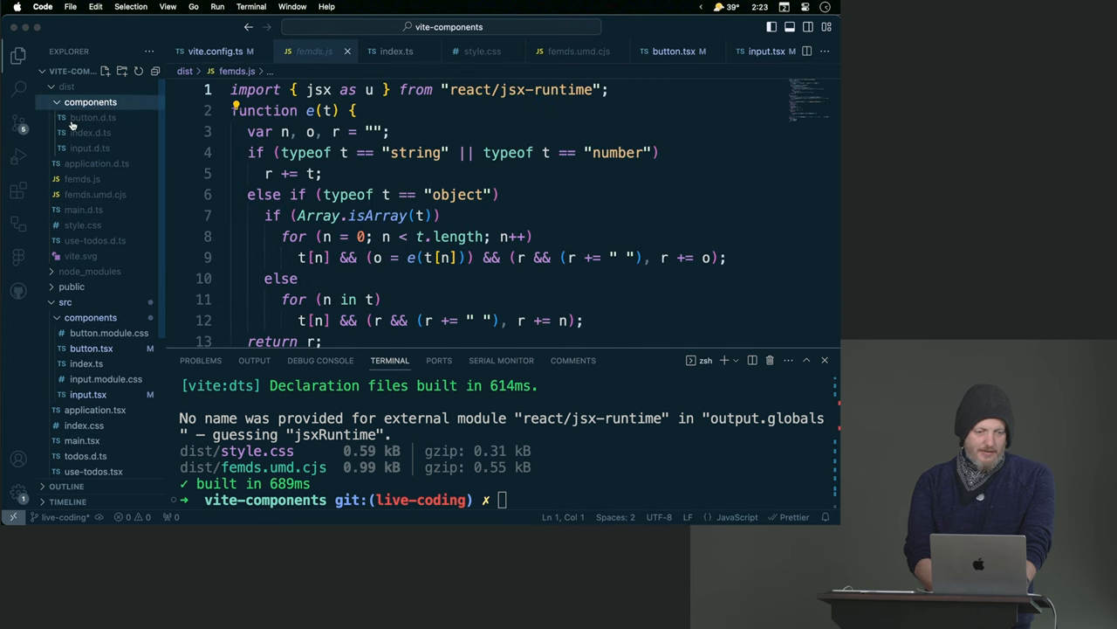
pyautogui.click(91, 133)
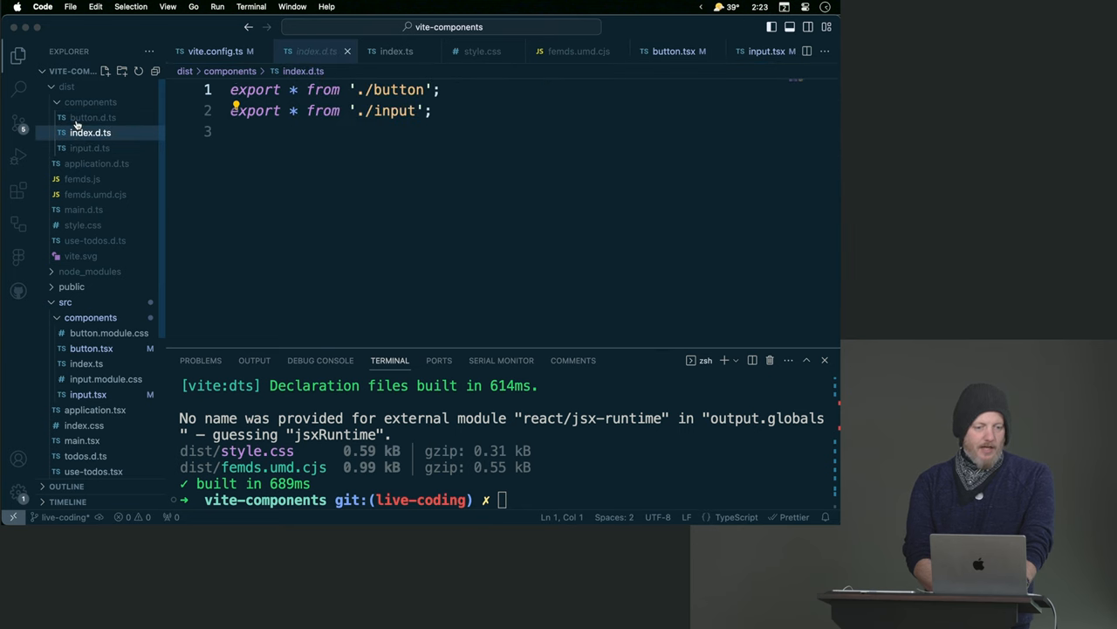
pyautogui.click(91, 146)
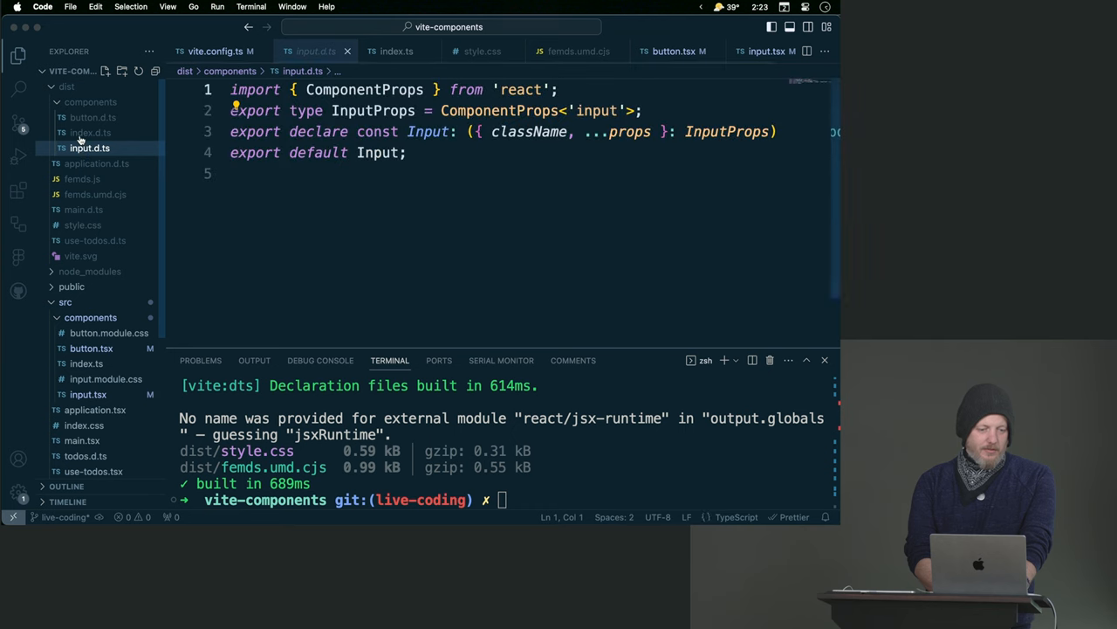
pyautogui.click(94, 117)
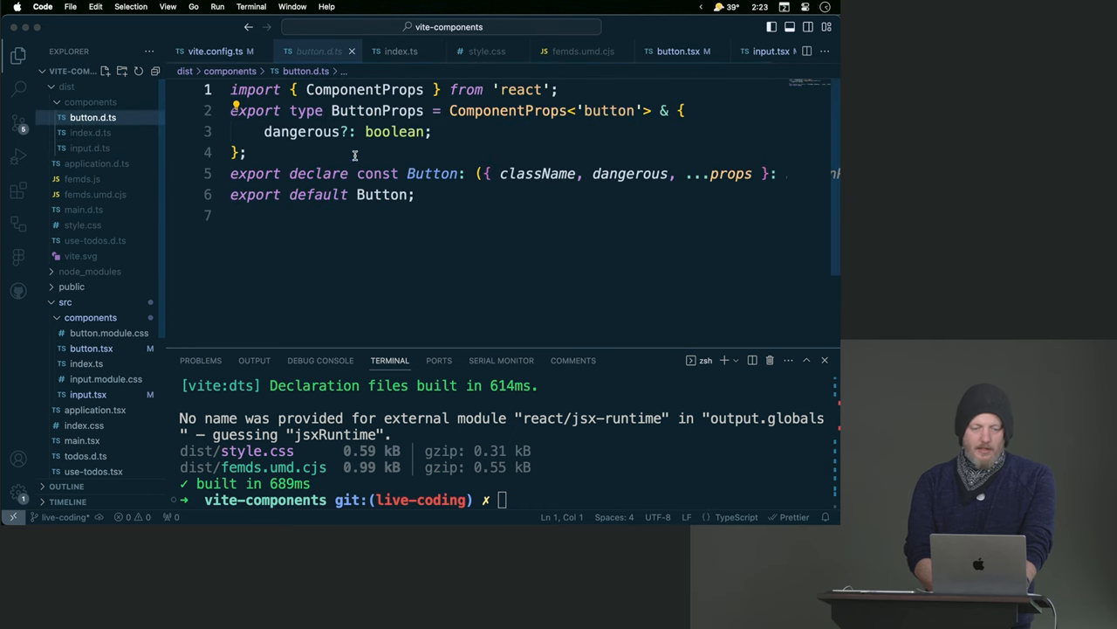
pyautogui.click(216, 51)
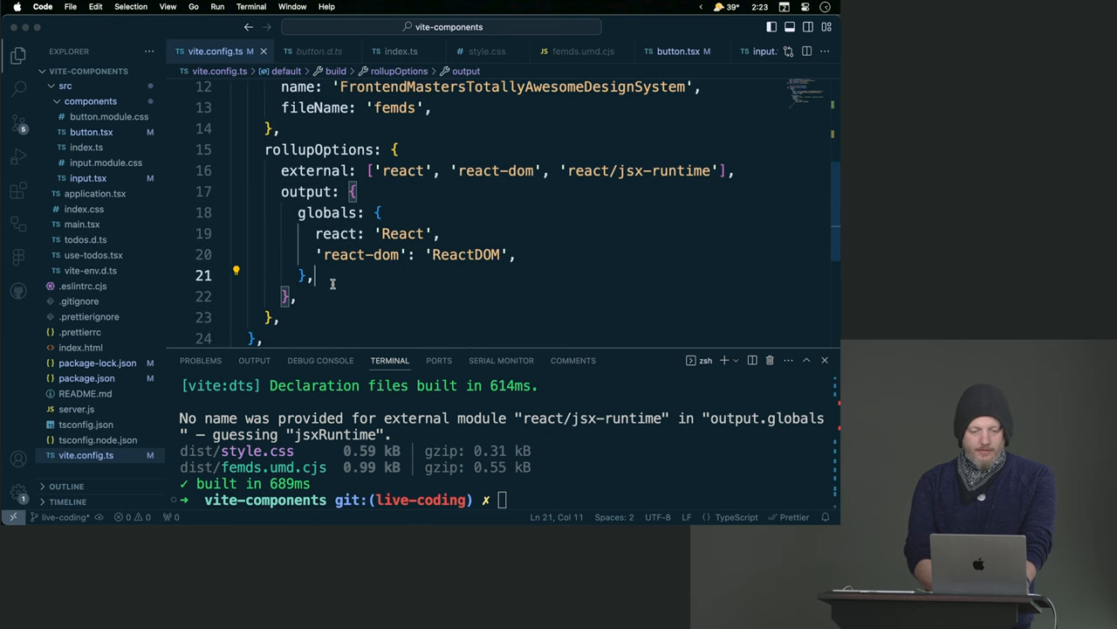
# Add preserveModules: true to rollupOptions.output and rebuild with npm run build.
pyautogui.write('p')
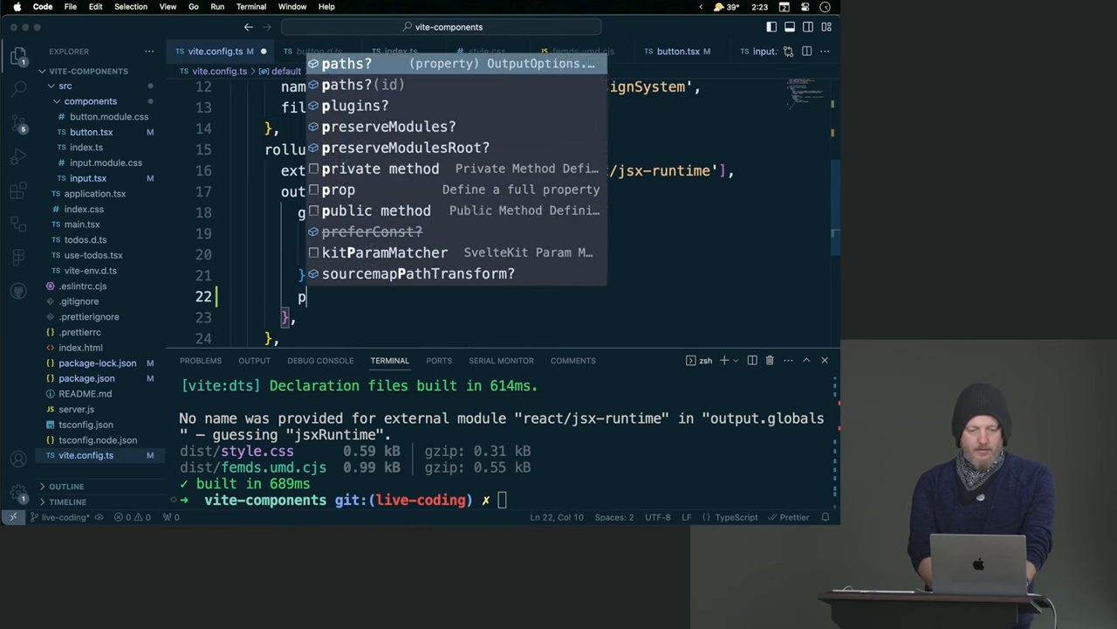
pyautogui.write('reserveModules: true,')
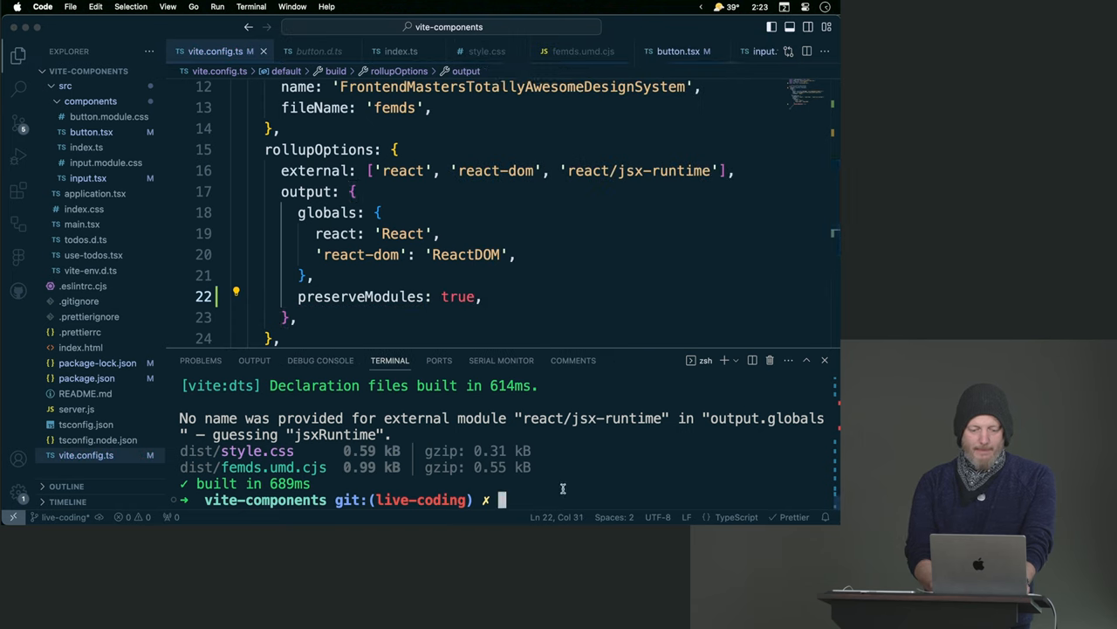
pyautogui.write('npm run build')
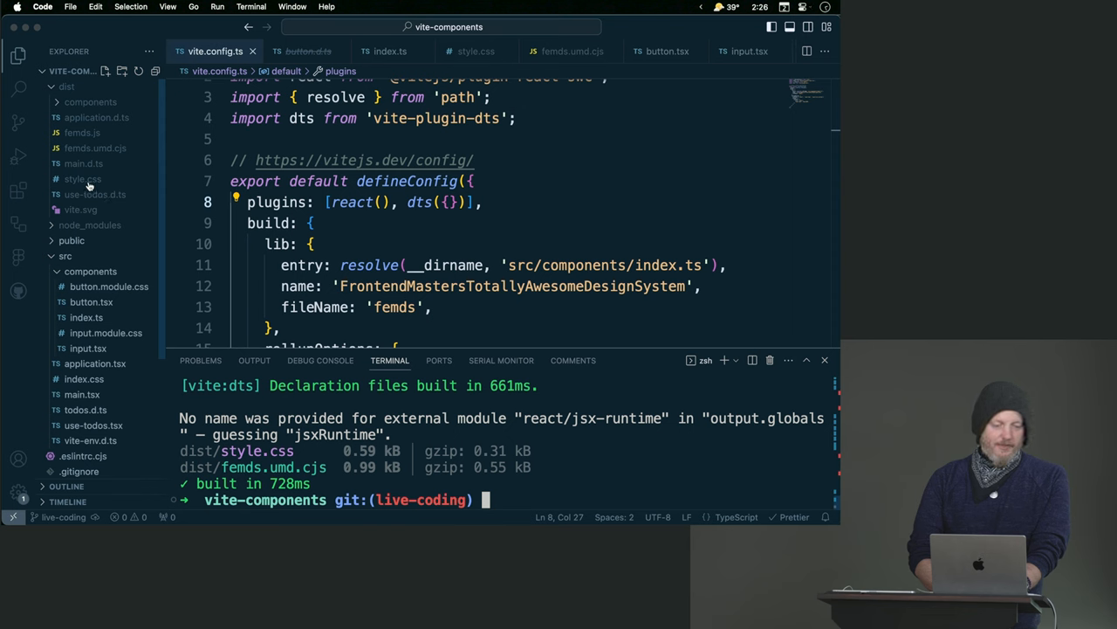
pyautogui.moveTo(81, 209)
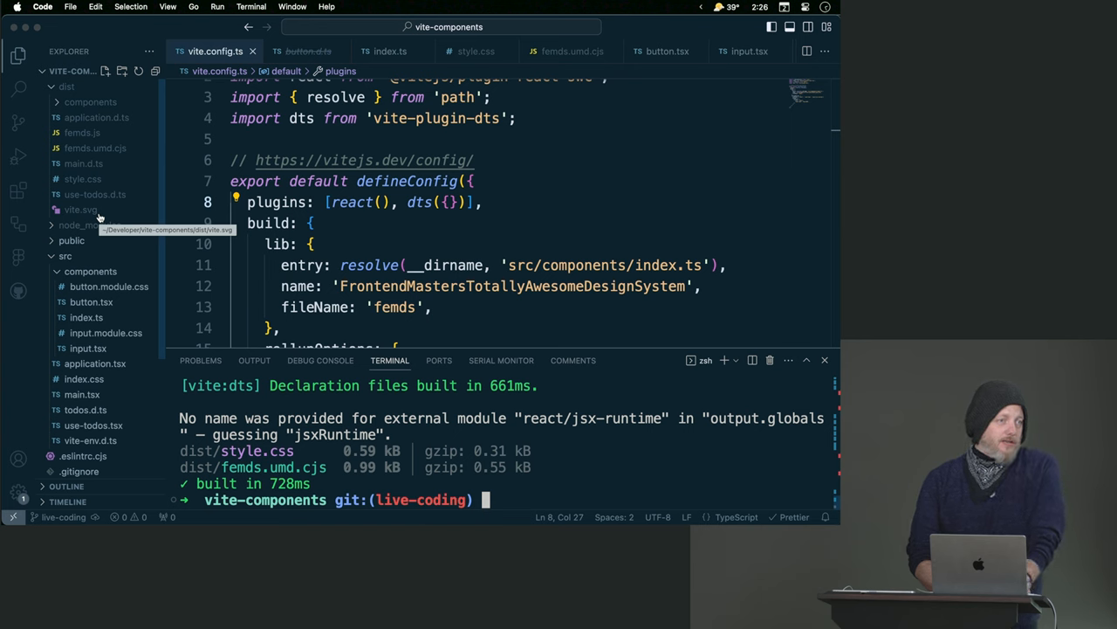
pyautogui.moveTo(89, 101)
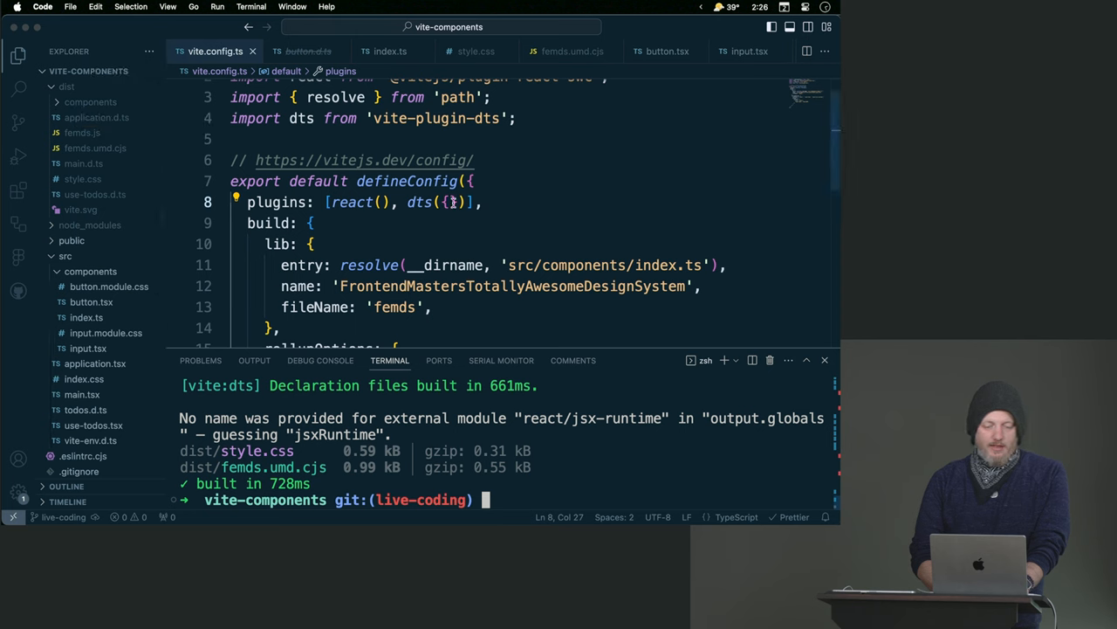
# Limit dts to include: ['src/components'] and rebuild so dist holds only component declarations.
pyautogui.write("include: ['src/components'],")
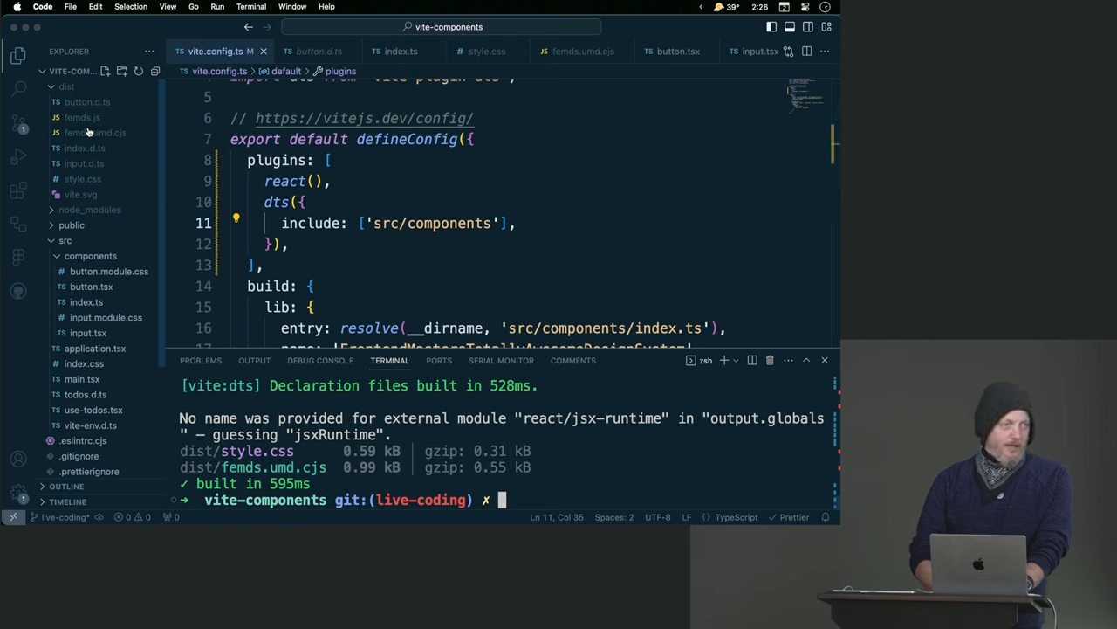
pyautogui.moveTo(84, 101)
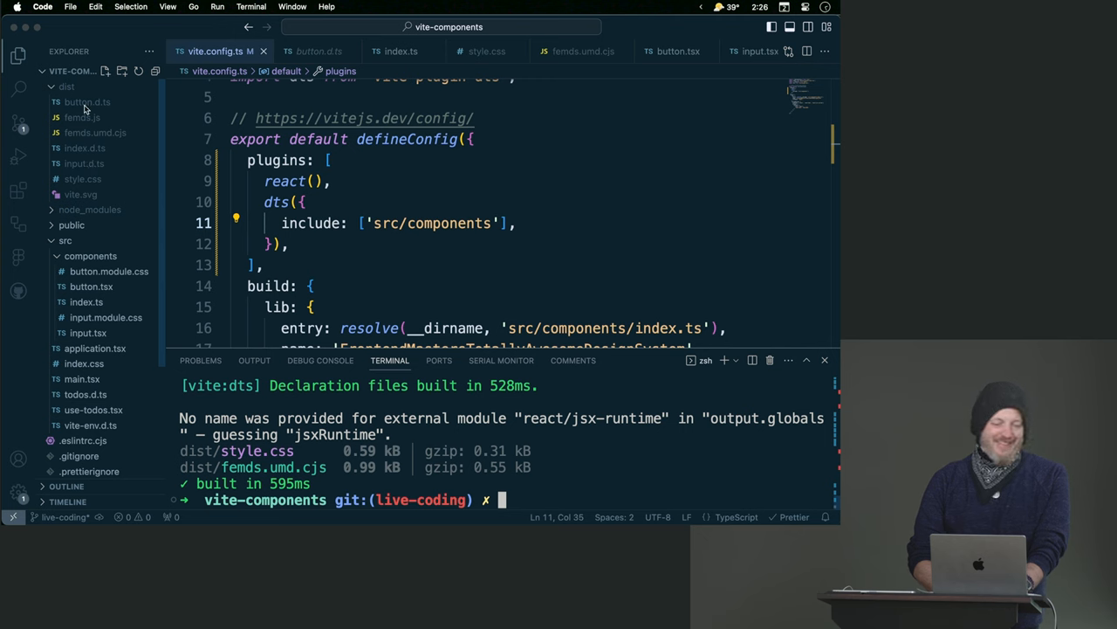
pyautogui.moveTo(83, 185)
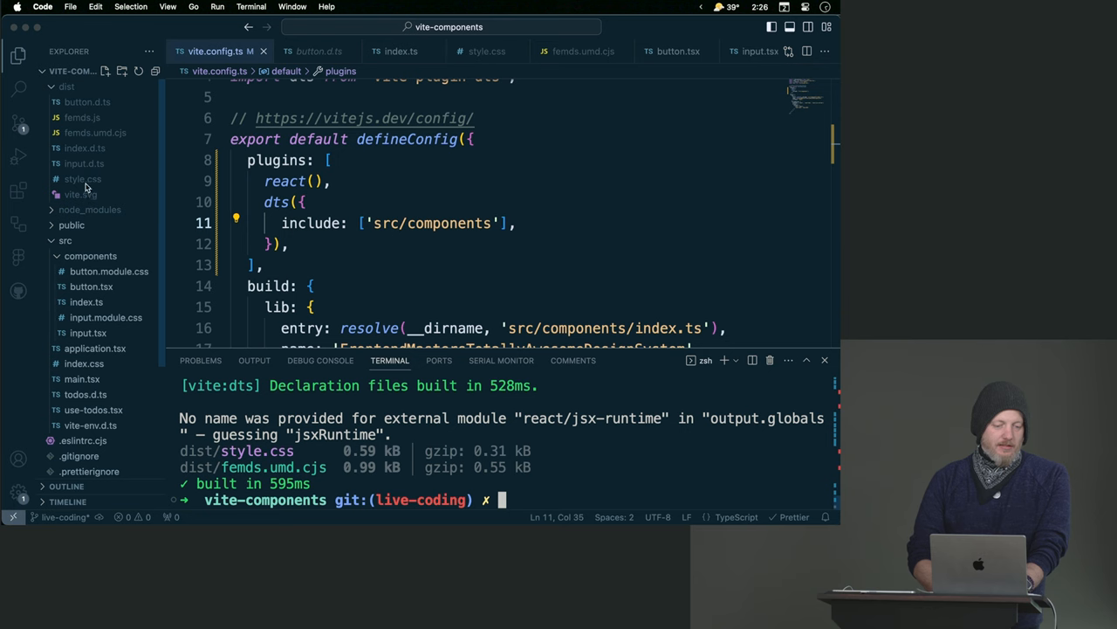
pyautogui.moveTo(393, 295)
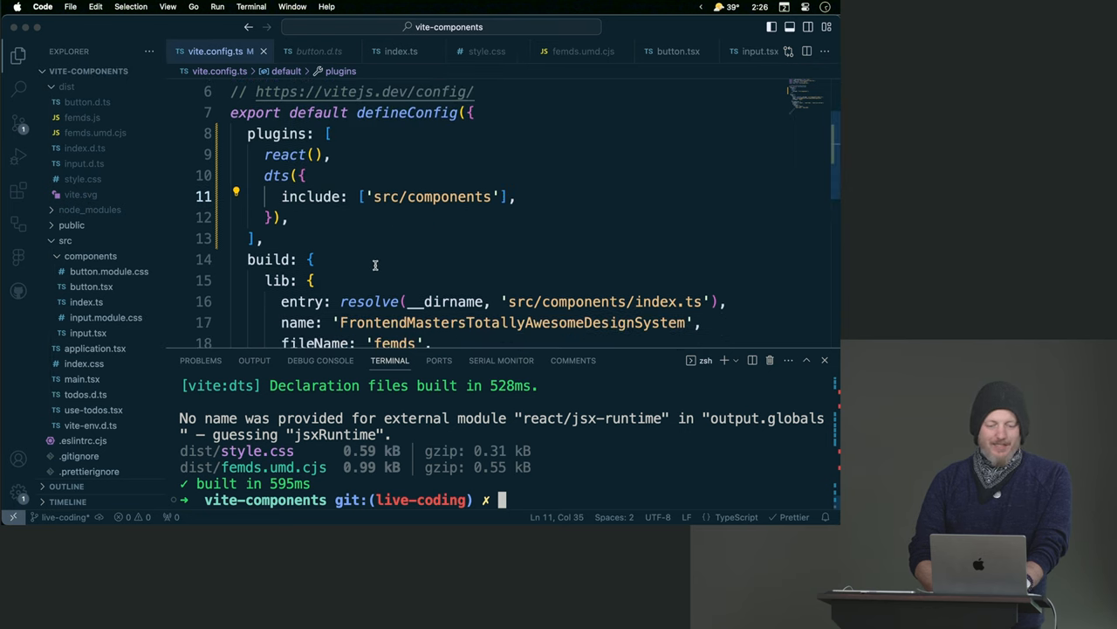
pyautogui.scroll(-3)
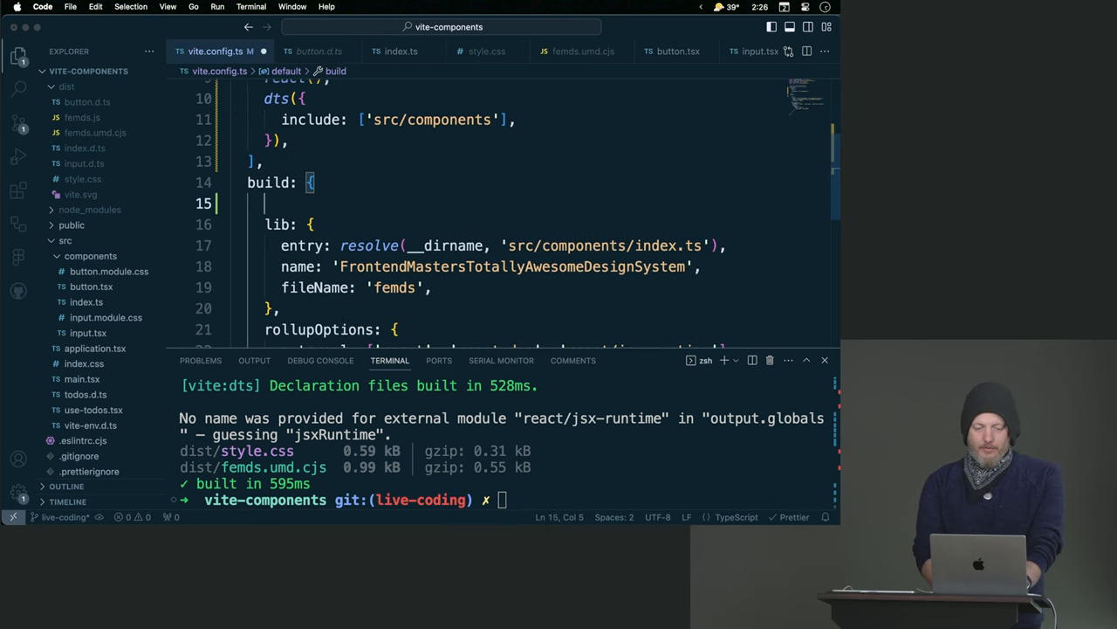
# Add copyPublicDir: false to the build object, then rebuild so dist drops vite.svg.
pyautogui.write('pyPublicDir')
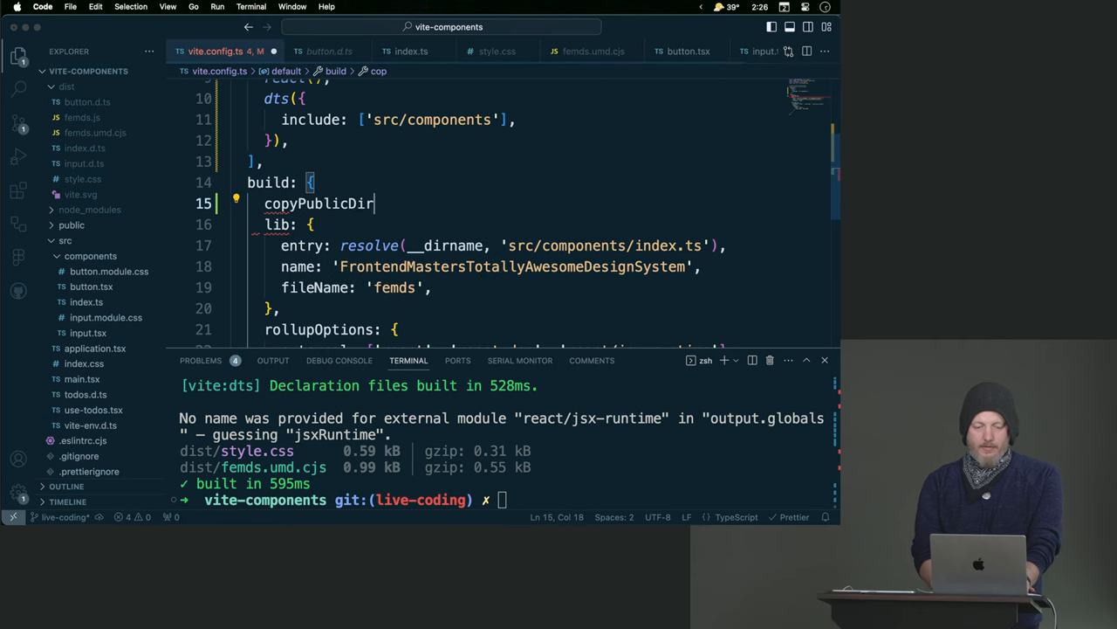
pyautogui.write(': false,')
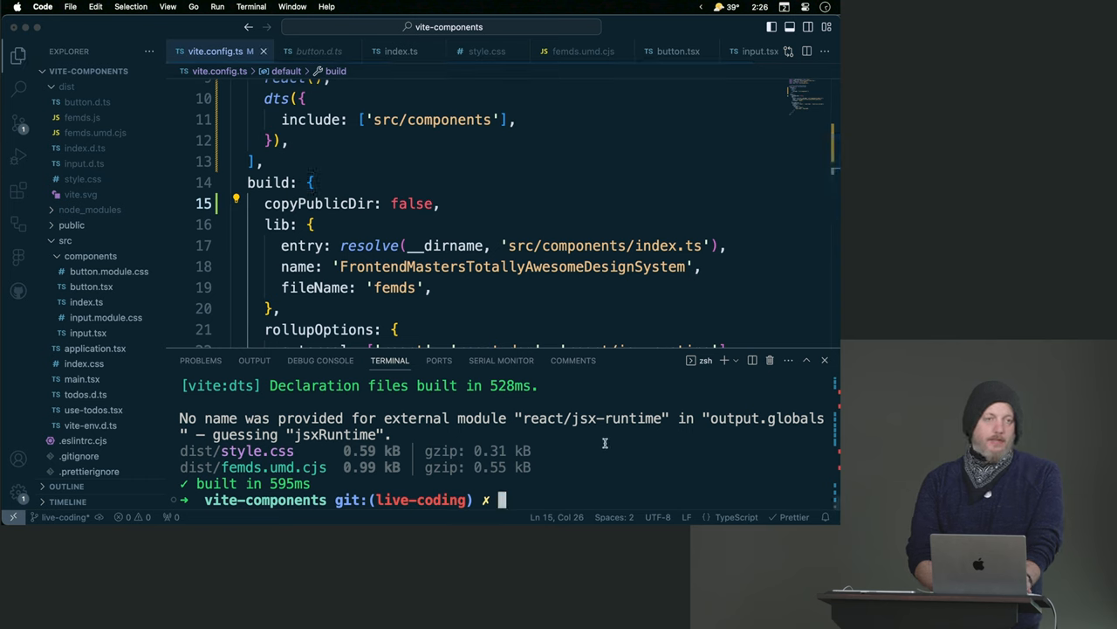
pyautogui.write('npm run build')
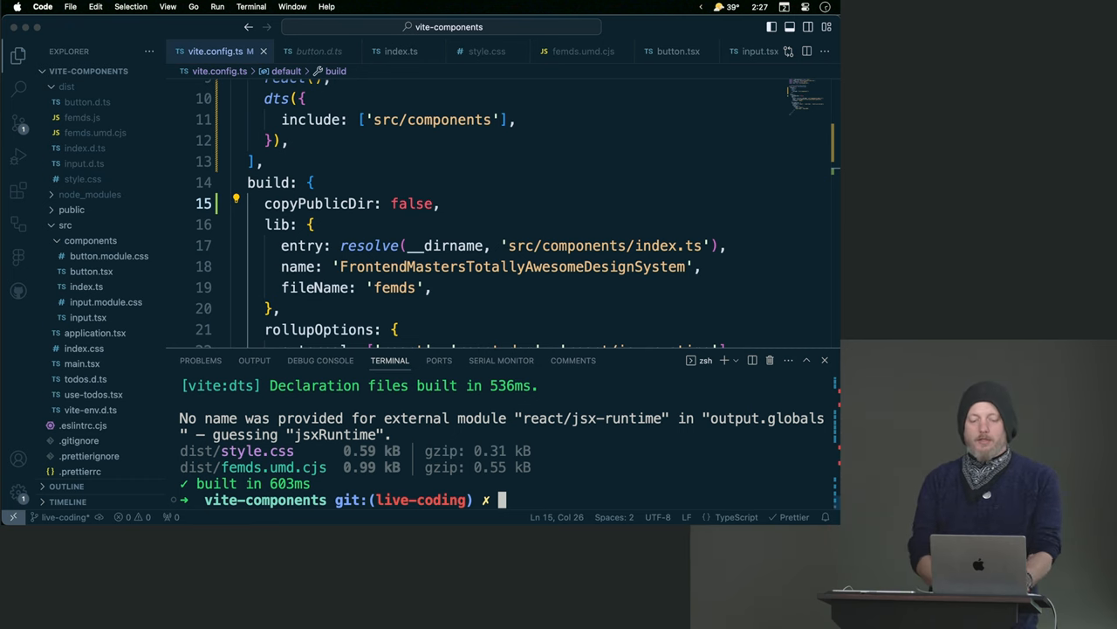
pyautogui.moveTo(502, 435)
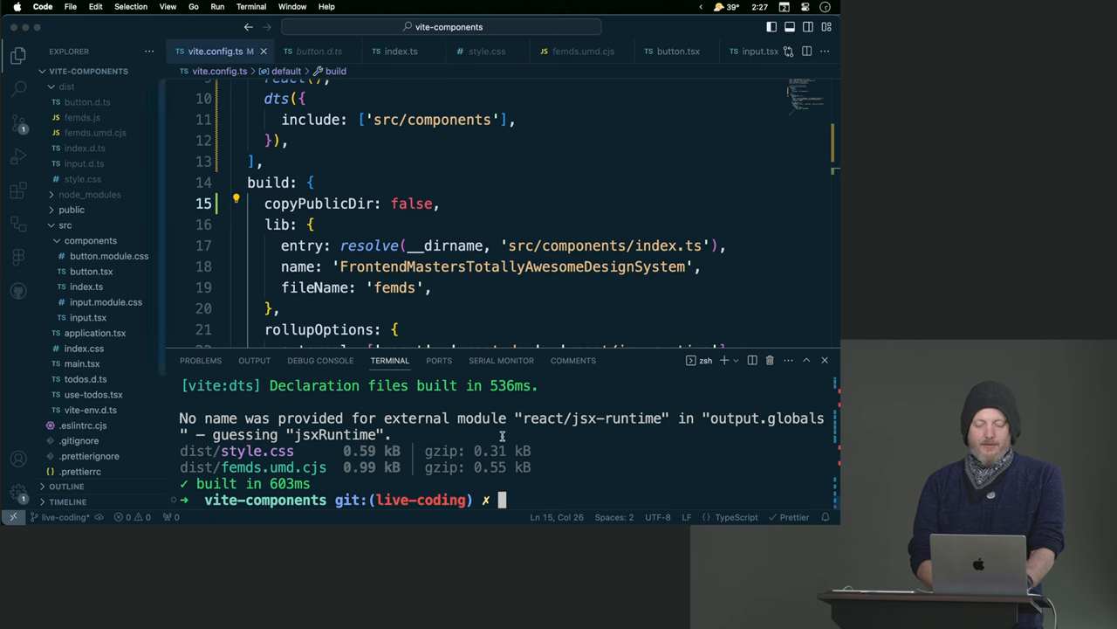
# Run npx vite --config vite.config.ts to start Vite on localhost:5174, then recall the command.
pyautogui.write('npx v')
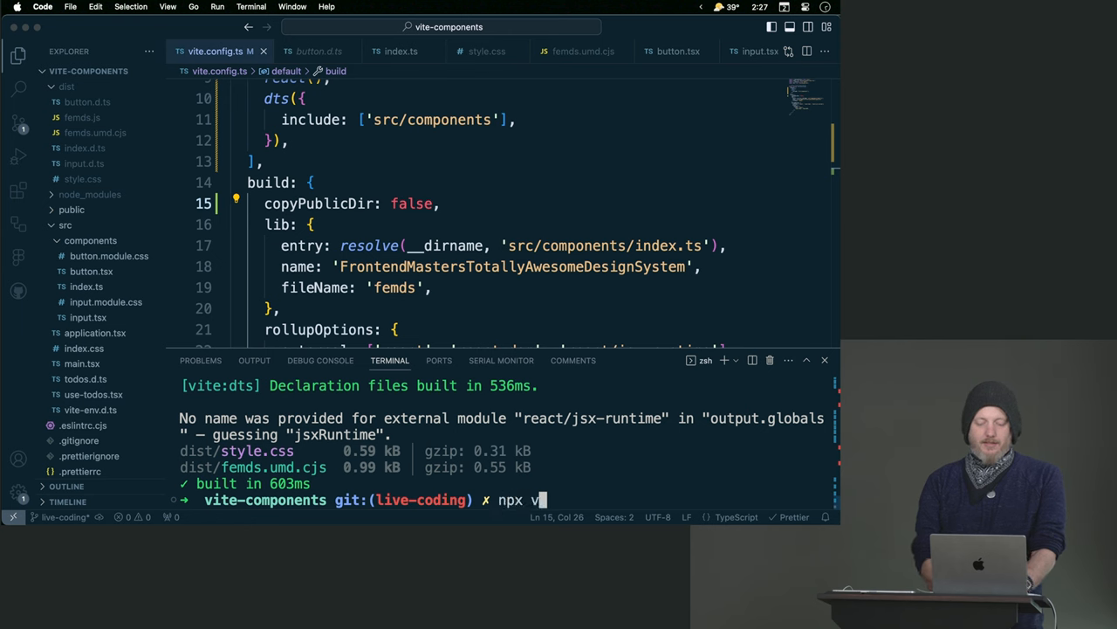
pyautogui.write('ite --config vite')
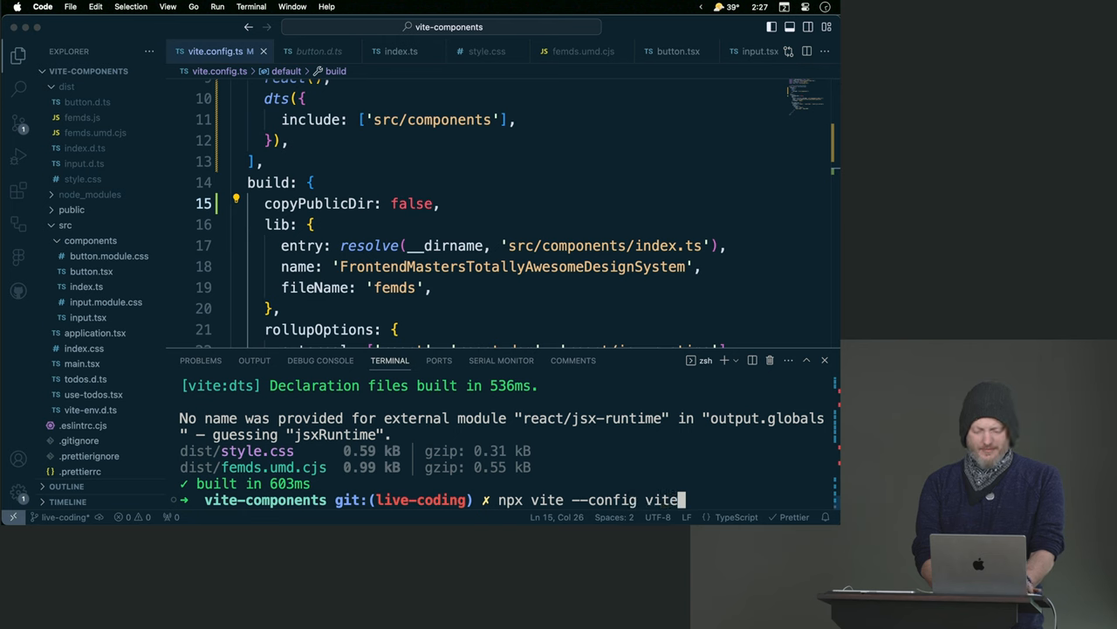
pyautogui.press('Enter')
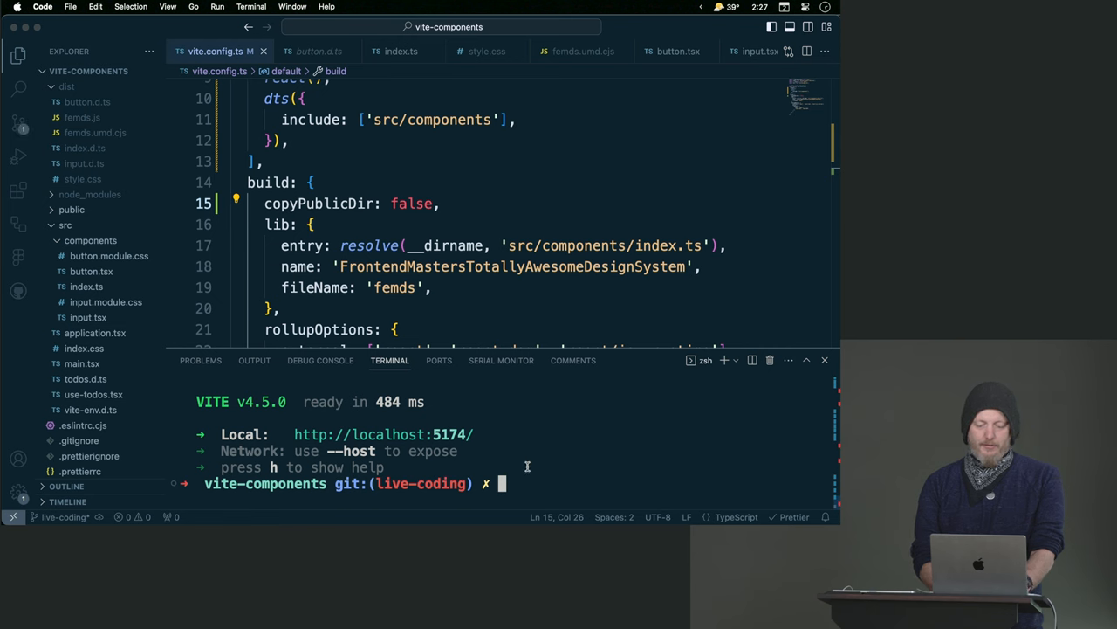
pyautogui.write('npx vite --config vite.config.ts')
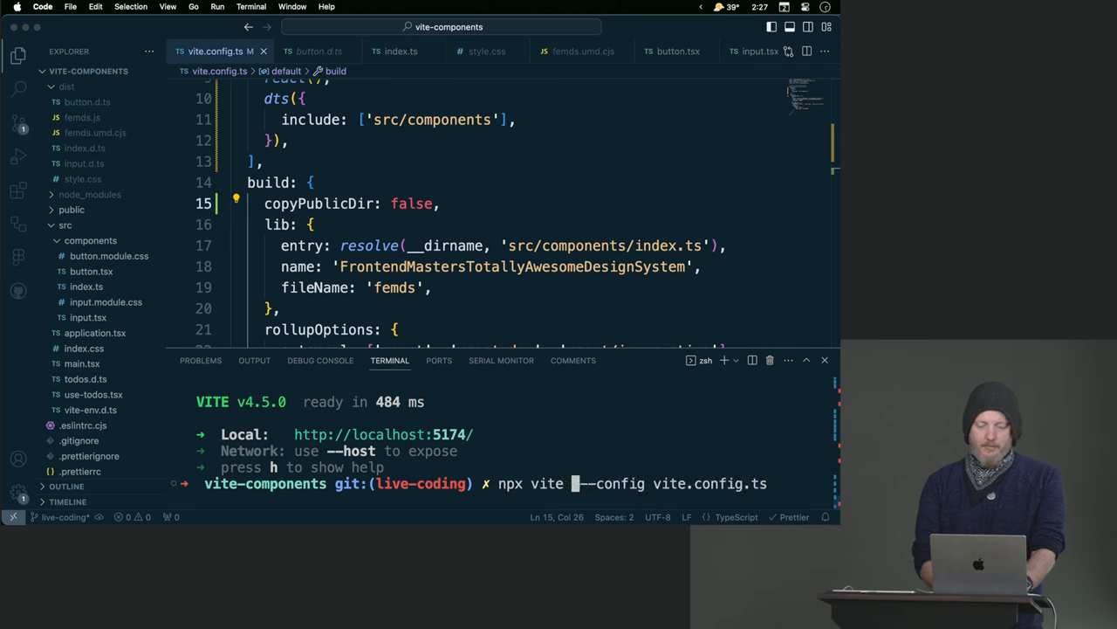